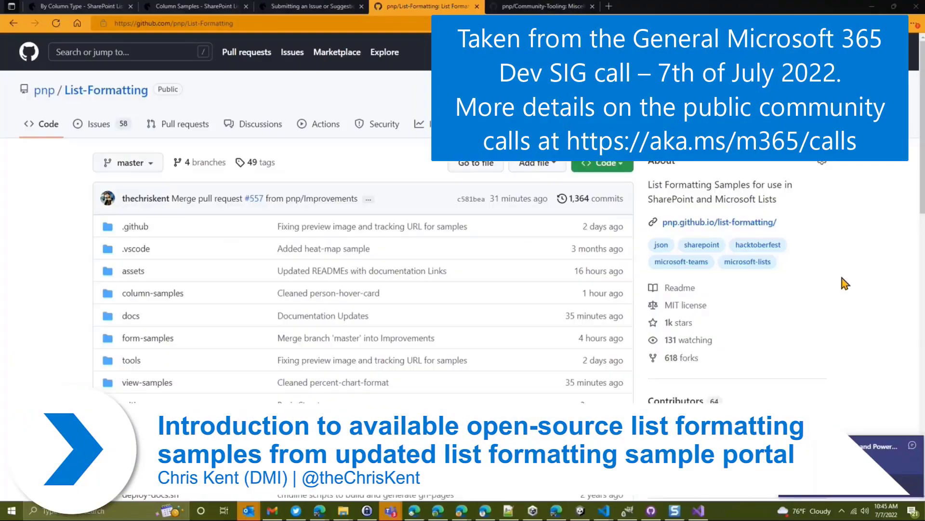
{"action": "mouse_move", "coordinate": [877, 410]}
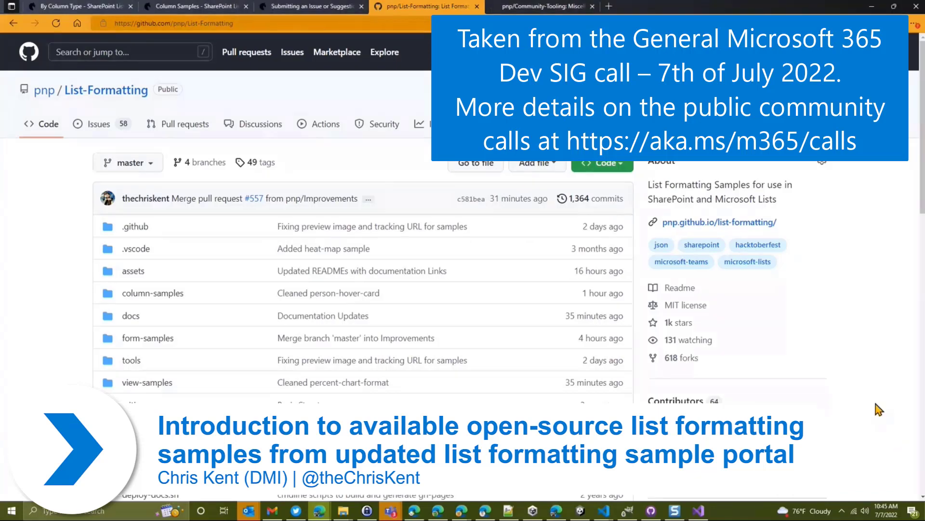
Browse into column-samples and preview the generic-calculator sample's README.
{"action": "scroll", "scroll_direction": "down", "scroll_amount": 3}
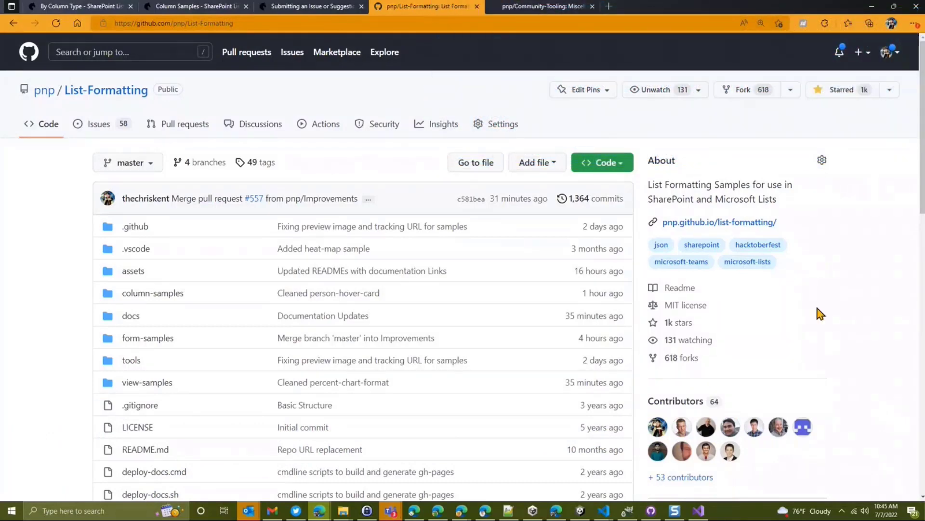
{"action": "mouse_move", "coordinate": [813, 268]}
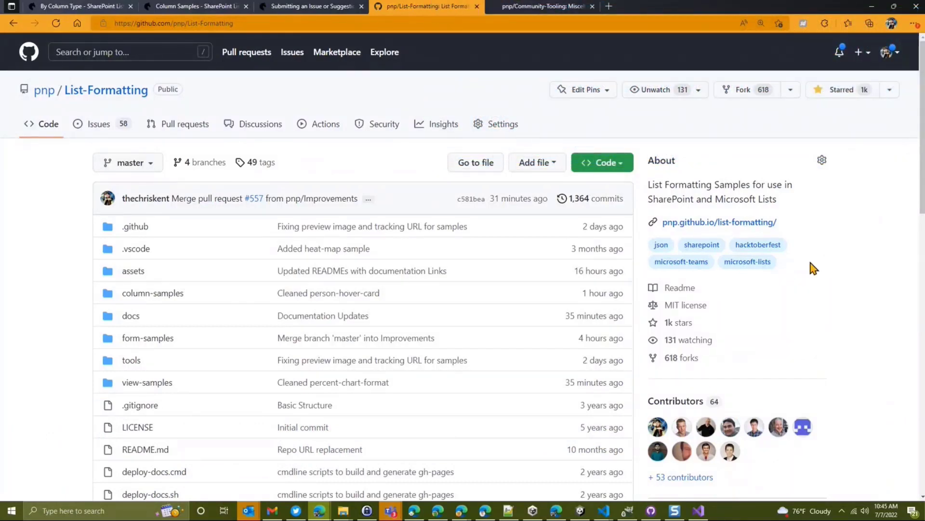
{"action": "mouse_move", "coordinate": [66, 272]}
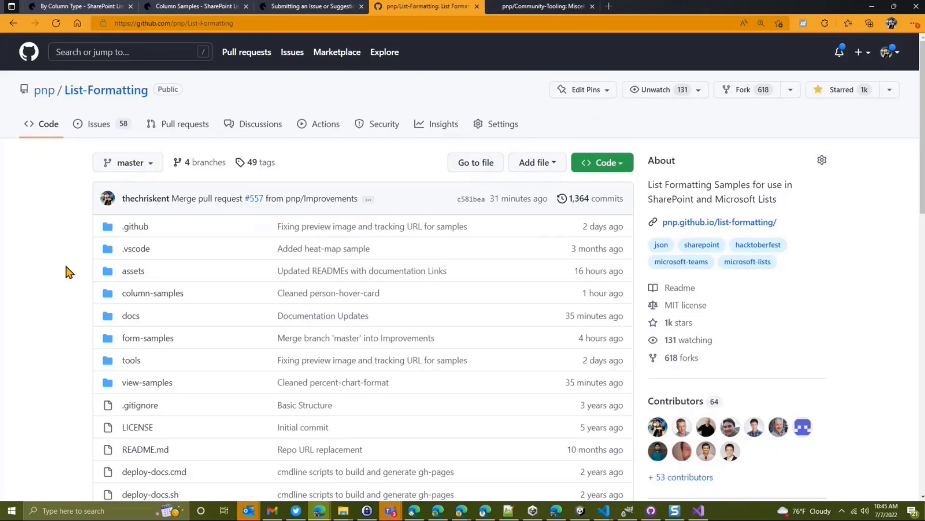
{"action": "mouse_move", "coordinate": [50, 254]}
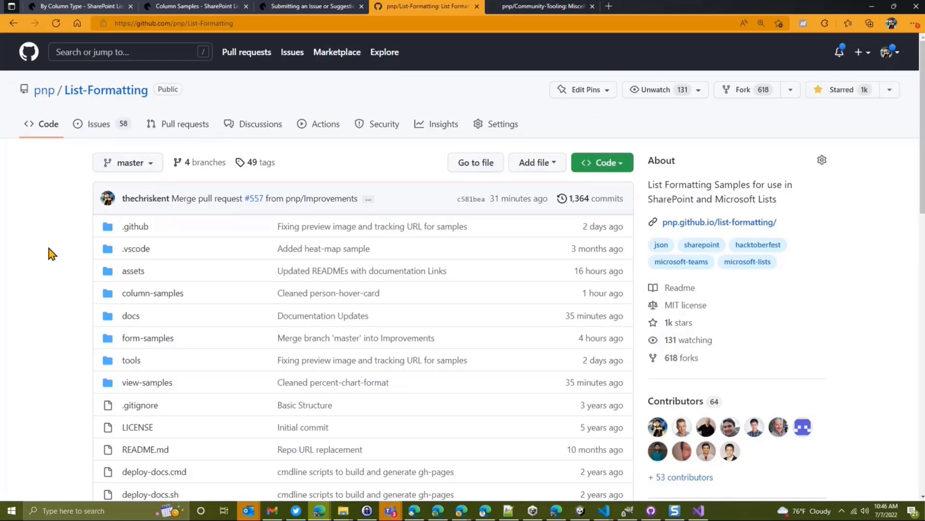
{"action": "mouse_move", "coordinate": [147, 382]}
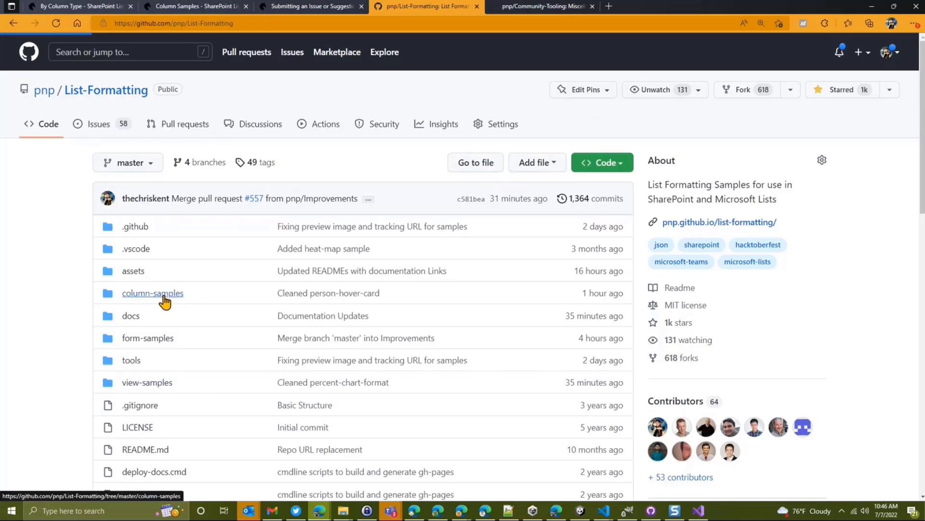
{"action": "left_click", "coordinate": [153, 293]}
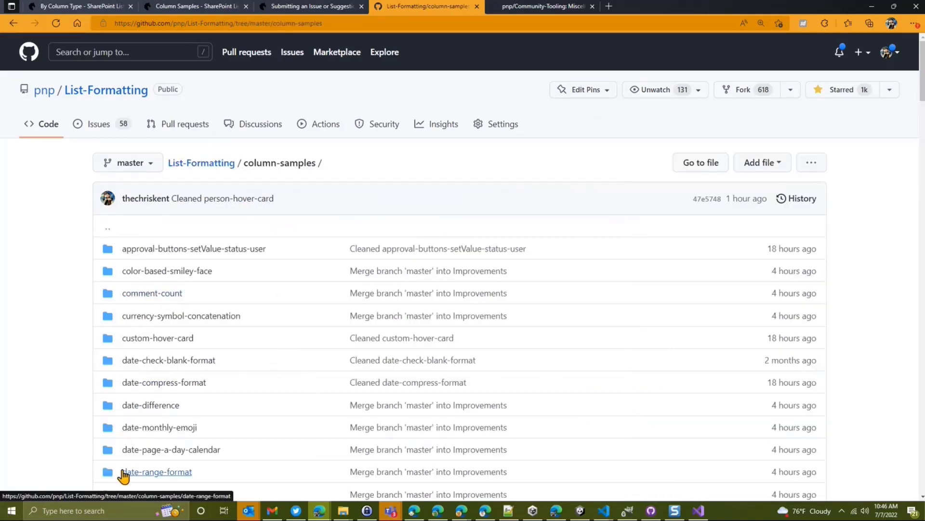
{"action": "mouse_move", "coordinate": [147, 382]}
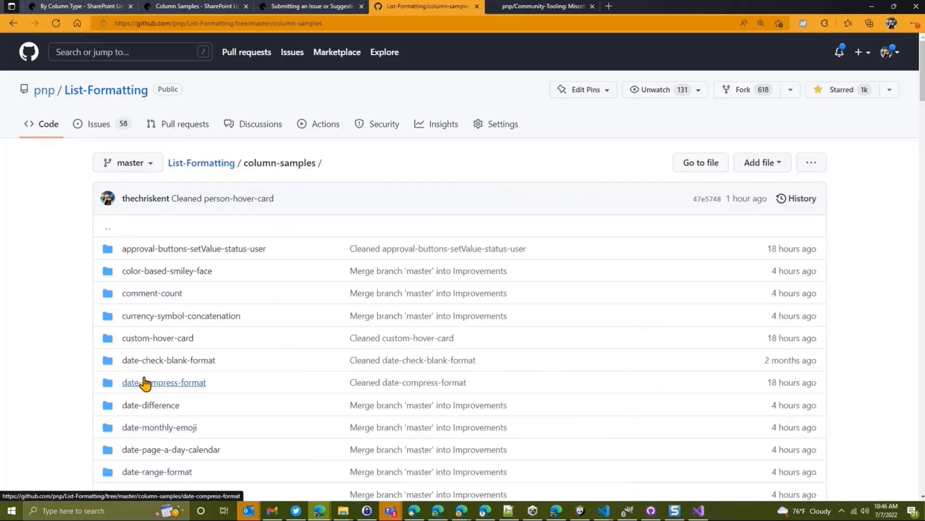
{"action": "scroll", "scroll_direction": "down", "scroll_amount": 3}
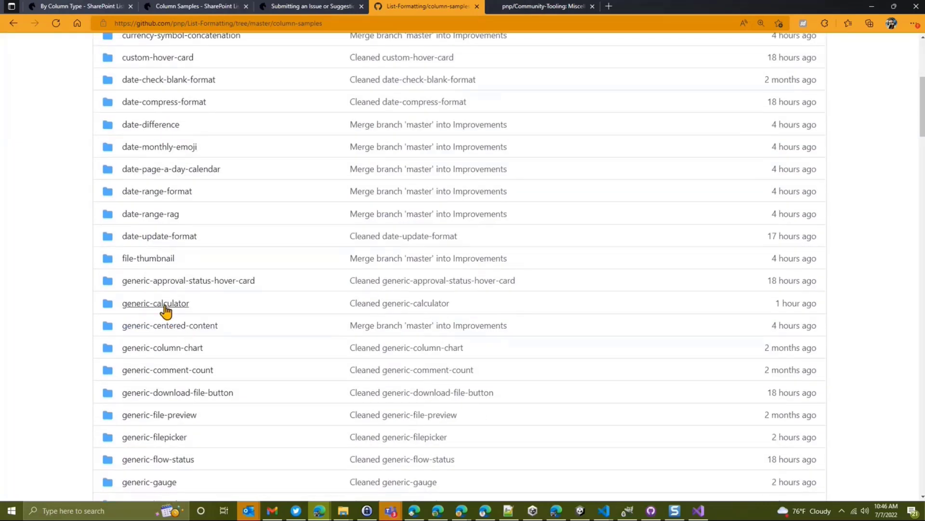
{"action": "left_click", "coordinate": [156, 303]}
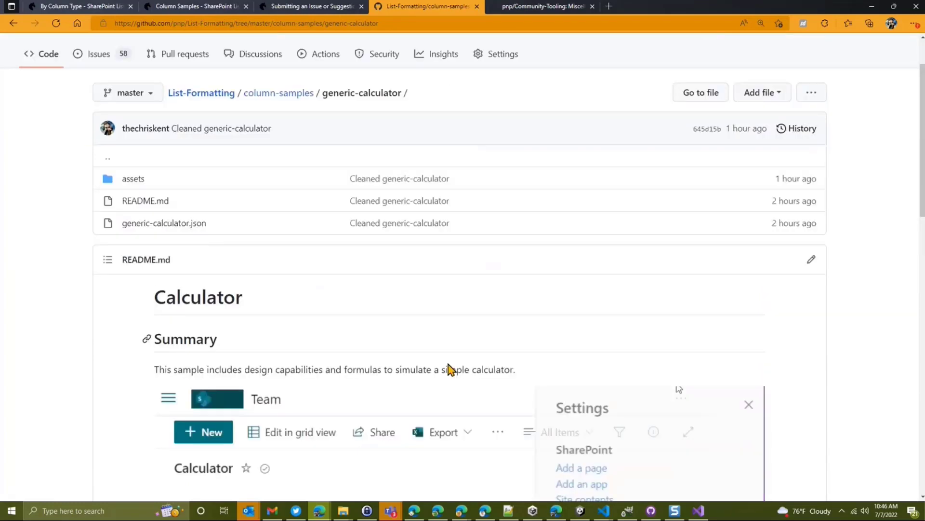
{"action": "scroll", "scroll_direction": "down", "scroll_amount": 3}
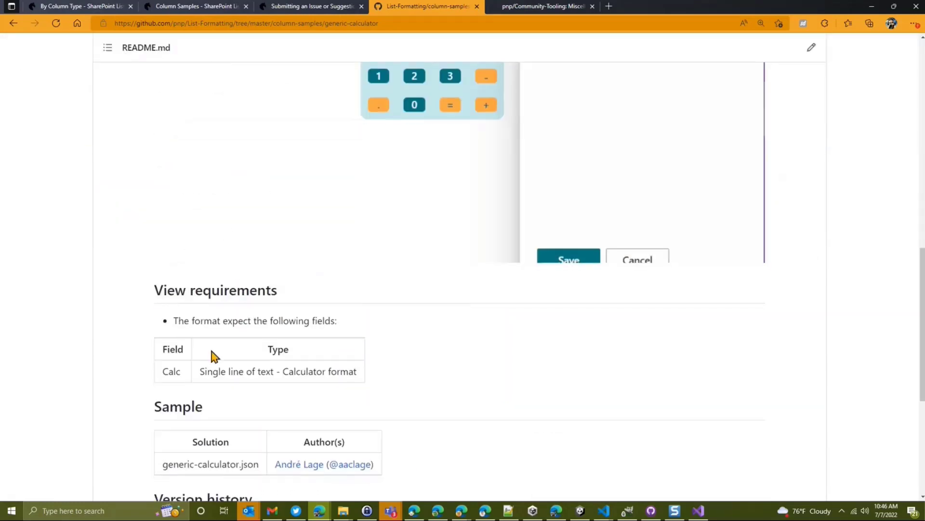
{"action": "scroll", "scroll_direction": "down", "scroll_amount": 3}
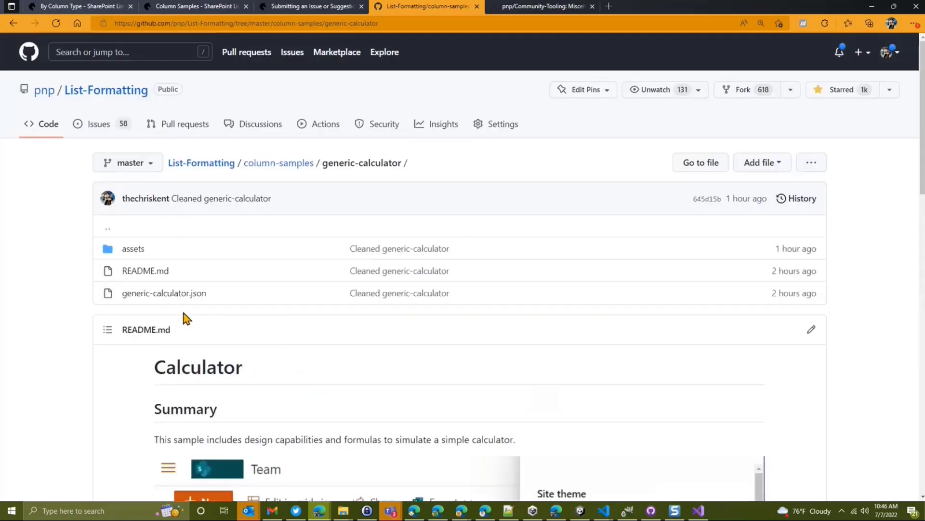
{"action": "mouse_move", "coordinate": [298, 166]}
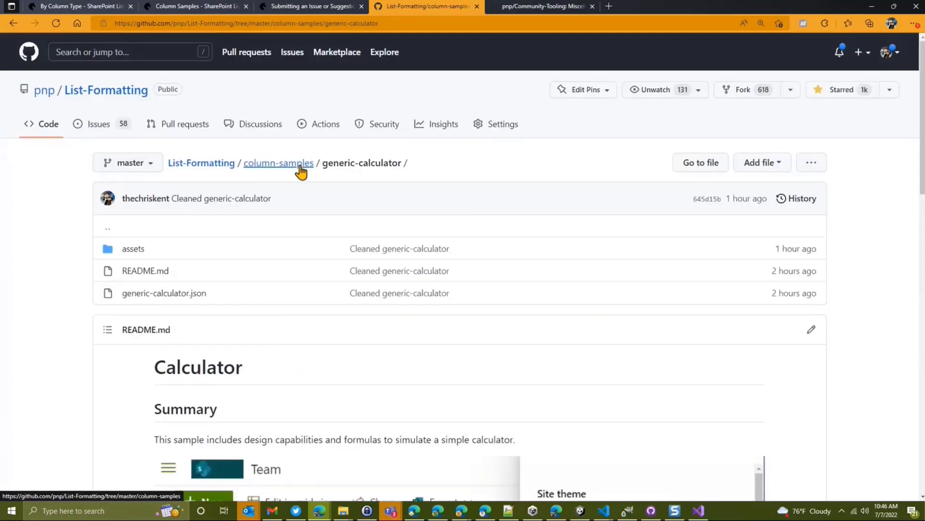
Return to the column-samples folder via the breadcrumb and look through its sample list.
{"action": "left_click", "coordinate": [278, 163]}
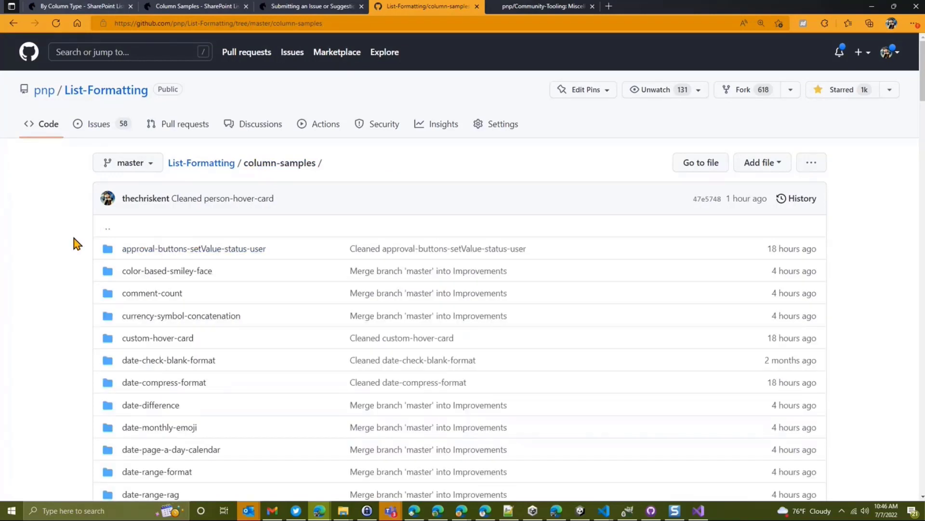
{"action": "scroll", "scroll_direction": "down", "scroll_amount": 3}
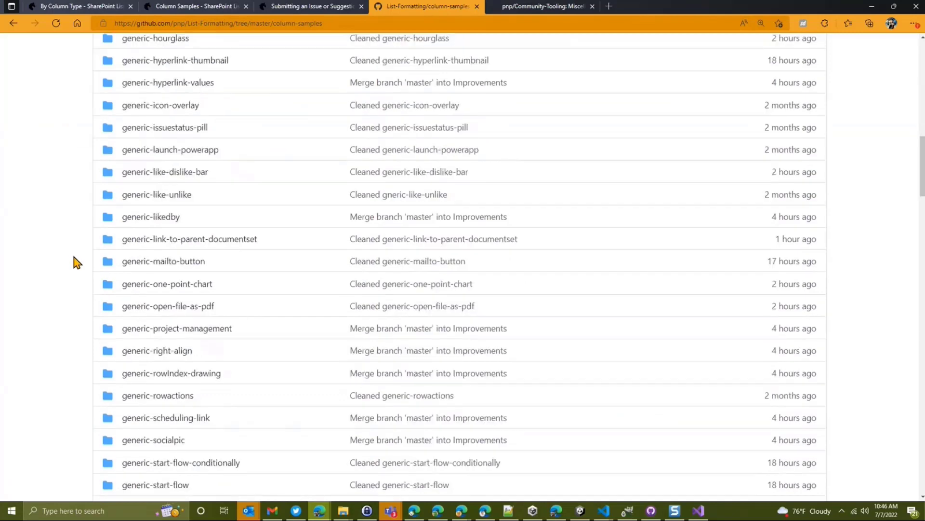
{"action": "scroll", "scroll_direction": "down", "scroll_amount": 3}
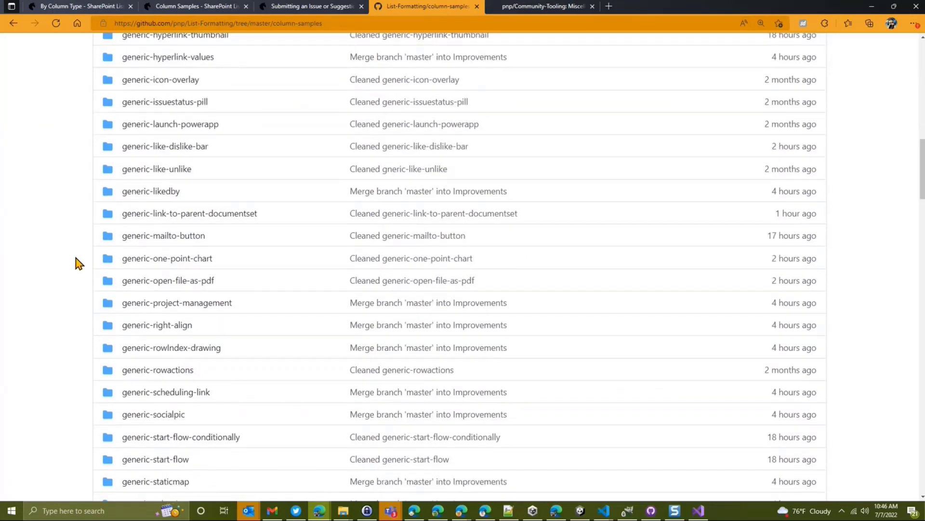
{"action": "scroll", "scroll_direction": "down", "scroll_amount": 3}
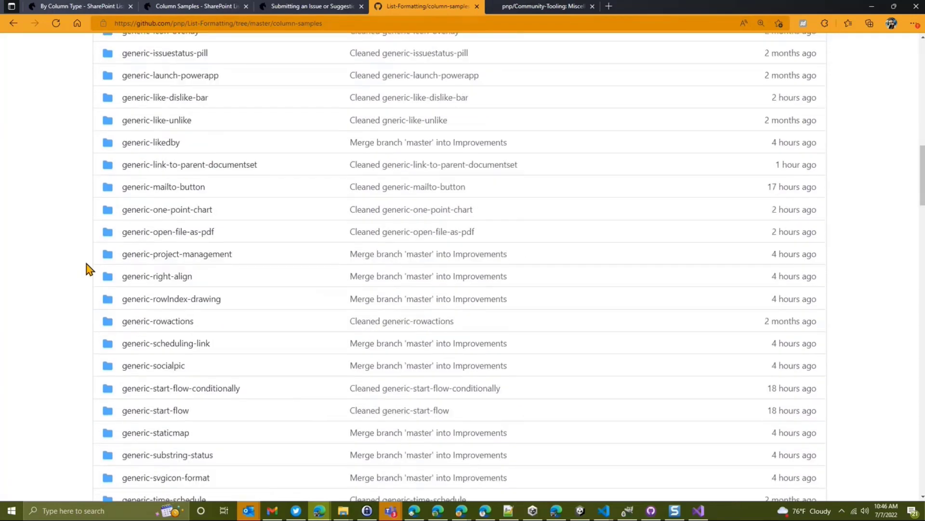
{"action": "scroll", "scroll_direction": "down", "scroll_amount": 3}
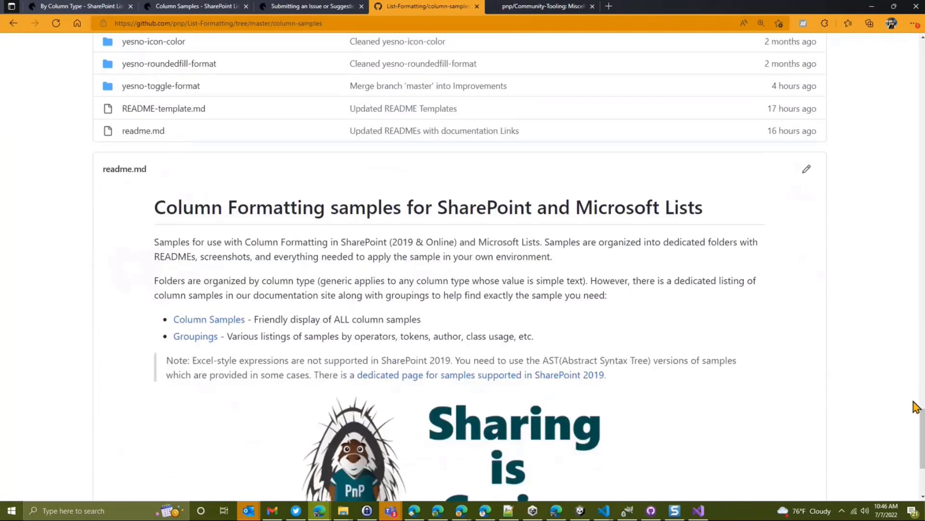
{"action": "scroll", "scroll_direction": "down", "scroll_amount": 3}
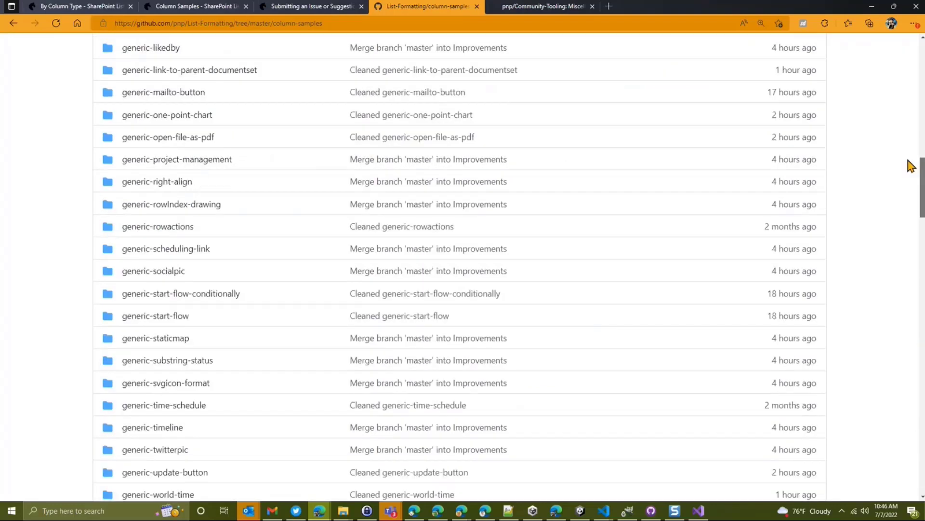
{"action": "scroll", "scroll_direction": "up", "scroll_amount": 3}
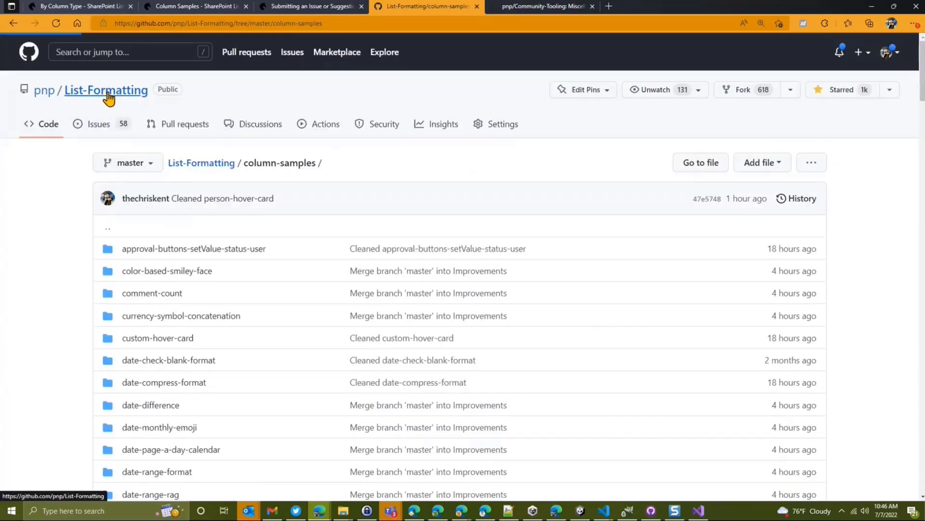
Review the column-type and column-samples docs pages and the issue page, then return to the pnp/List-Formatting repo.
{"action": "left_click", "coordinate": [106, 90]}
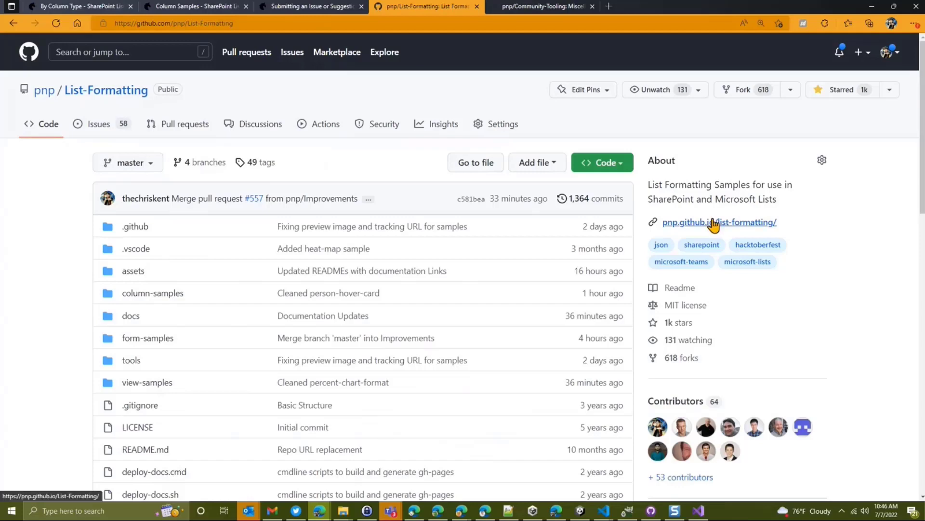
{"action": "mouse_move", "coordinate": [818, 218]}
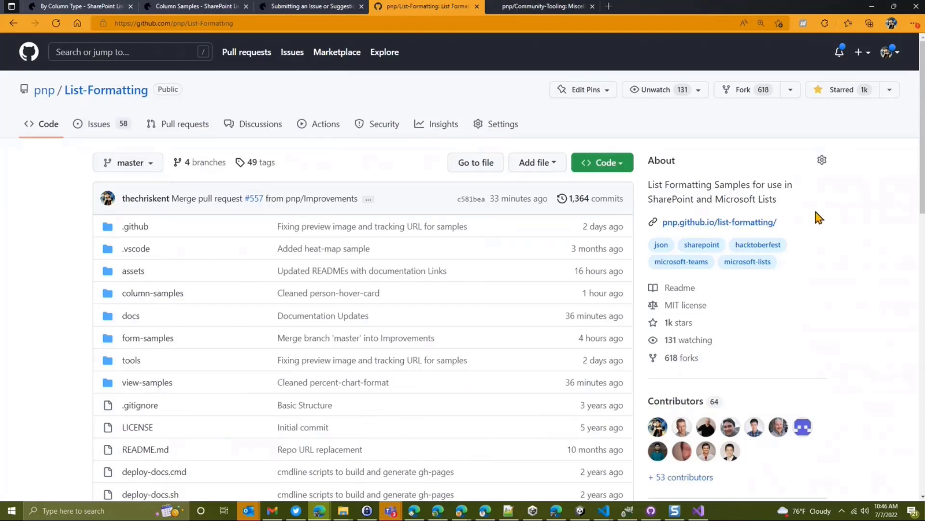
{"action": "mouse_move", "coordinate": [66, 248]}
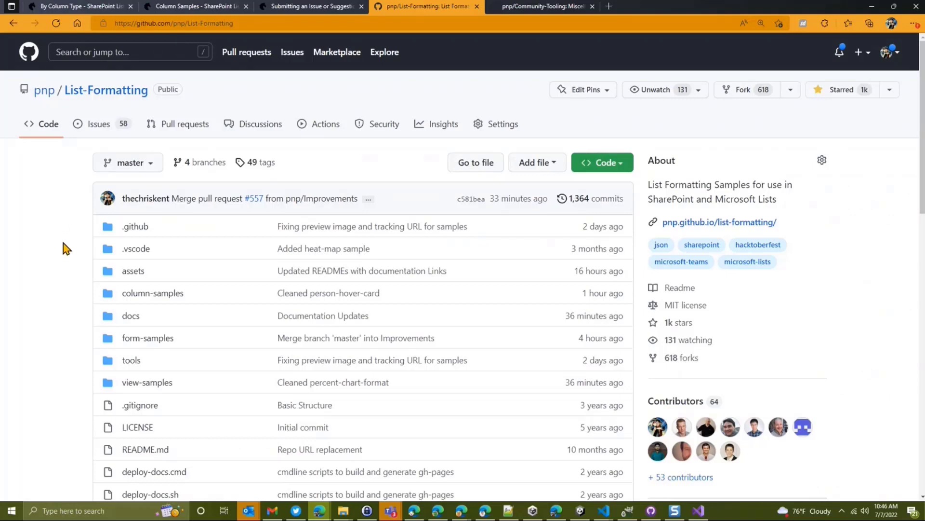
{"action": "mouse_move", "coordinate": [87, 14]}
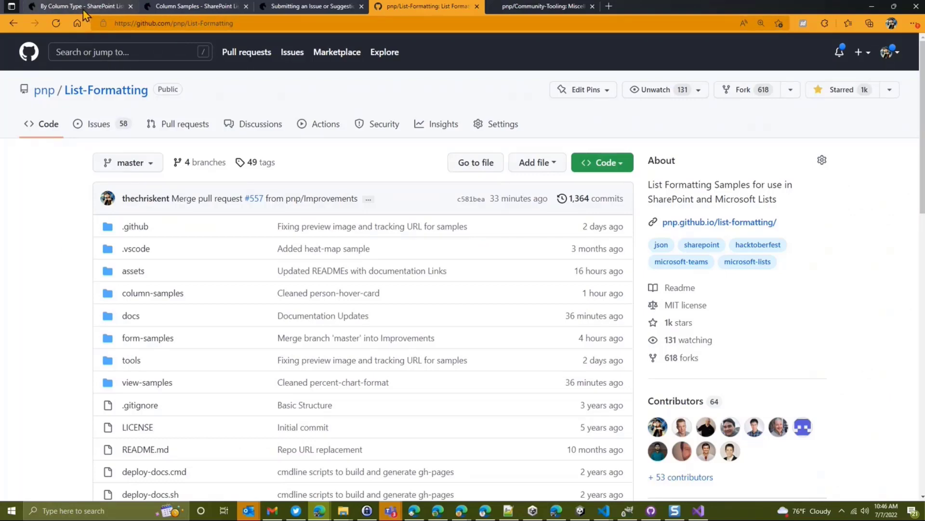
{"action": "left_click", "coordinate": [67, 7]}
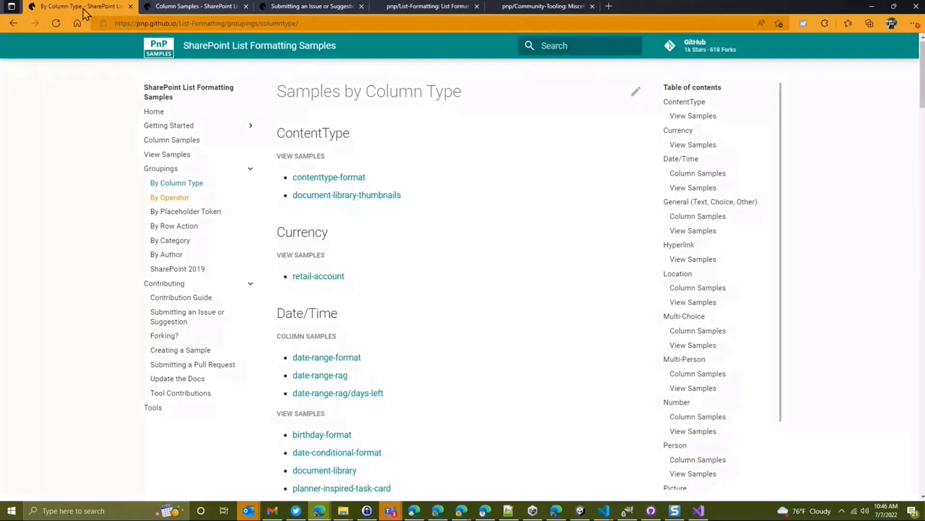
{"action": "mouse_move", "coordinate": [172, 205]}
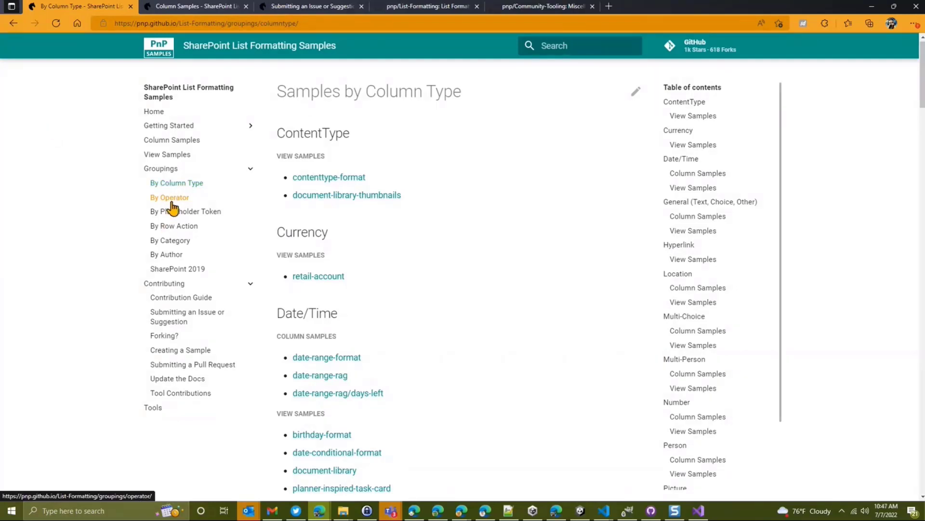
{"action": "mouse_move", "coordinate": [167, 276]}
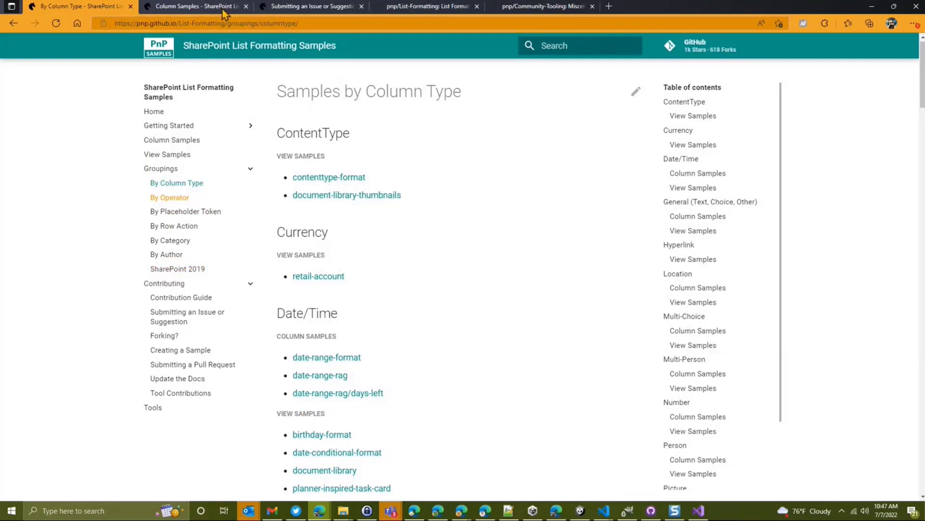
{"action": "left_click", "coordinate": [199, 6]}
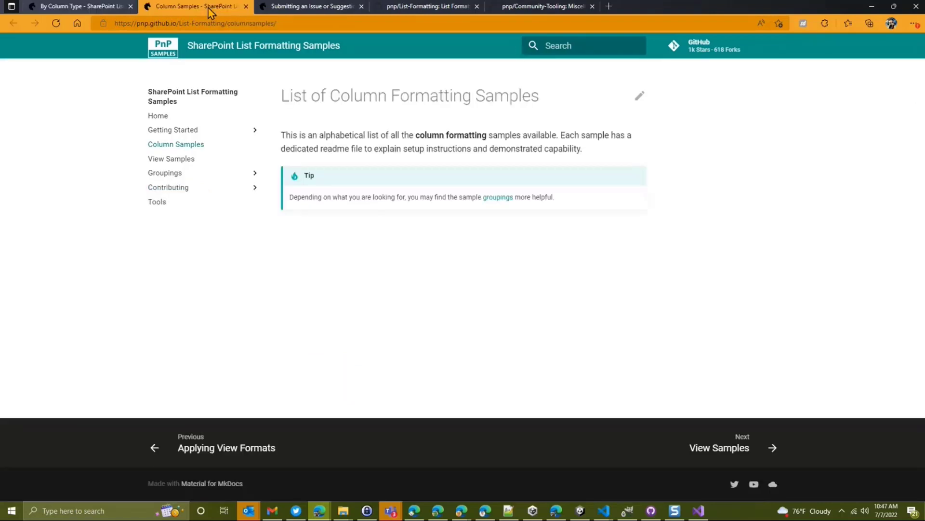
{"action": "mouse_move", "coordinate": [363, 266]}
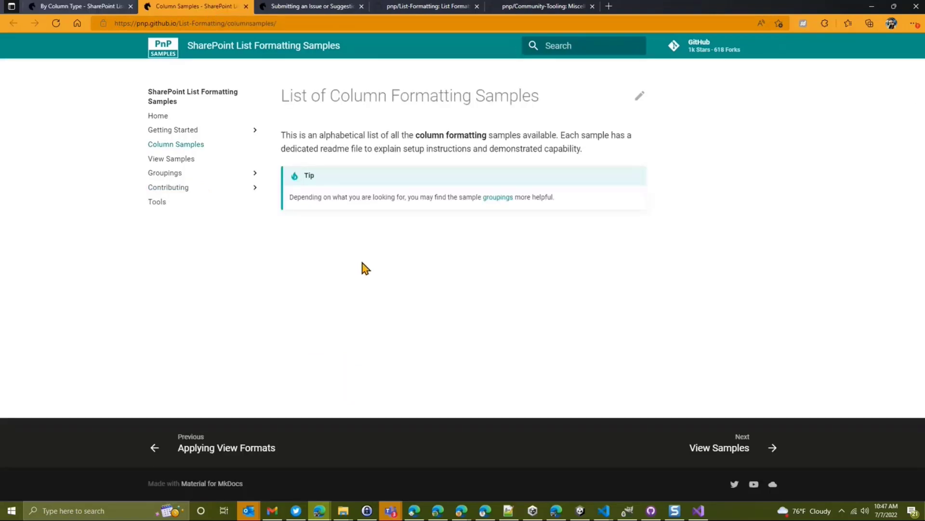
{"action": "mouse_move", "coordinate": [423, 149]}
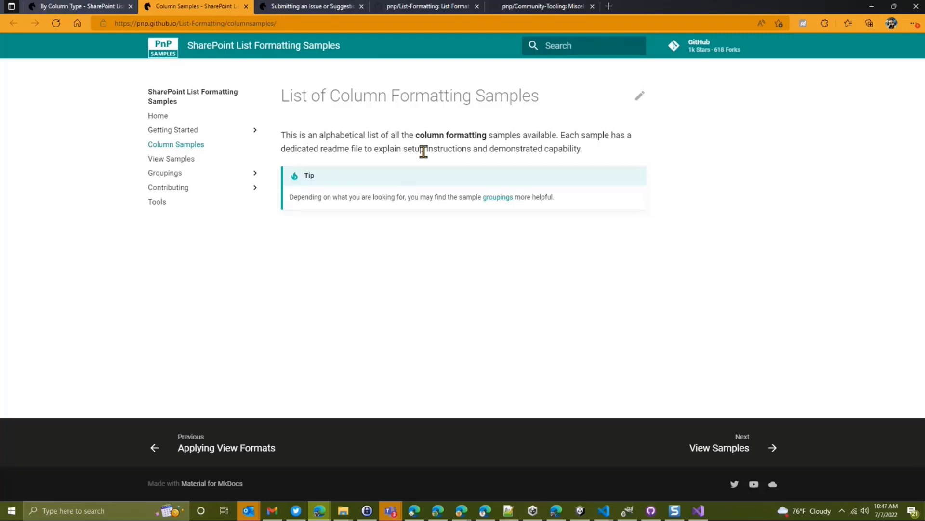
{"action": "mouse_move", "coordinate": [266, 247]}
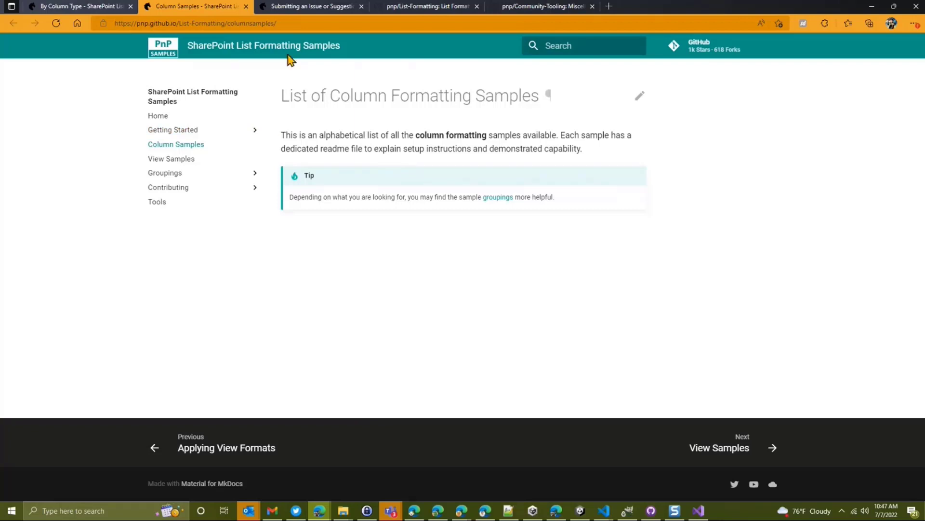
{"action": "left_click", "coordinate": [316, 6]}
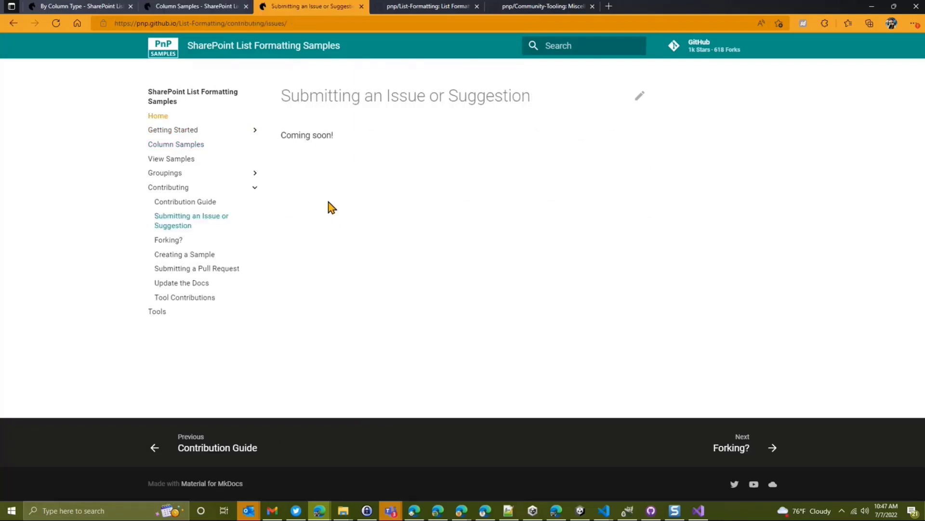
{"action": "mouse_move", "coordinate": [333, 152]}
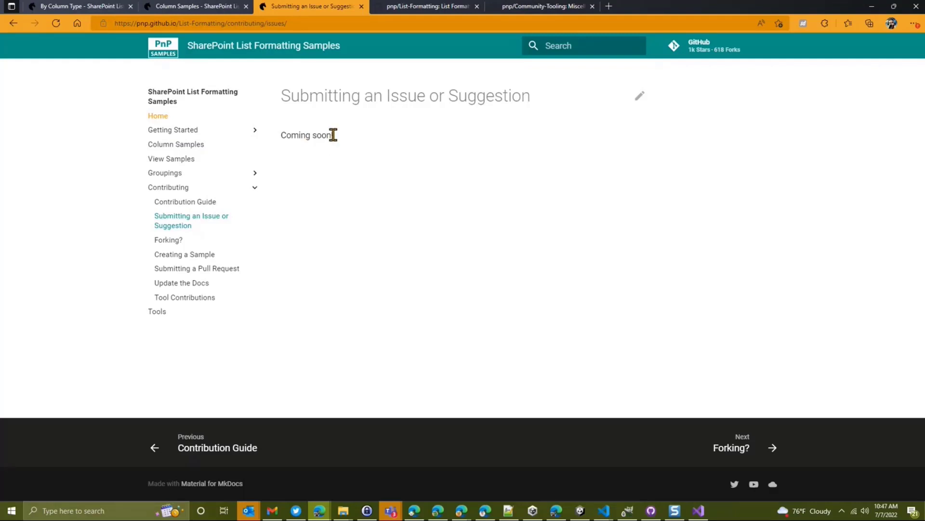
{"action": "left_click", "coordinate": [424, 8]}
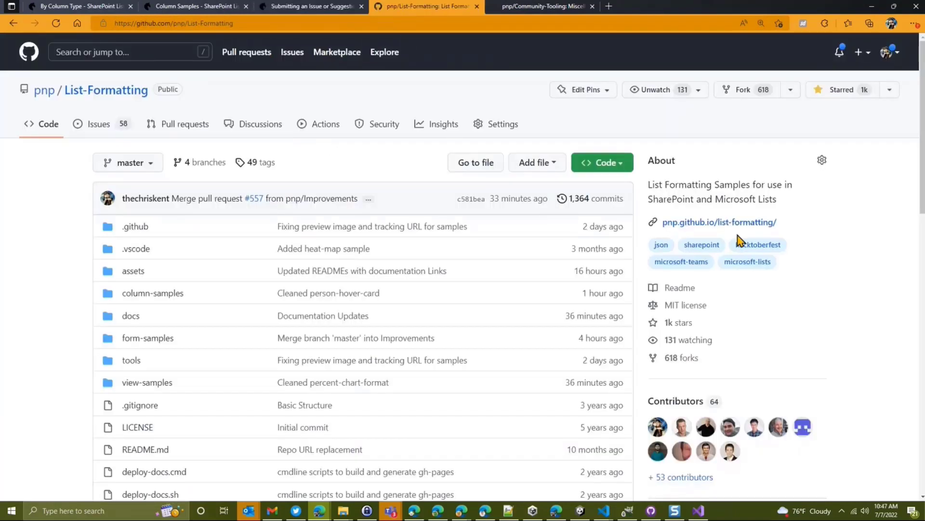
From the repo, browse the docs site's Column Samples and Form Samples lists and the Groupings menu.
{"action": "left_click", "coordinate": [719, 221]}
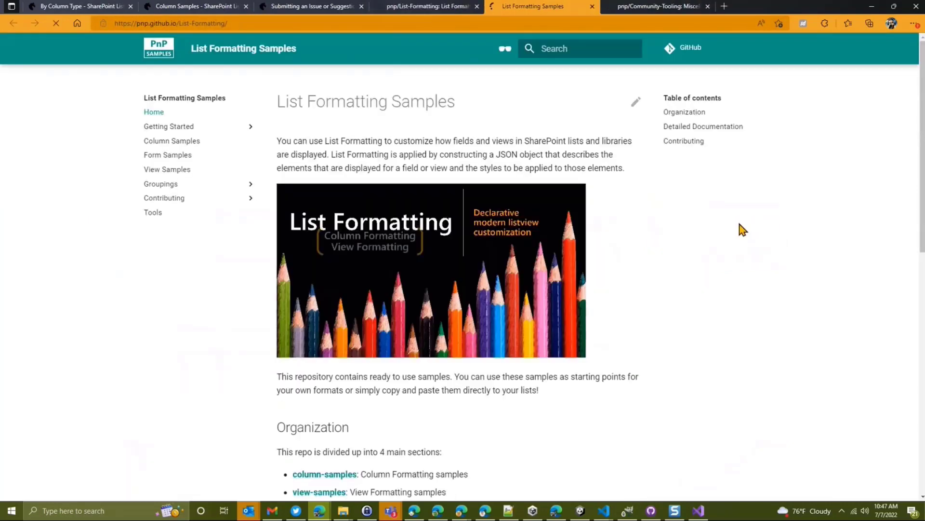
{"action": "mouse_move", "coordinate": [160, 142]}
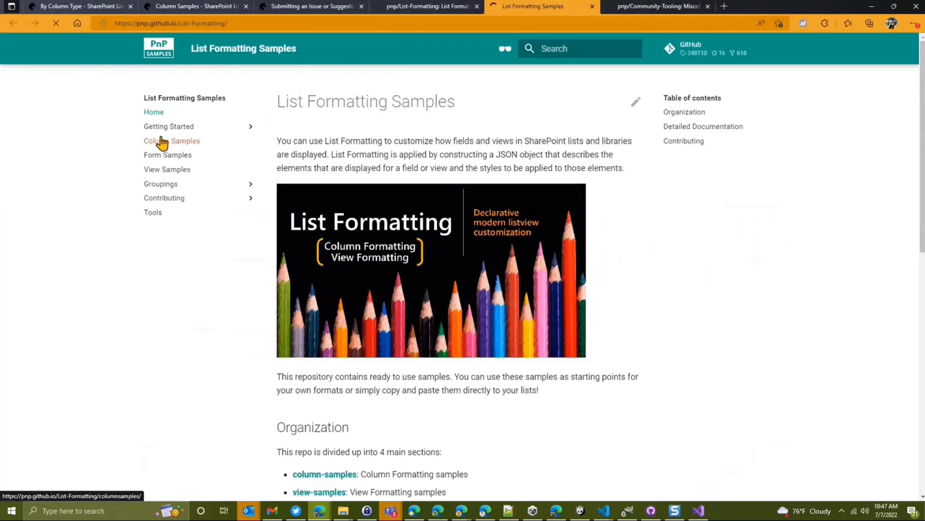
{"action": "left_click", "coordinate": [171, 141]}
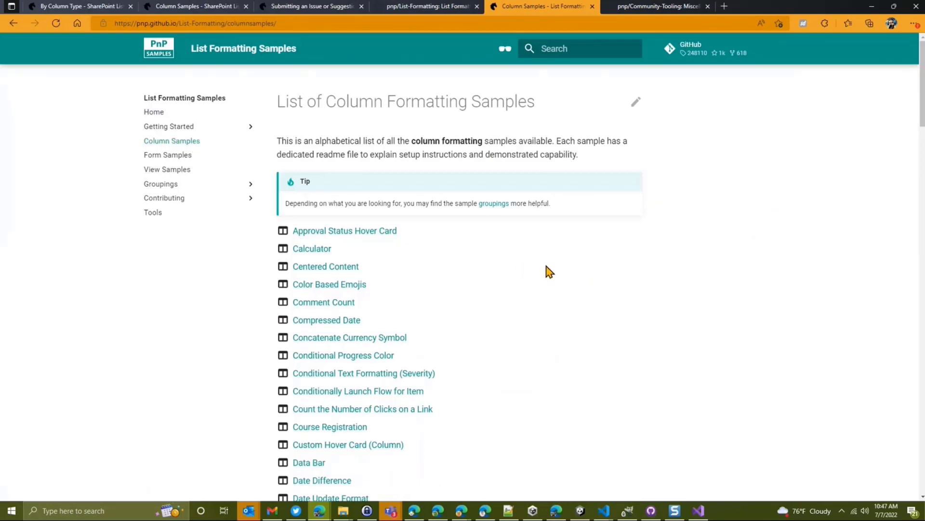
{"action": "scroll", "scroll_direction": "down", "scroll_amount": 3}
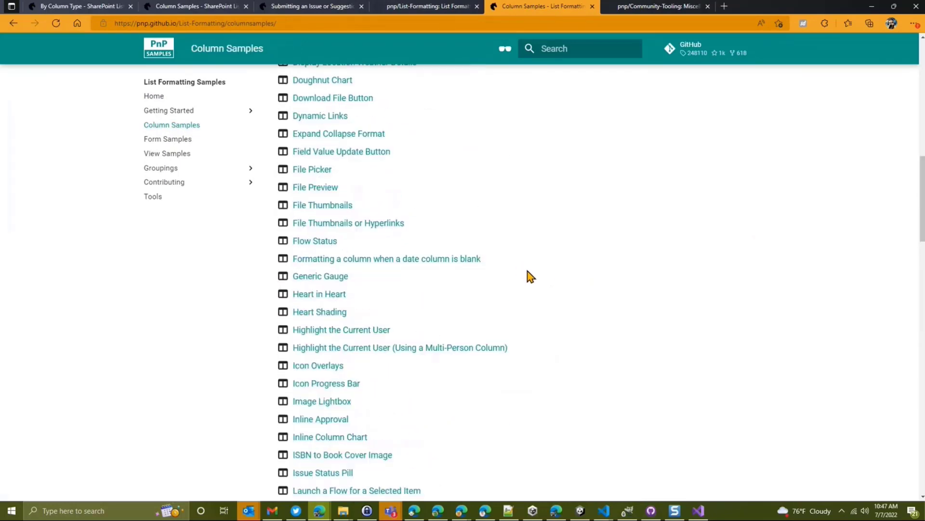
{"action": "scroll", "scroll_direction": "up", "scroll_amount": 3}
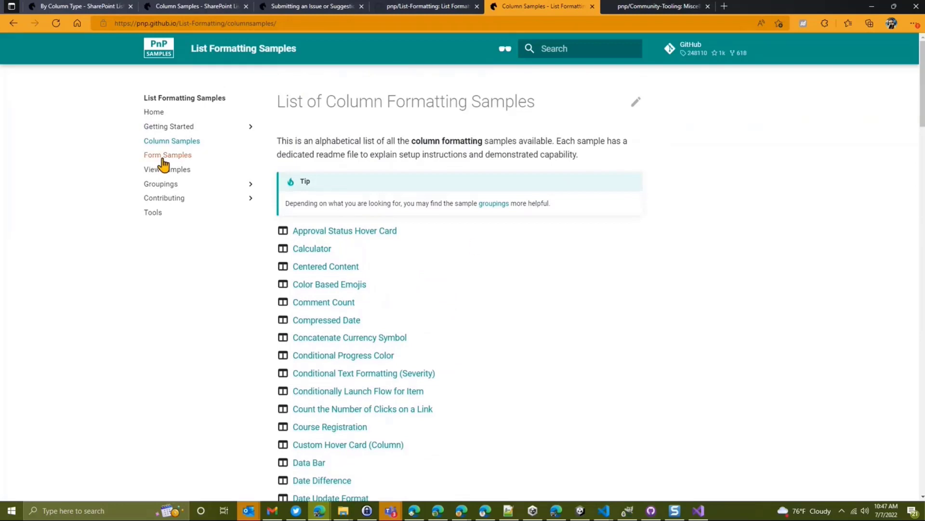
{"action": "left_click", "coordinate": [168, 154]}
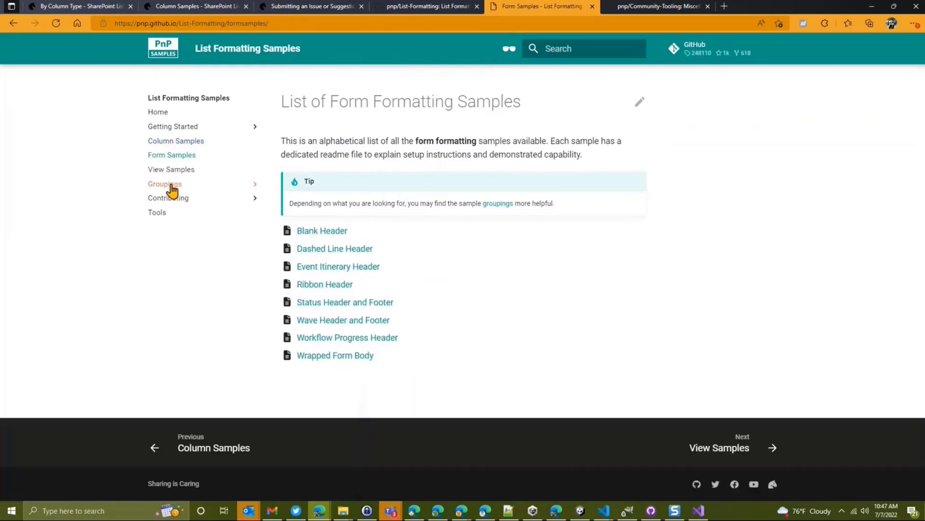
{"action": "left_click", "coordinate": [165, 183]}
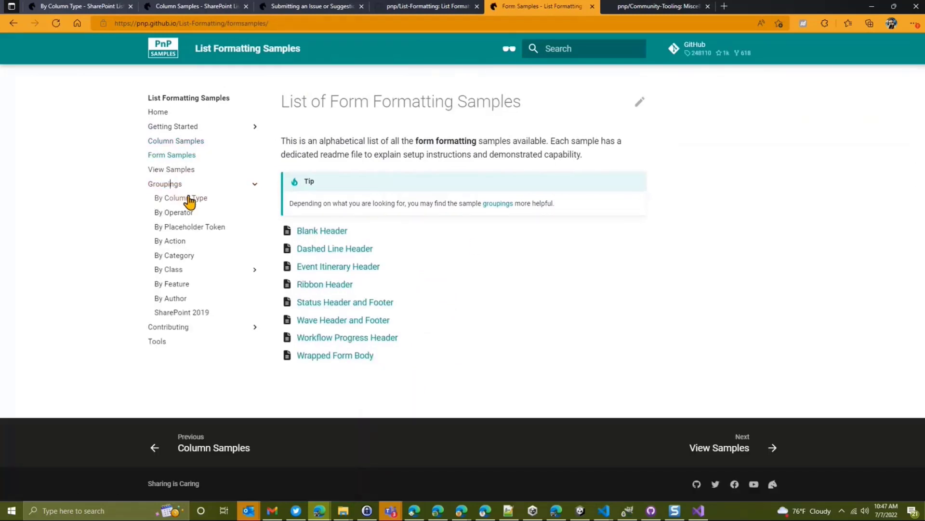
On Samples by Column Type, jump to the Image group and expand it to reveal Image Lightbox.
{"action": "left_click", "coordinate": [177, 197]}
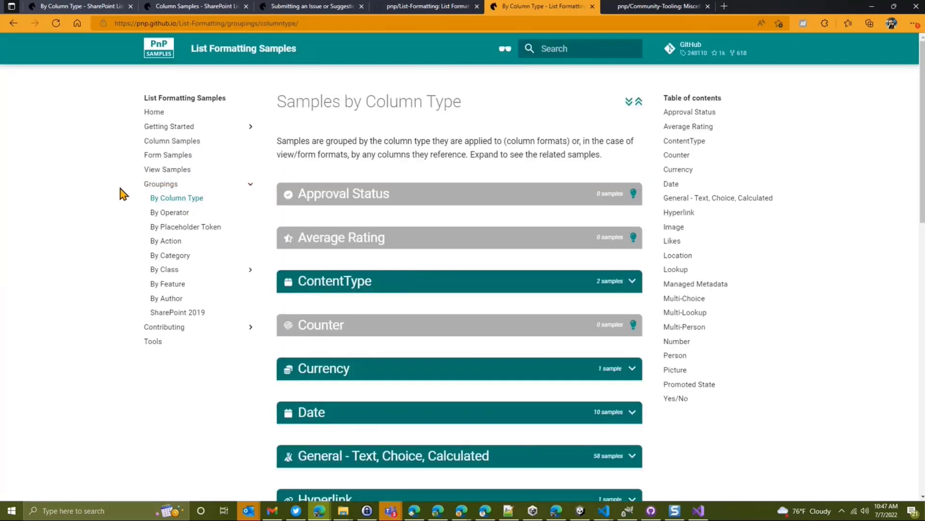
{"action": "mouse_move", "coordinate": [429, 284]}
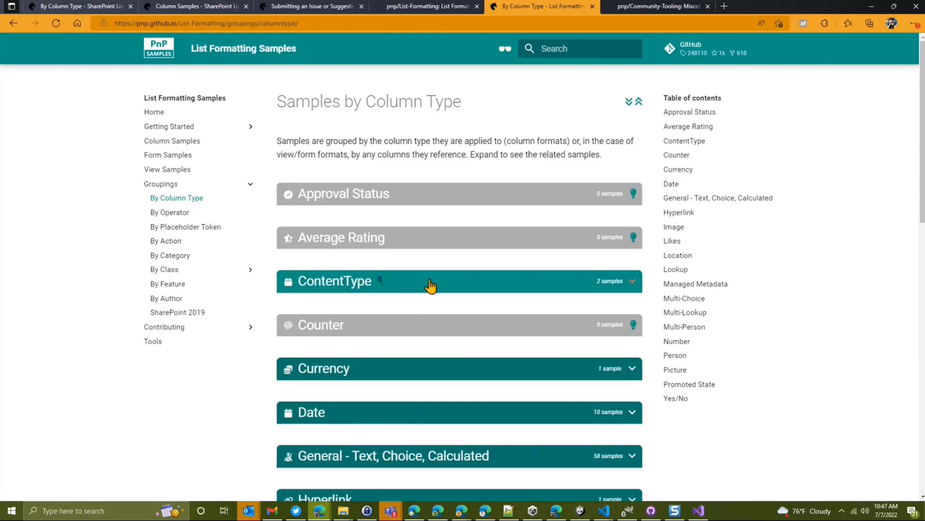
{"action": "mouse_move", "coordinate": [516, 172]}
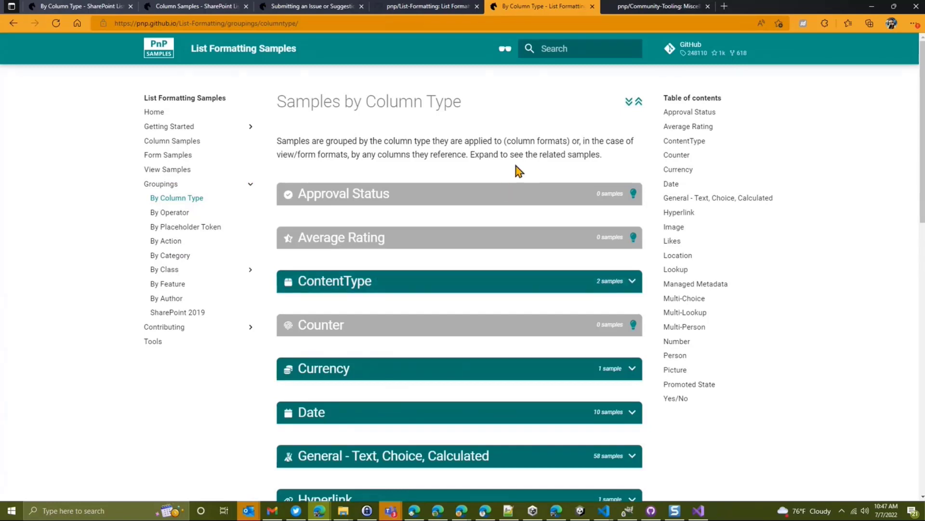
{"action": "mouse_move", "coordinate": [651, 239]}
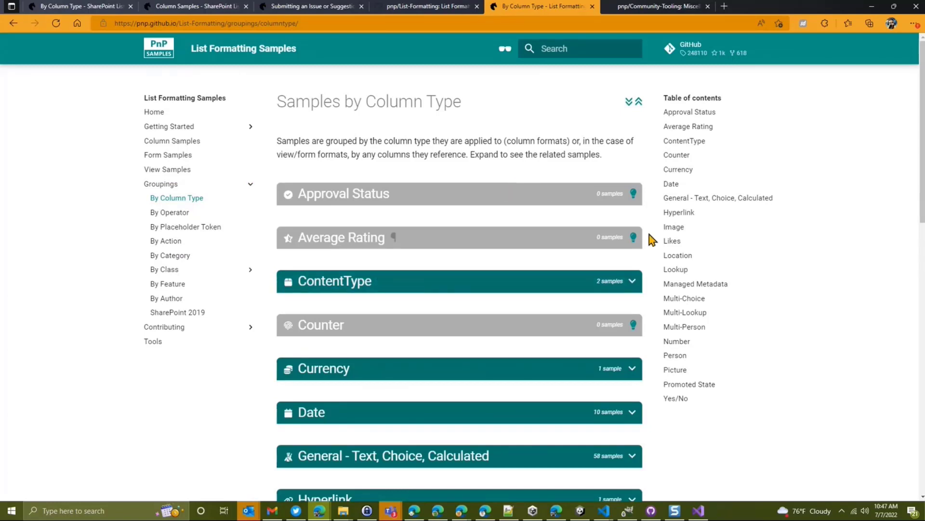
{"action": "left_click", "coordinate": [674, 227]}
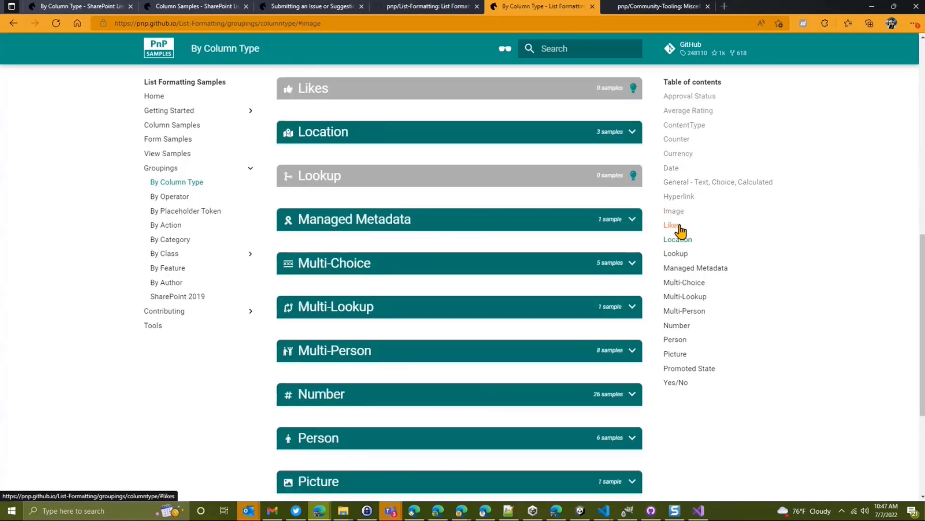
{"action": "scroll", "scroll_direction": "up", "scroll_amount": 3}
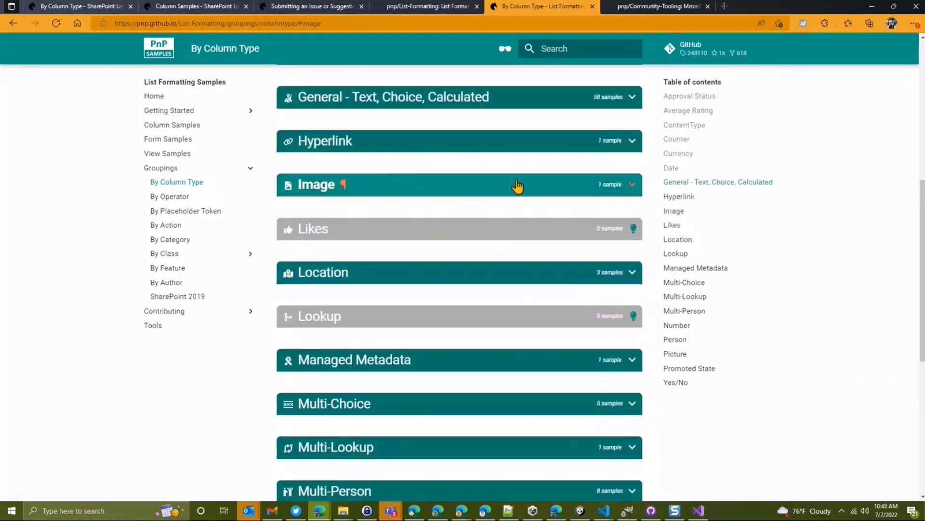
{"action": "left_click", "coordinate": [518, 184]}
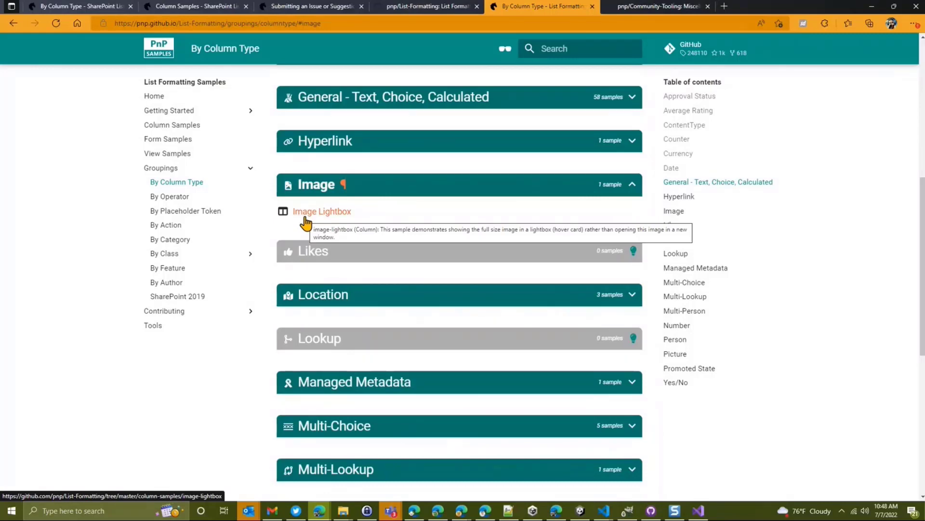
{"action": "mouse_move", "coordinate": [704, 8]}
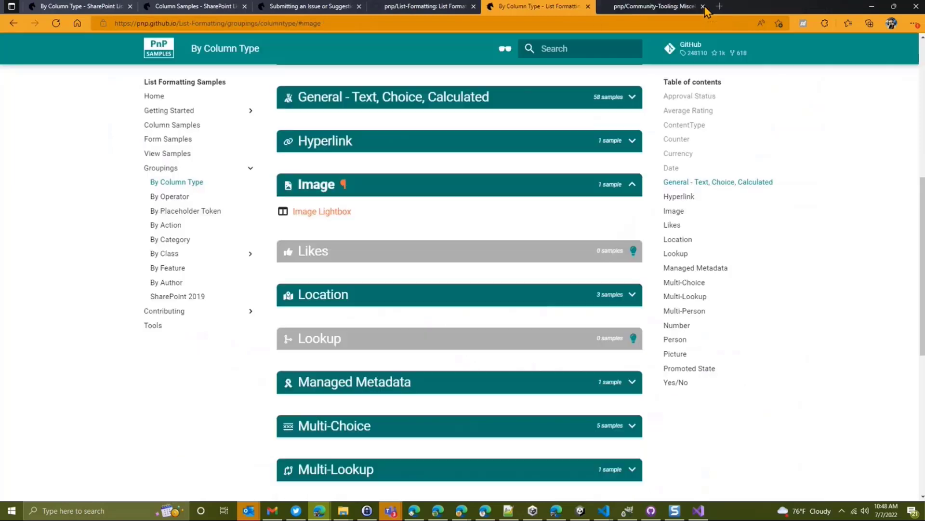
{"action": "mouse_move", "coordinate": [336, 212]}
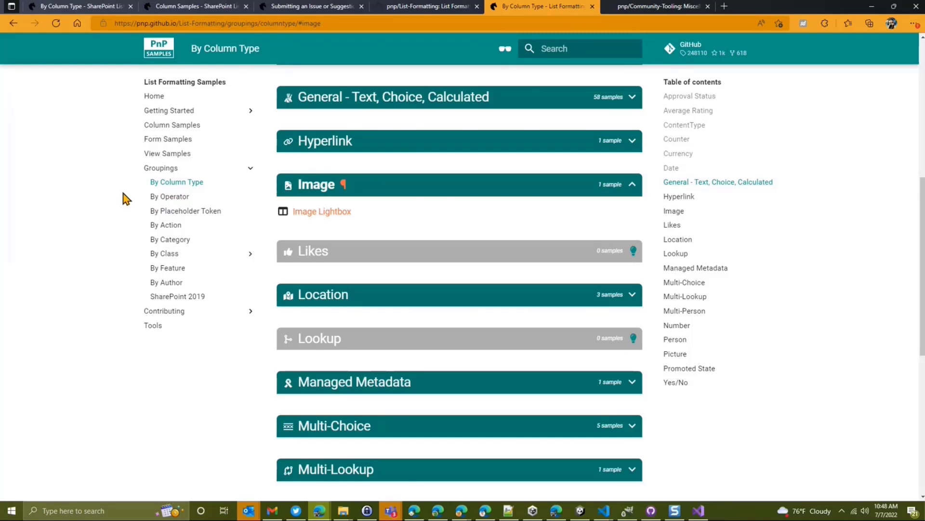
{"action": "mouse_move", "coordinate": [170, 197]}
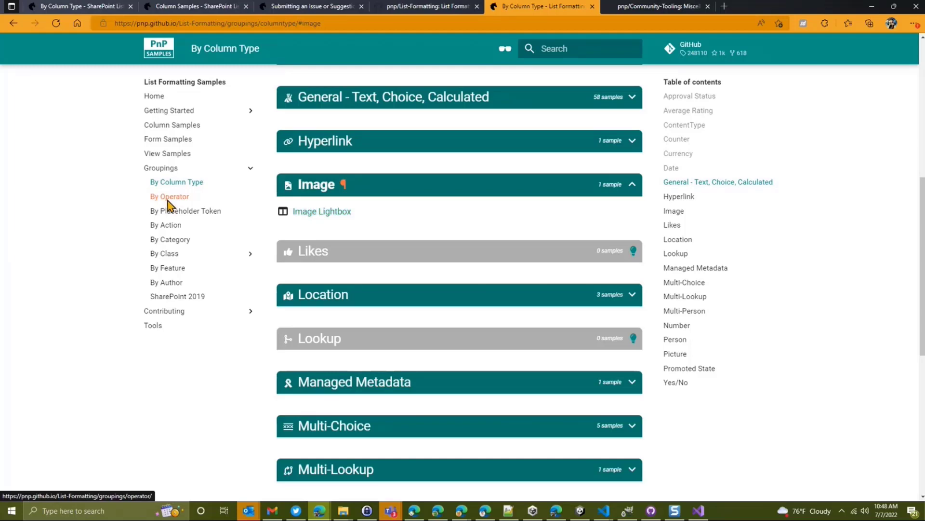
On Samples by Operator, expand and collapse the getUserImage group, returning to the top.
{"action": "left_click", "coordinate": [170, 197]}
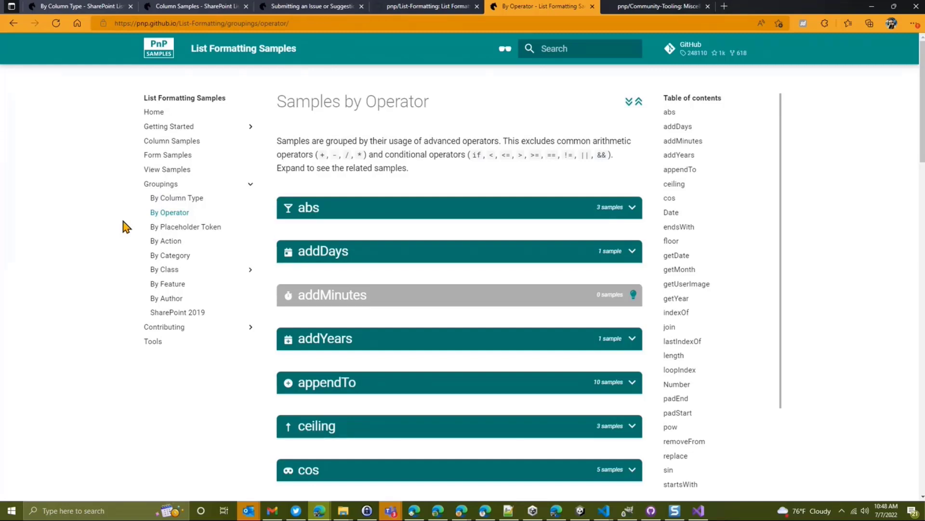
{"action": "mouse_move", "coordinate": [787, 289]}
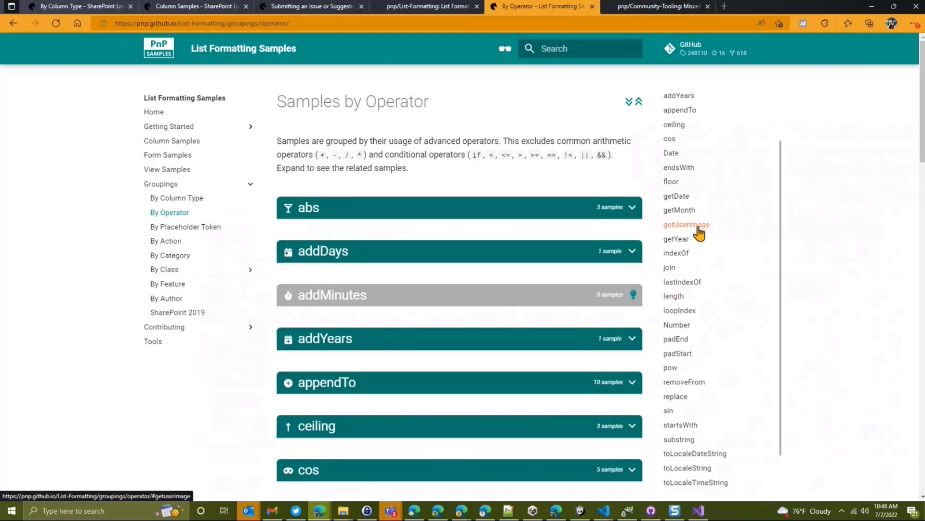
{"action": "left_click", "coordinate": [686, 224]}
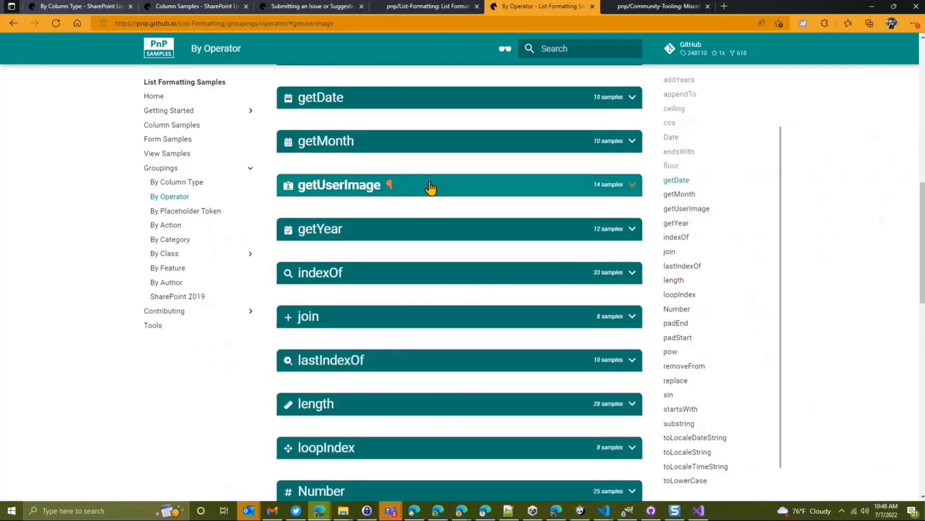
{"action": "left_click", "coordinate": [430, 185]}
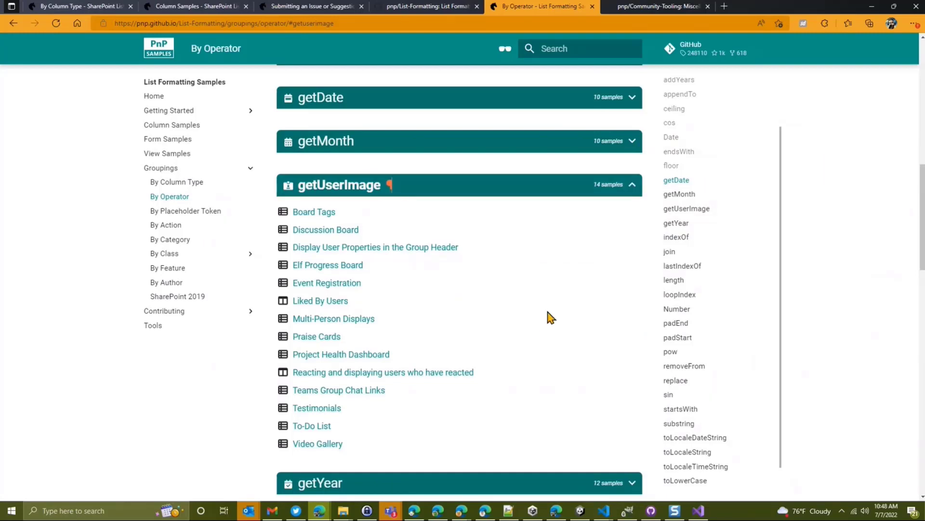
{"action": "left_click", "coordinate": [636, 185]}
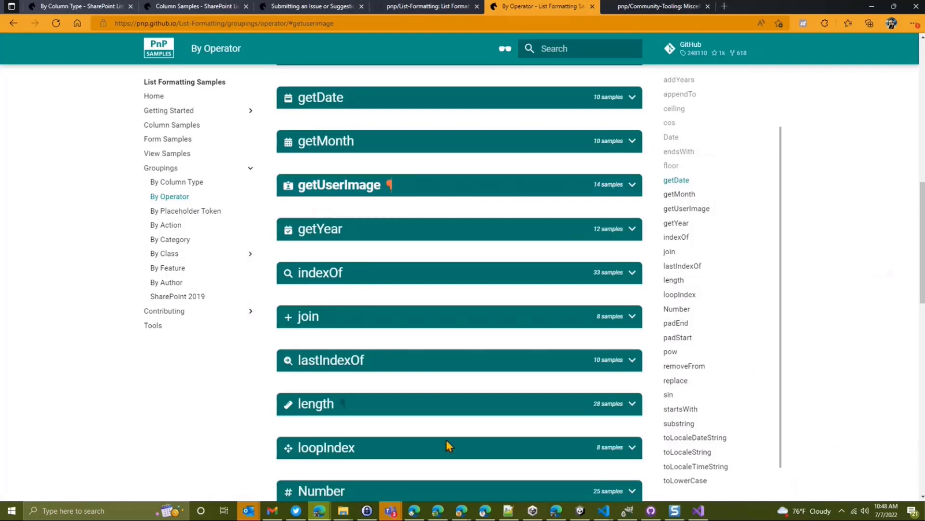
{"action": "scroll", "scroll_direction": "up", "scroll_amount": 3}
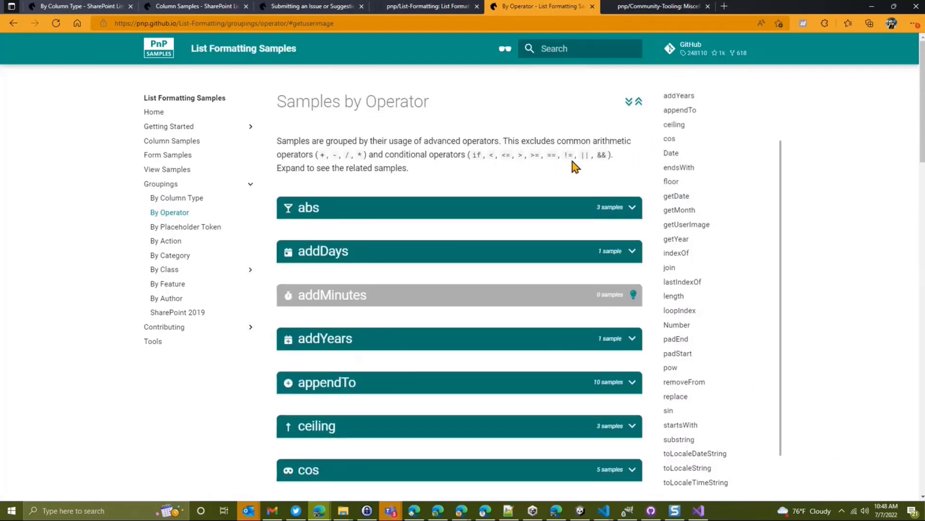
{"action": "mouse_move", "coordinate": [540, 173]}
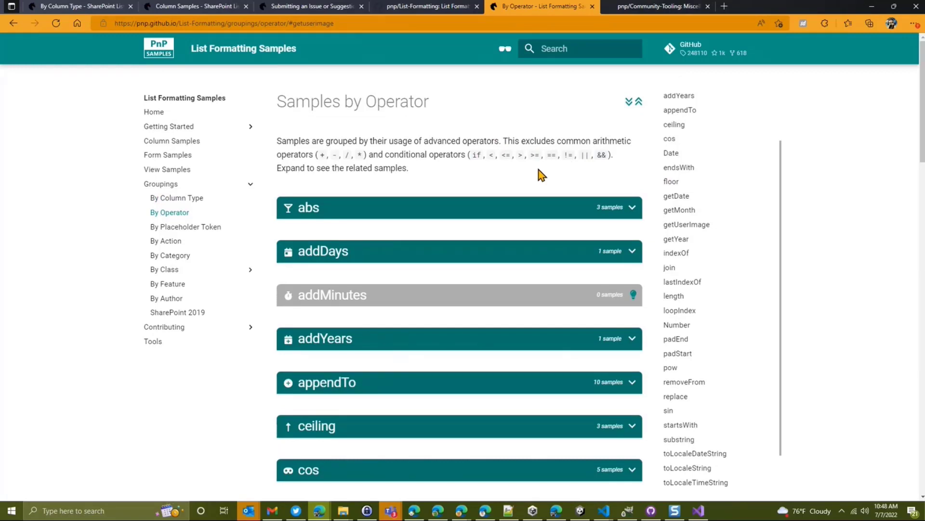
{"action": "mouse_move", "coordinate": [190, 232]}
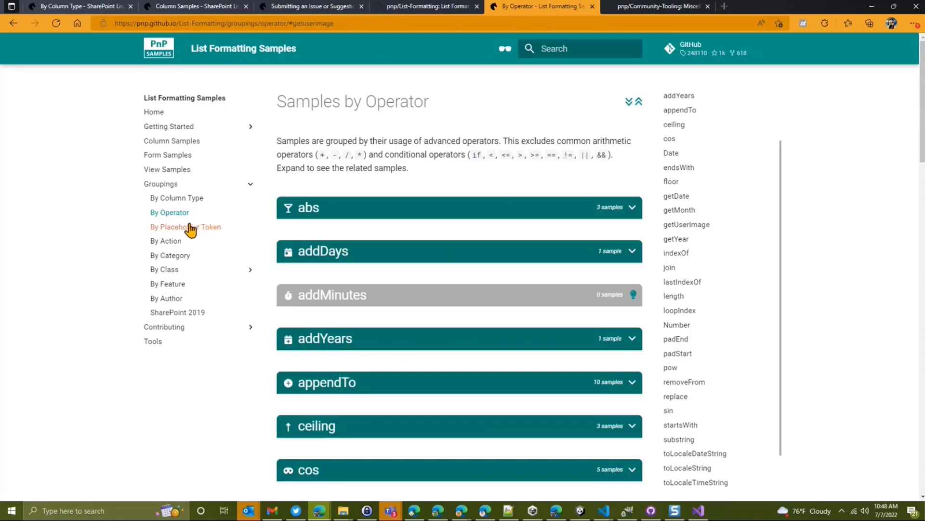
{"action": "left_click", "coordinate": [185, 226]}
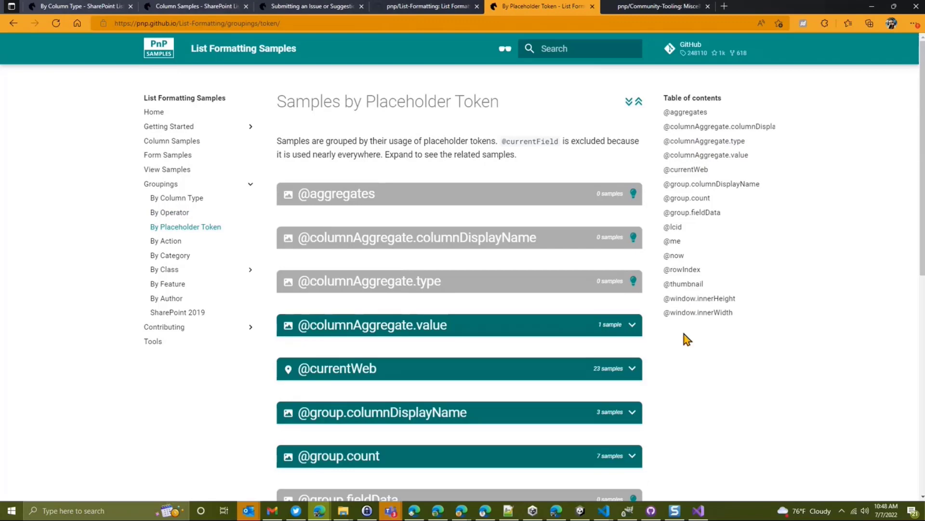
{"action": "scroll", "scroll_direction": "down", "scroll_amount": 3}
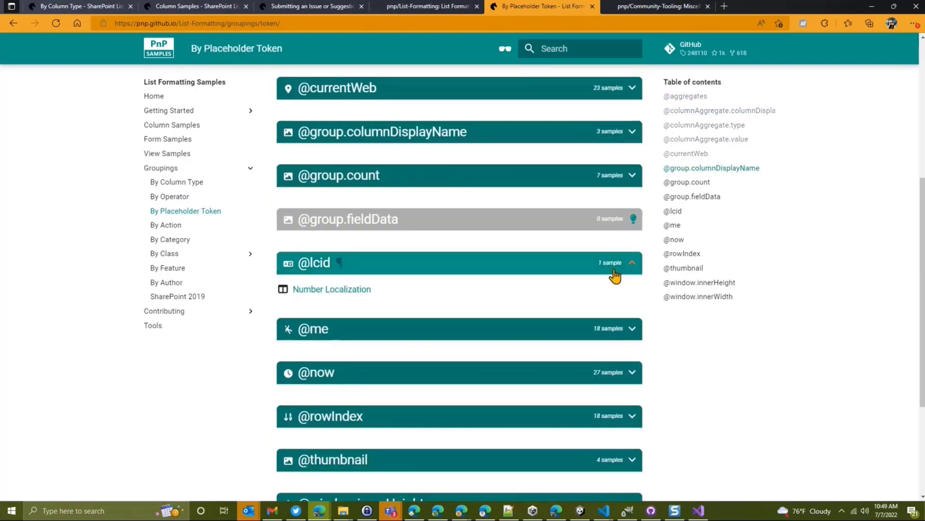
{"action": "left_click", "coordinate": [631, 262]}
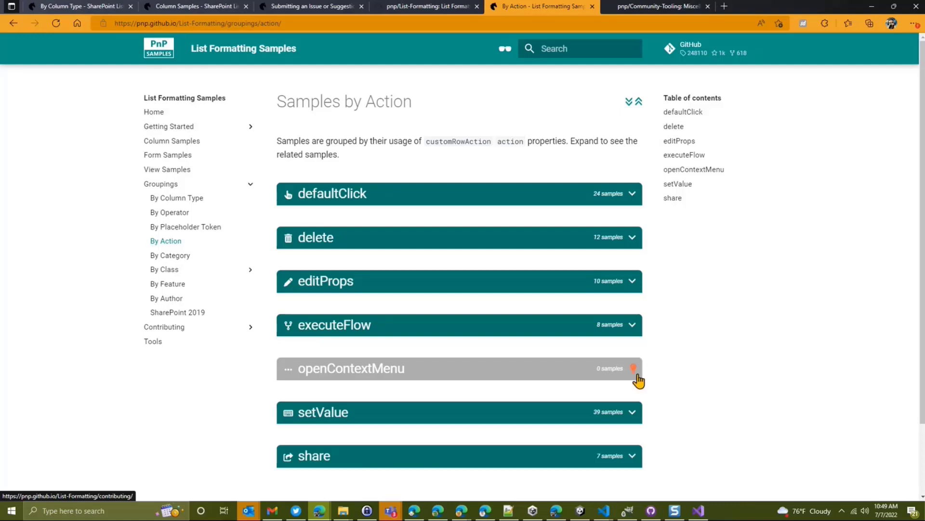
{"action": "mouse_move", "coordinate": [706, 340]}
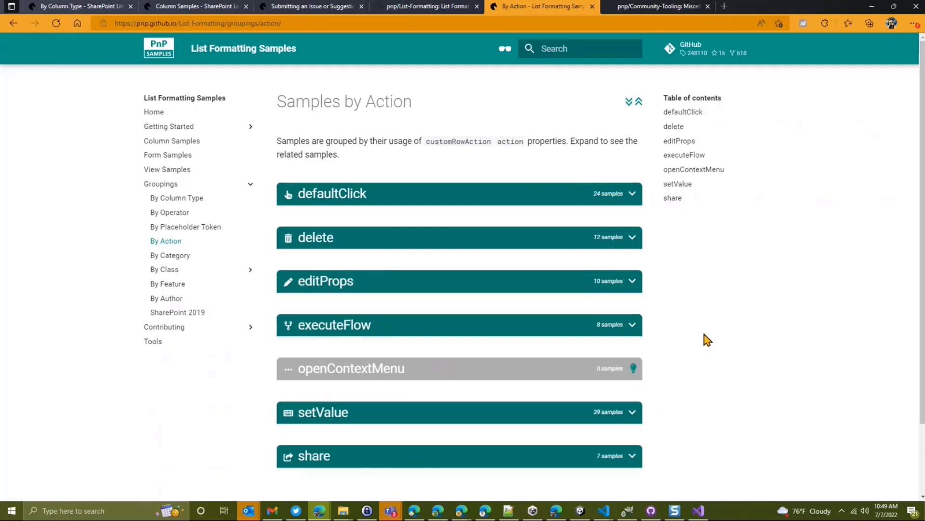
{"action": "mouse_move", "coordinate": [709, 339]}
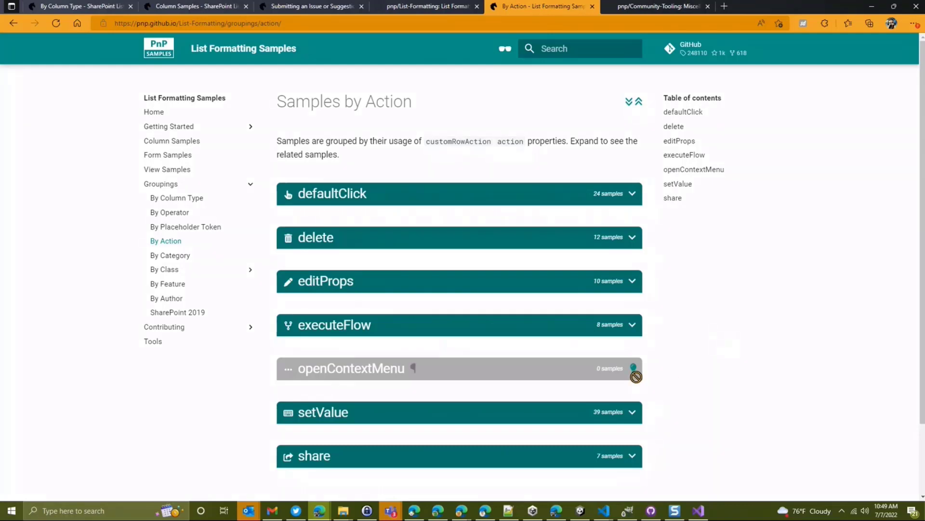
{"action": "mouse_move", "coordinate": [105, 281]}
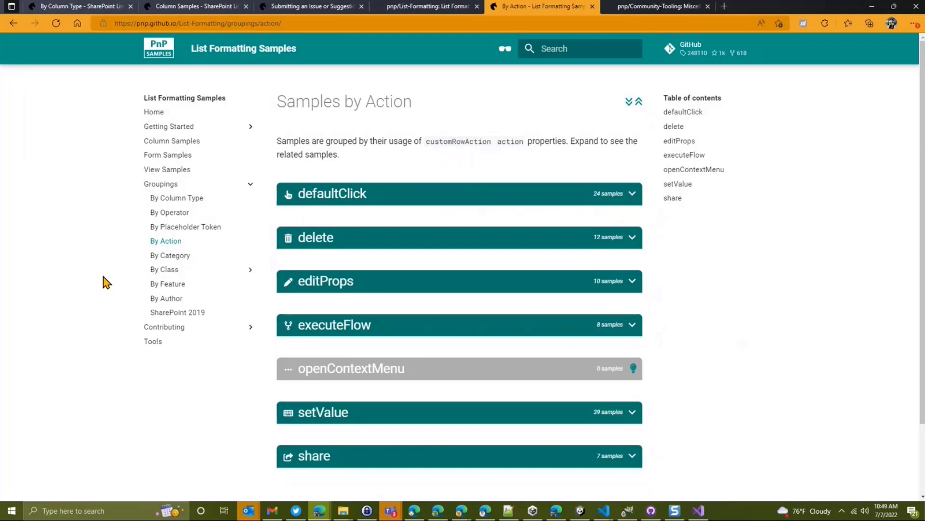
{"action": "mouse_move", "coordinate": [626, 106]}
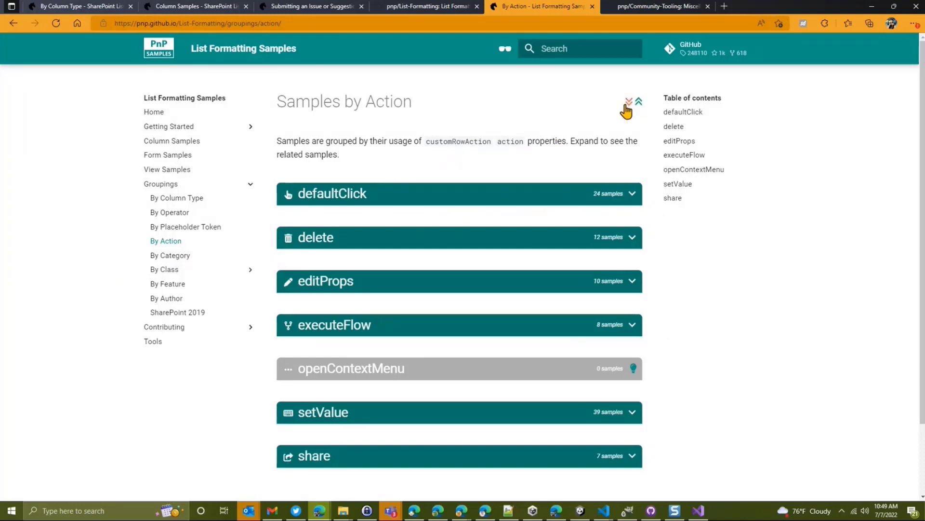
{"action": "left_click", "coordinate": [628, 100]}
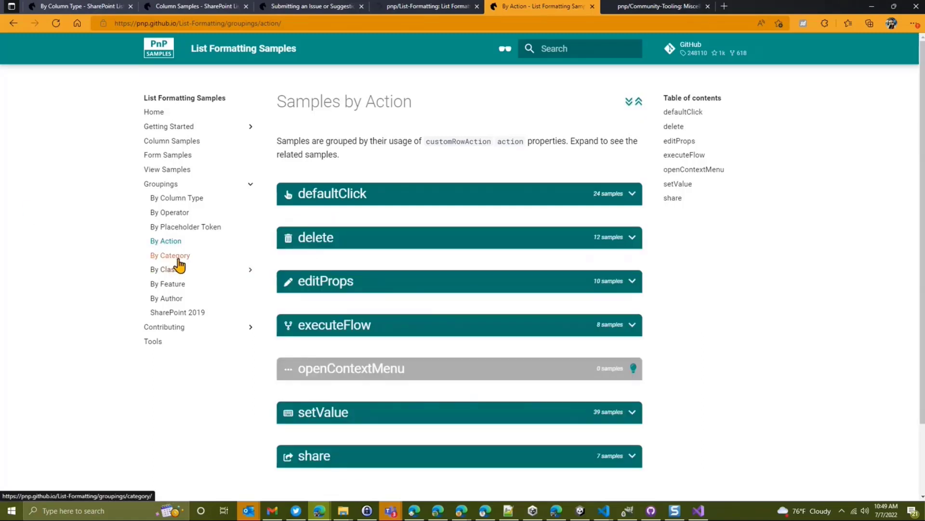
Glance at Samples by Category, then switch to Samples by Feature.
{"action": "left_click", "coordinate": [170, 255]}
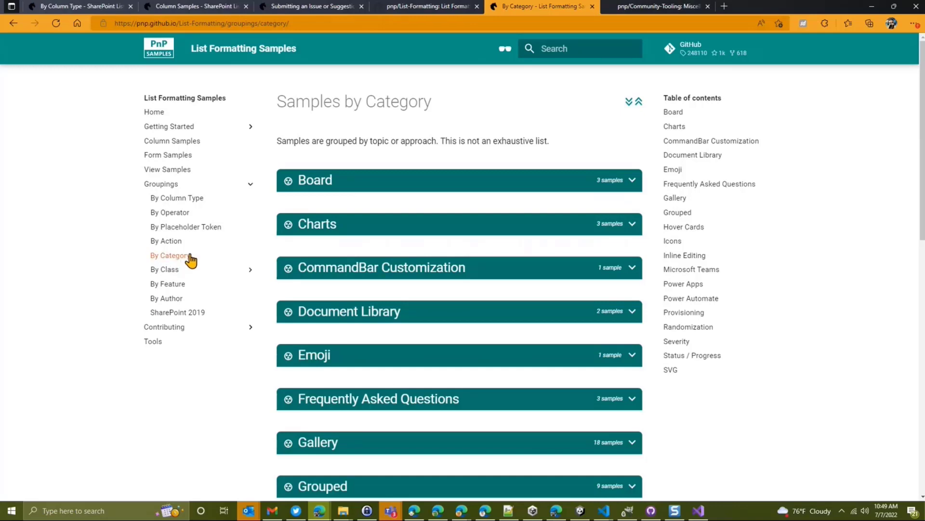
{"action": "left_click", "coordinate": [168, 283]}
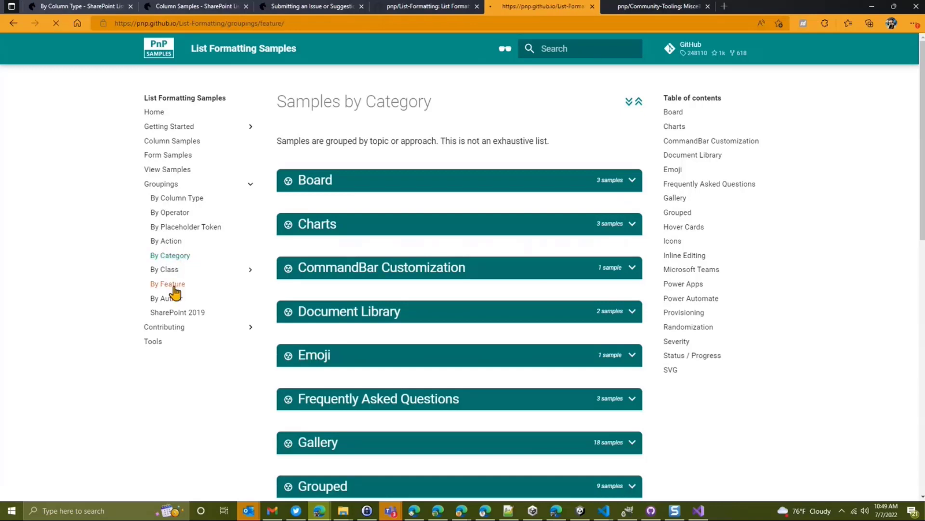
{"action": "left_click", "coordinate": [168, 283]}
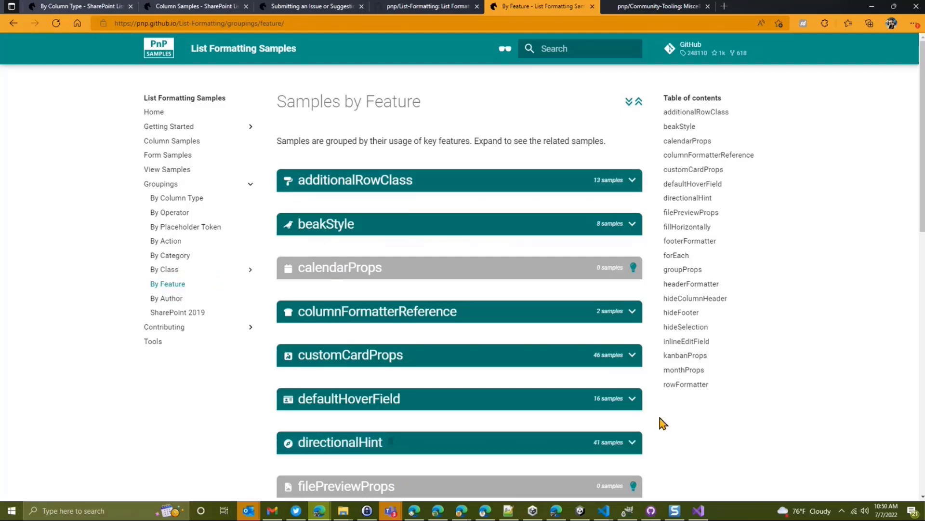
{"action": "mouse_move", "coordinate": [166, 299]}
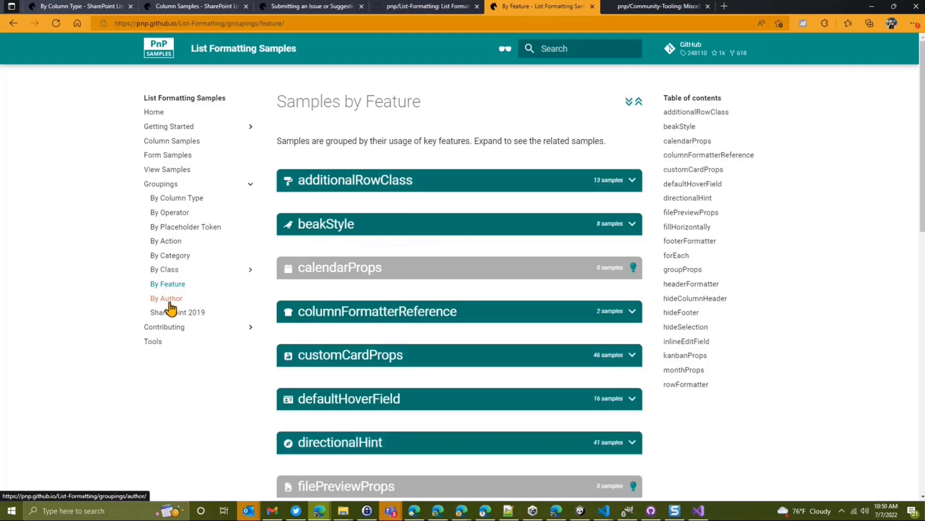
On Samples by Author, expand Tetsuya Kawahara's group of 50 samples.
{"action": "left_click", "coordinate": [166, 298]}
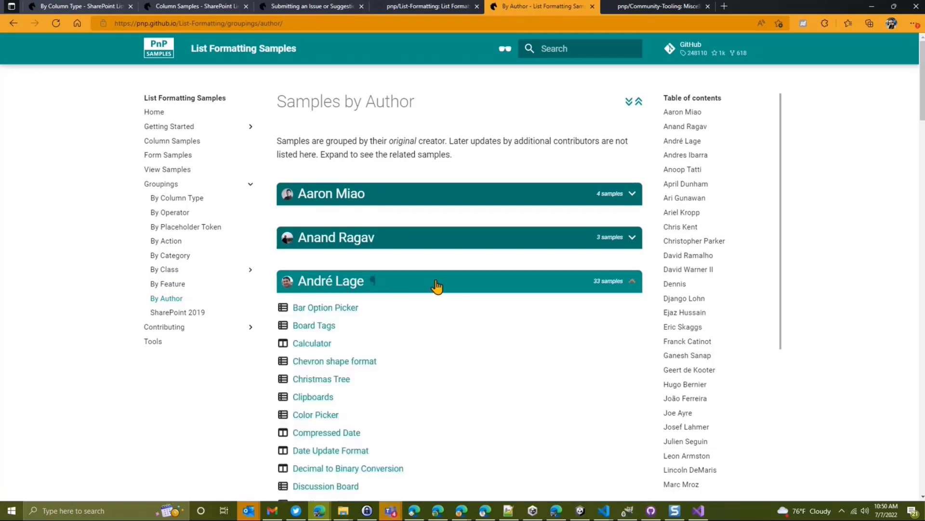
{"action": "scroll", "scroll_direction": "down", "scroll_amount": 3}
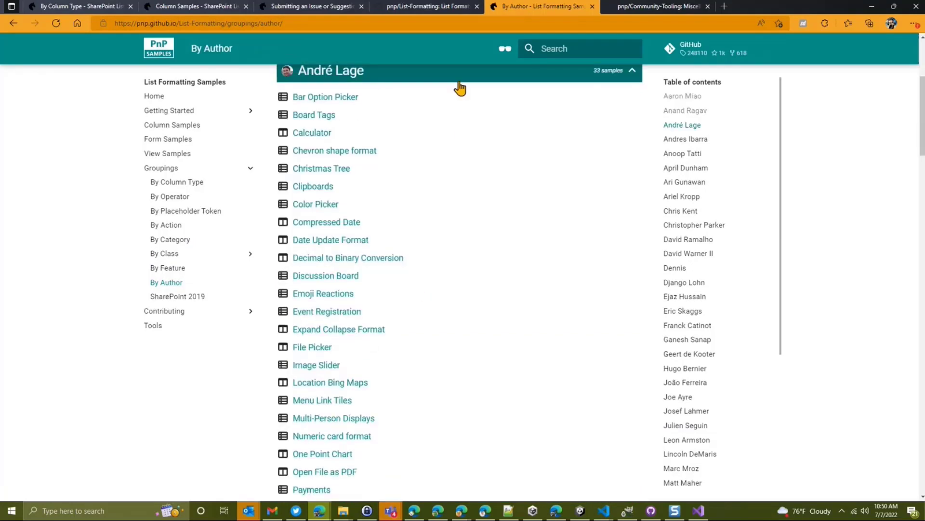
{"action": "scroll", "scroll_direction": "down", "scroll_amount": 3}
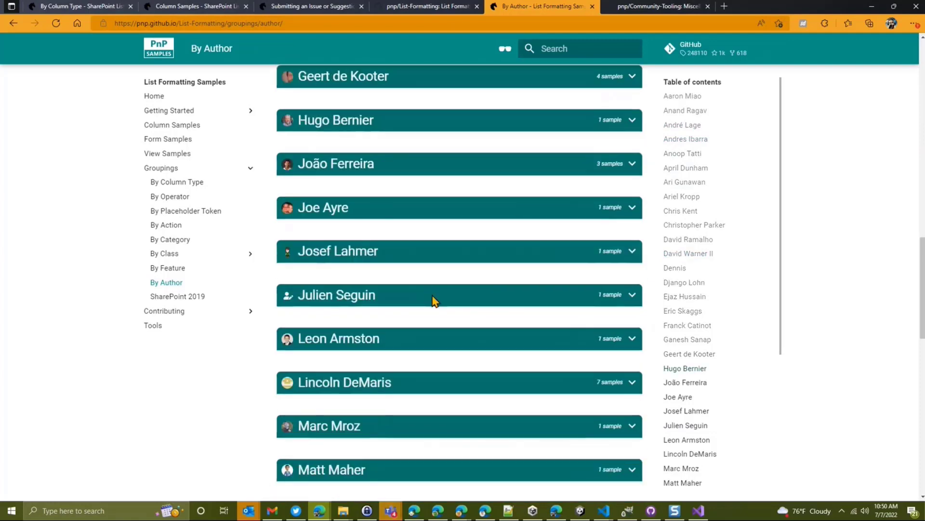
{"action": "scroll", "scroll_direction": "down", "scroll_amount": 3}
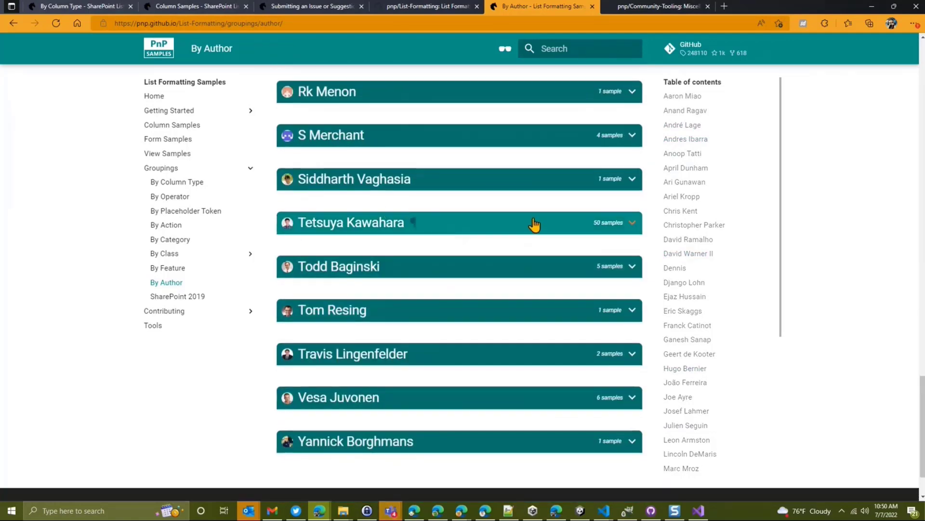
{"action": "left_click", "coordinate": [535, 223]}
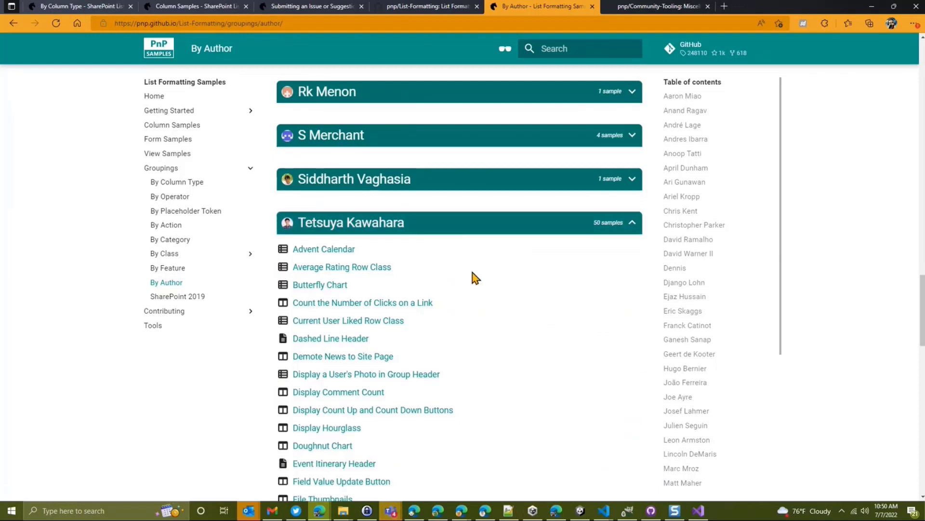
{"action": "mouse_move", "coordinate": [382, 435]}
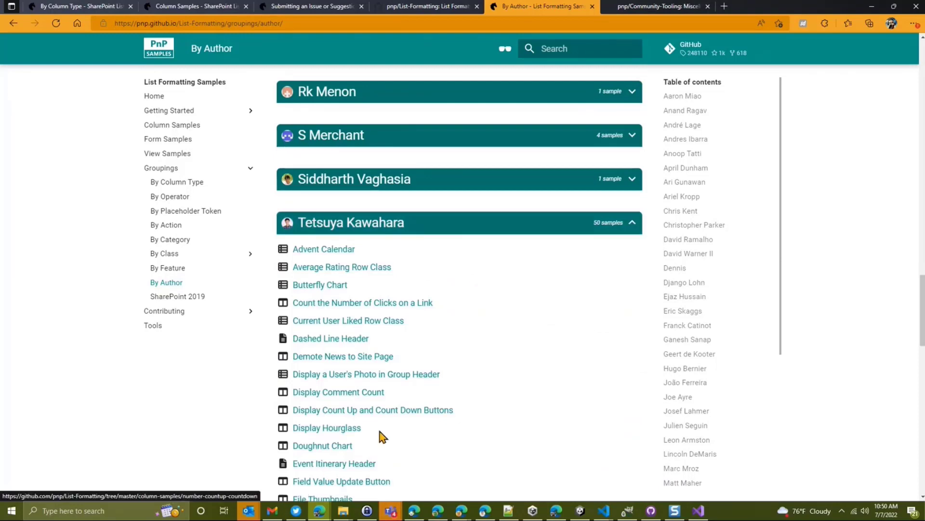
{"action": "mouse_move", "coordinate": [286, 372]}
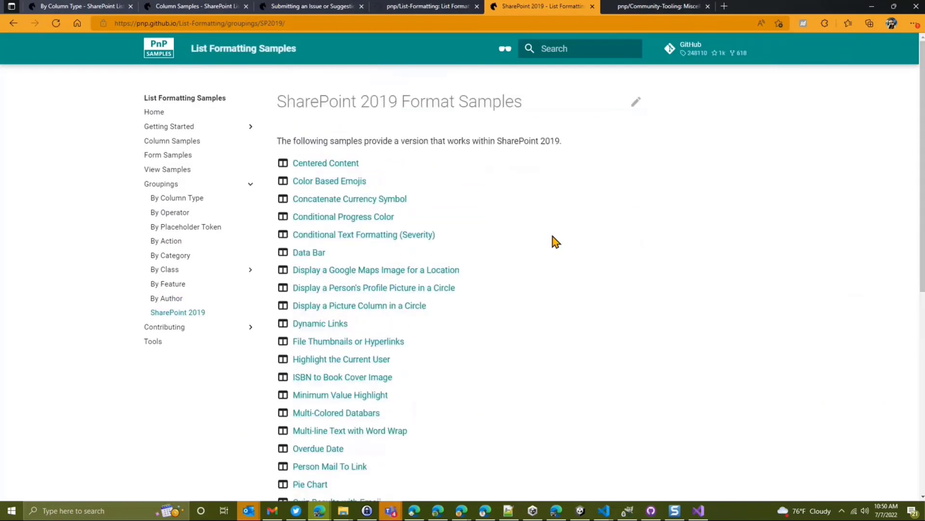
{"action": "mouse_move", "coordinate": [547, 257]}
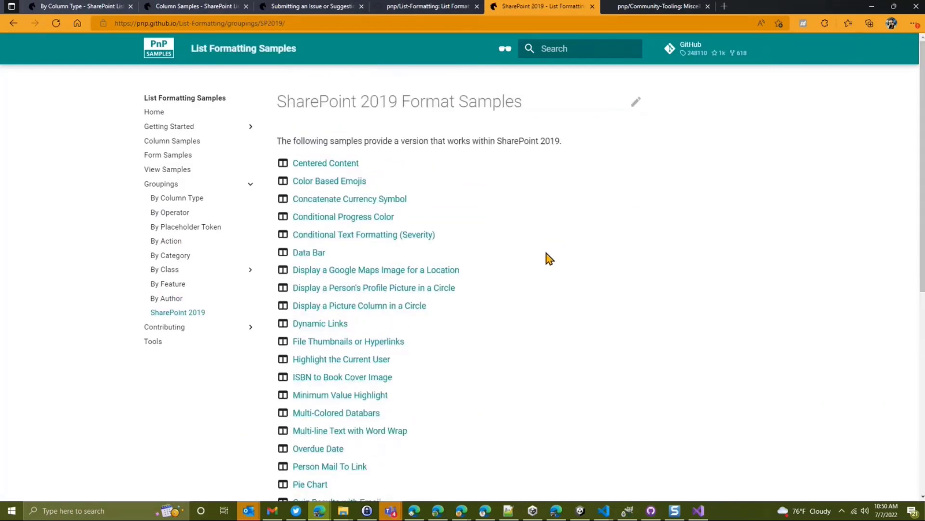
{"action": "mouse_move", "coordinate": [254, 271]}
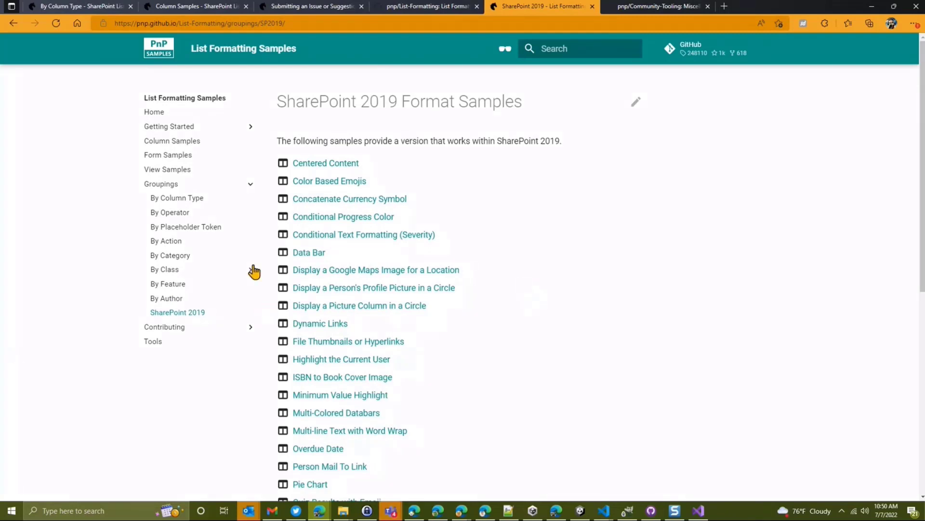
{"action": "mouse_move", "coordinate": [188, 263]}
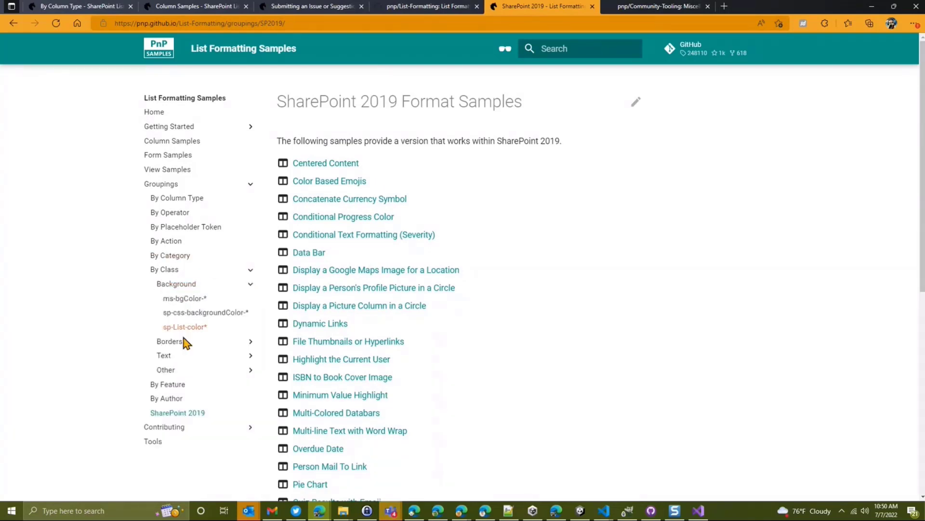
Reveal the Borders class subcategories under the SharePoint 2019 By Class grouping.
{"action": "left_click", "coordinate": [169, 341]}
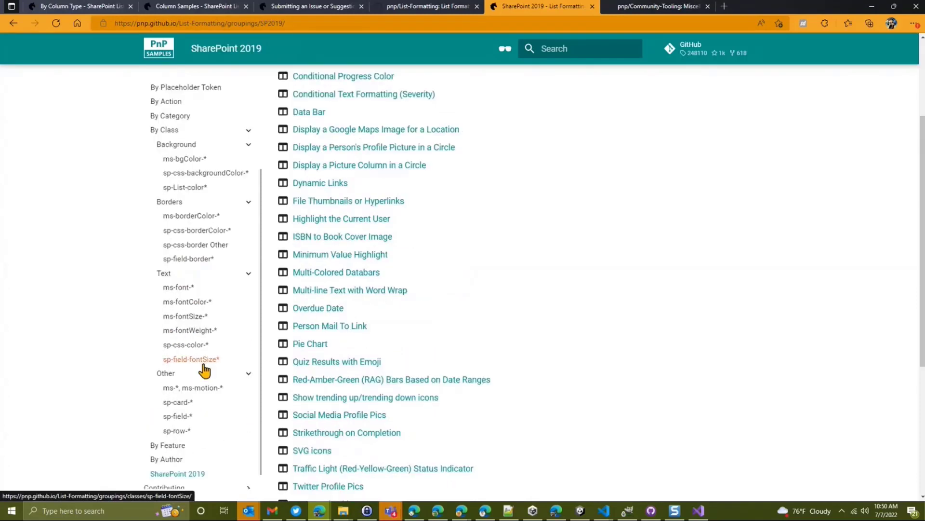
{"action": "mouse_move", "coordinate": [115, 327]}
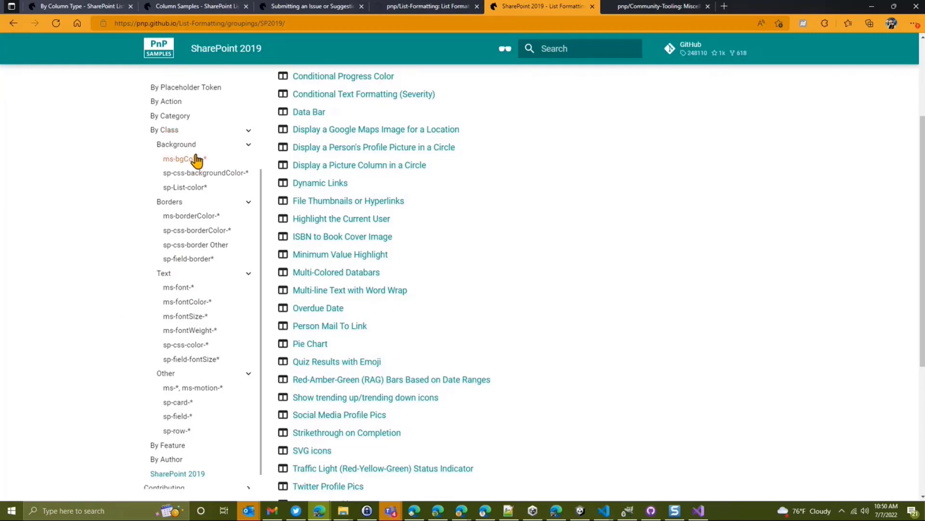
Browse the ms-bgColor-* background colour class samples.
{"action": "left_click", "coordinate": [182, 159]}
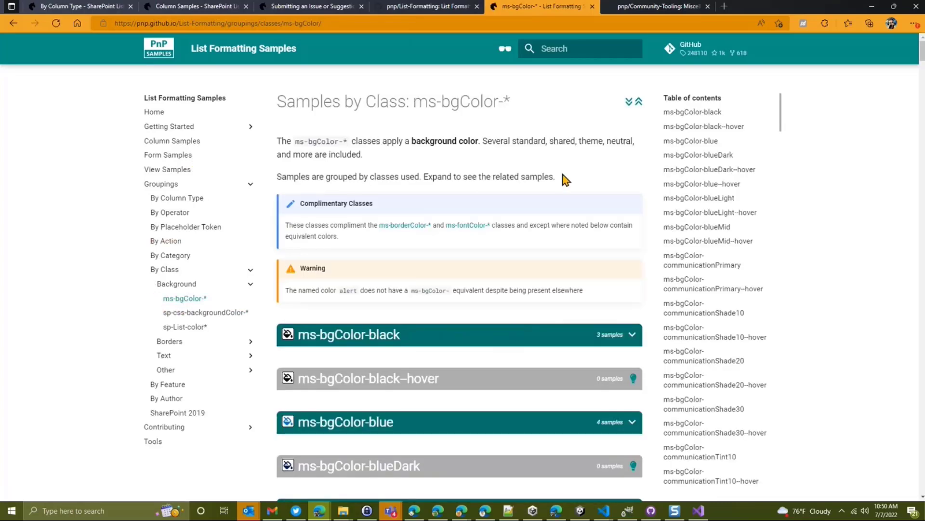
{"action": "scroll", "scroll_direction": "down", "scroll_amount": 3}
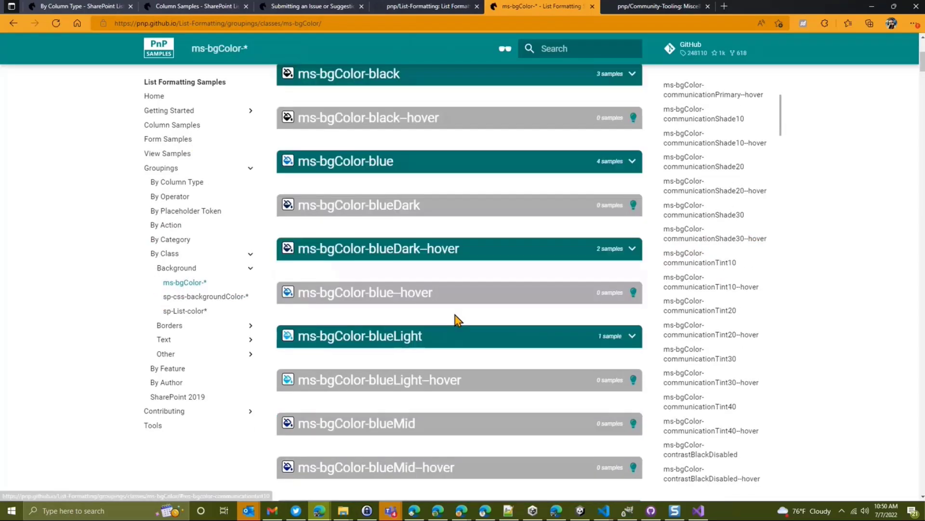
{"action": "scroll", "scroll_direction": "down", "scroll_amount": 3}
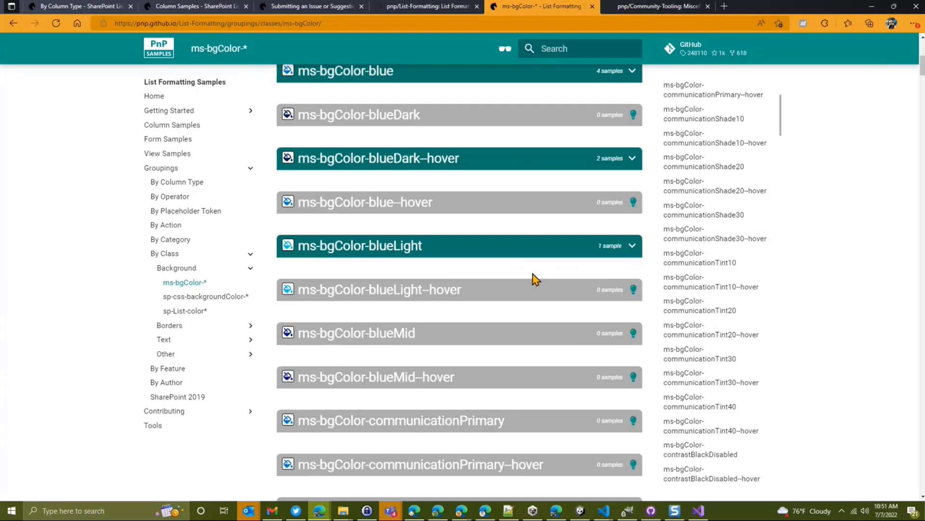
{"action": "mouse_move", "coordinate": [497, 272]}
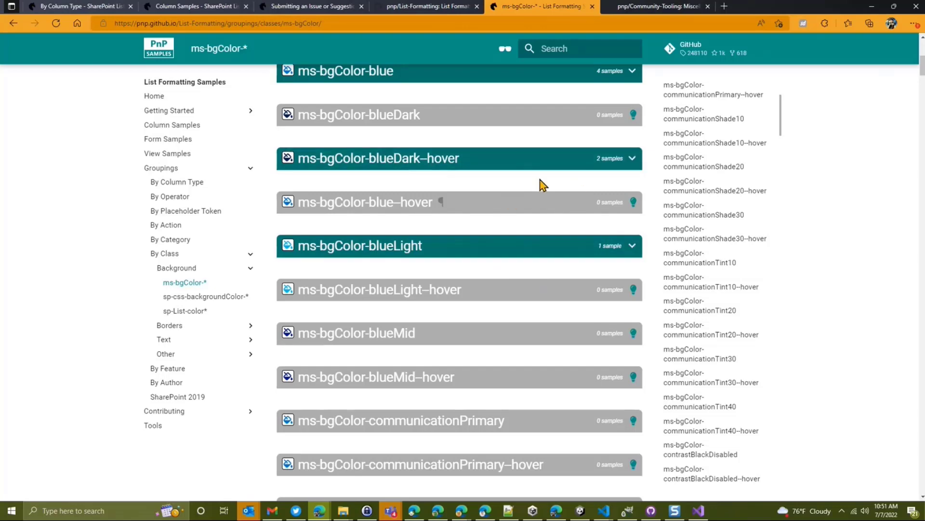
{"action": "mouse_move", "coordinate": [285, 232]}
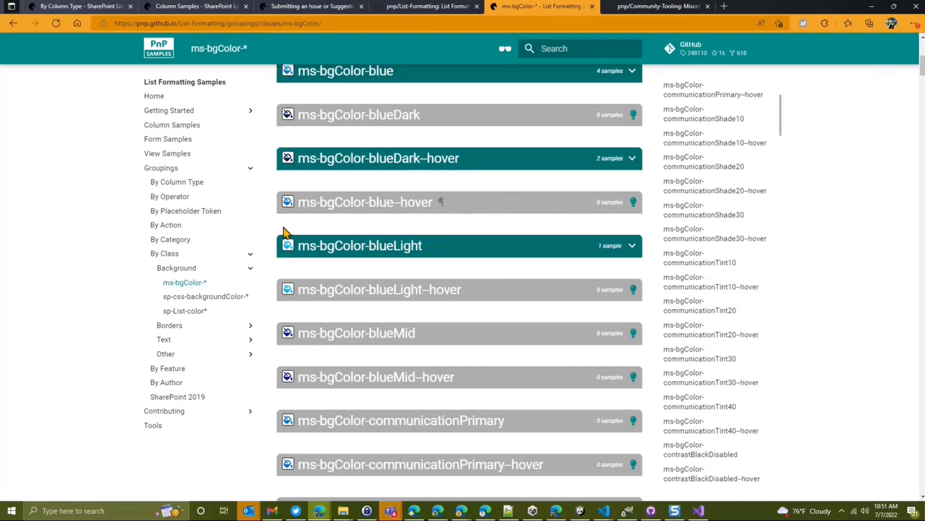
{"action": "mouse_move", "coordinate": [334, 443]}
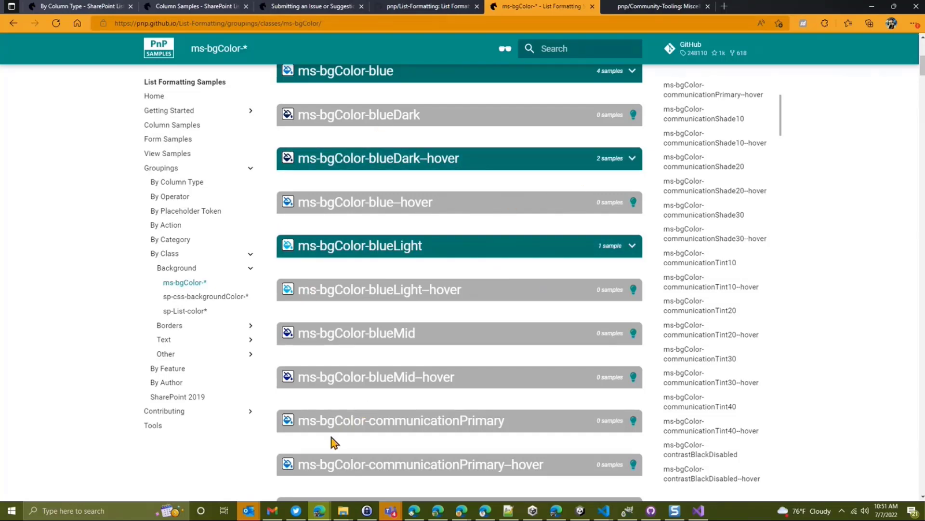
{"action": "mouse_move", "coordinate": [328, 268]}
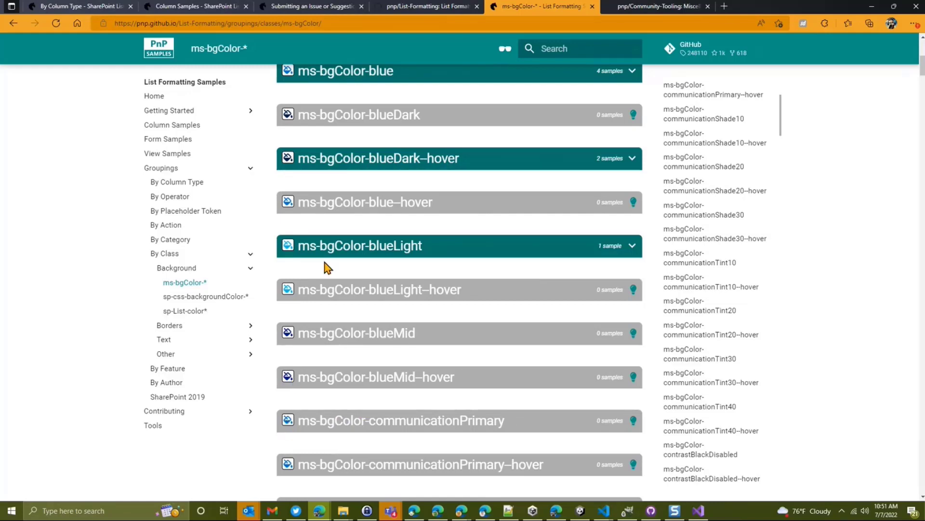
{"action": "scroll", "scroll_direction": "down", "scroll_amount": 3}
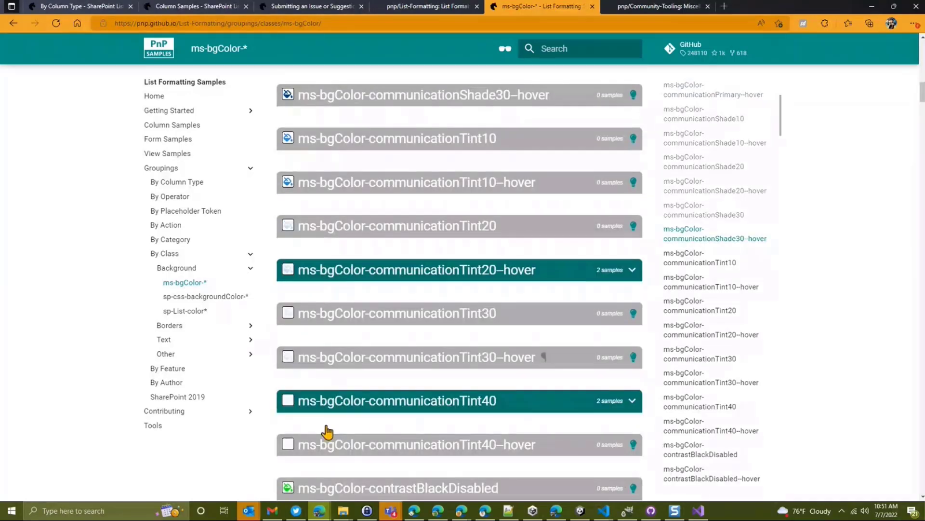
{"action": "mouse_move", "coordinate": [388, 499]}
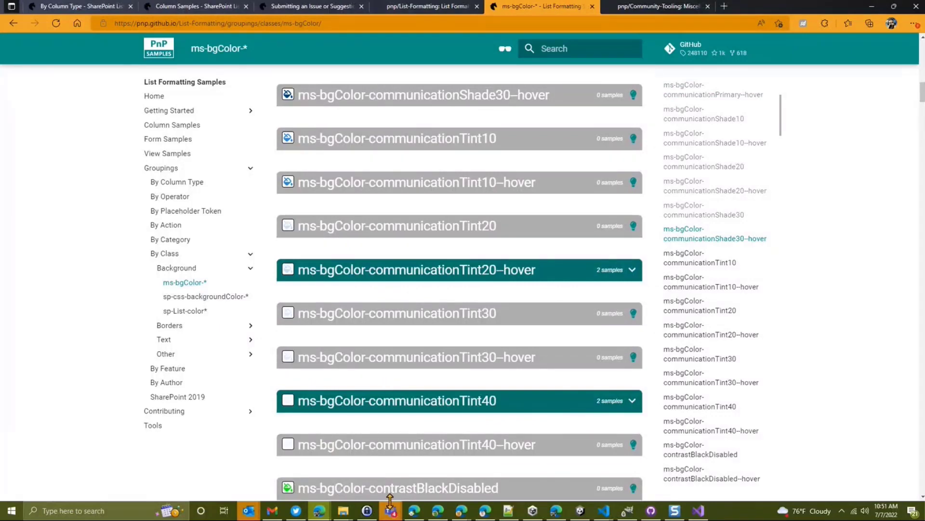
{"action": "mouse_move", "coordinate": [409, 405]}
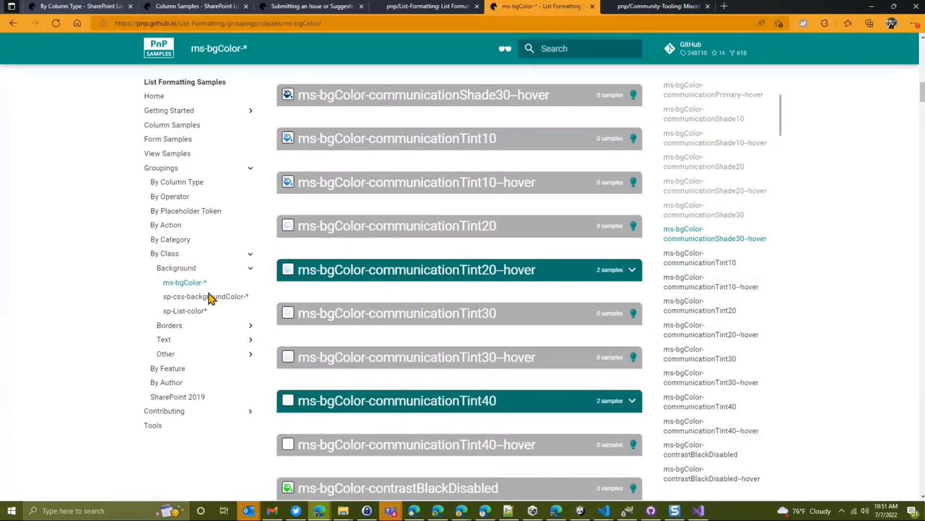
{"action": "mouse_move", "coordinate": [170, 326]}
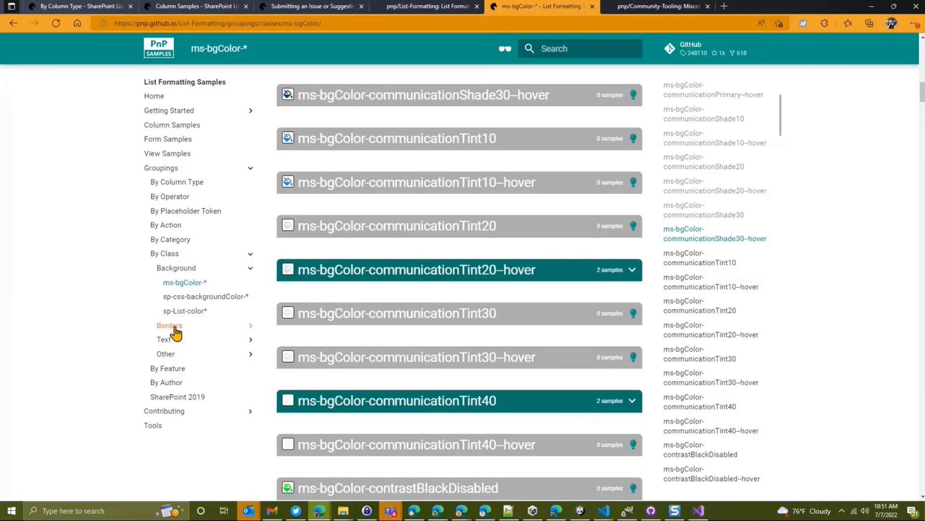
Move through the Borders and sp-card-* groupings to the ms-*, ms-motion-* Animation samples and expand Contributing.
{"action": "left_click", "coordinate": [170, 326]}
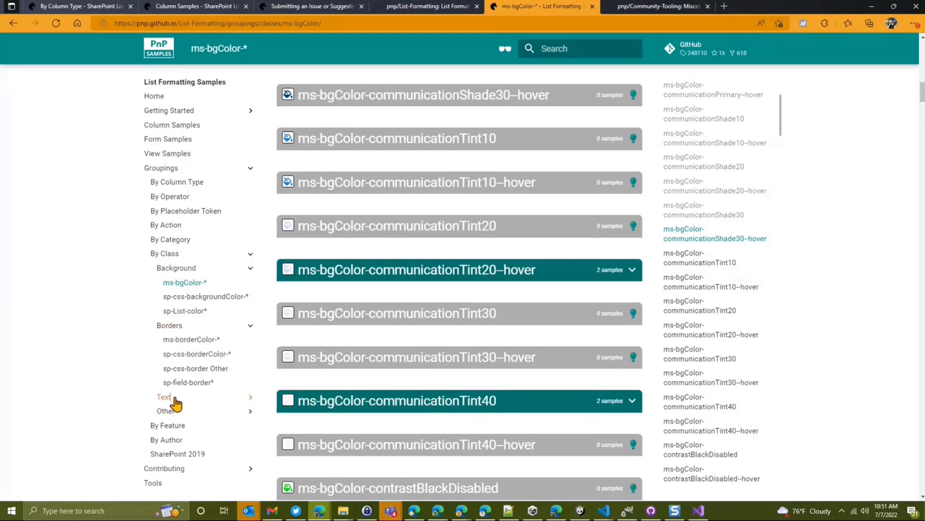
{"action": "left_click", "coordinate": [163, 396]}
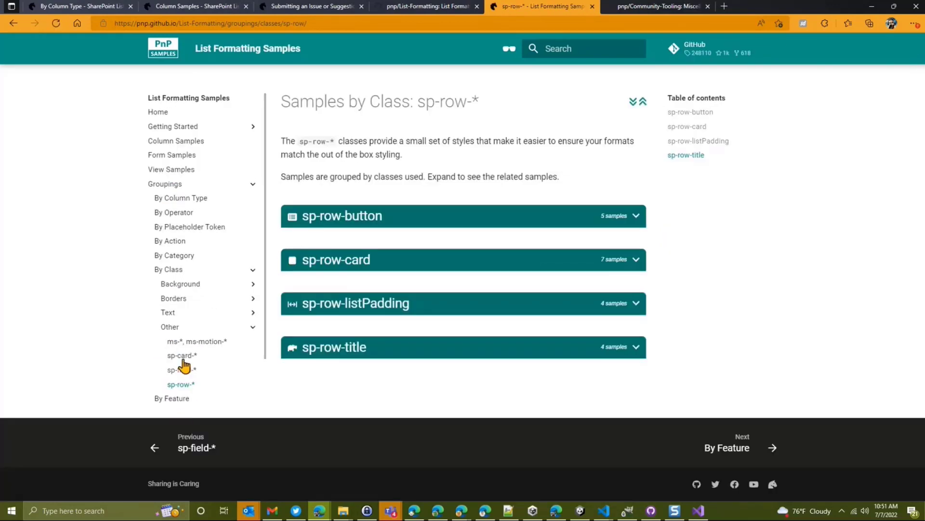
{"action": "left_click", "coordinate": [175, 354]}
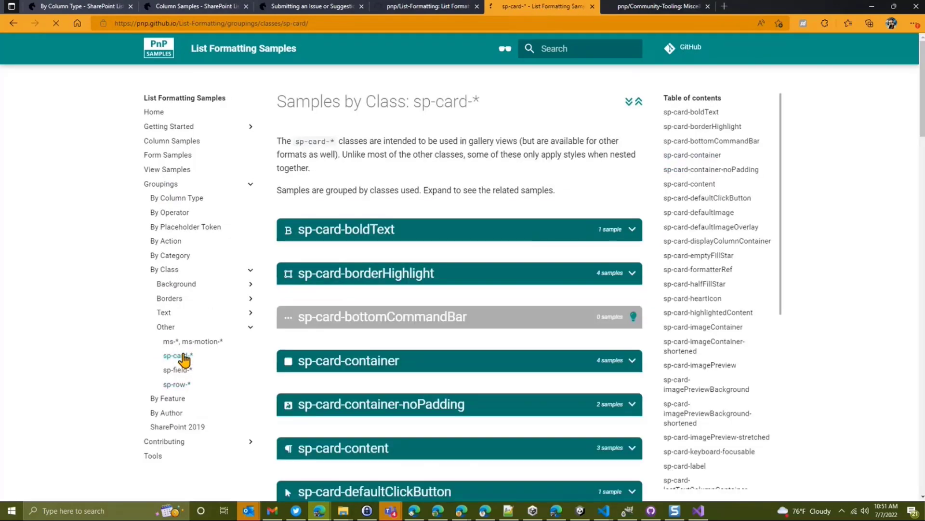
{"action": "left_click", "coordinate": [192, 341]}
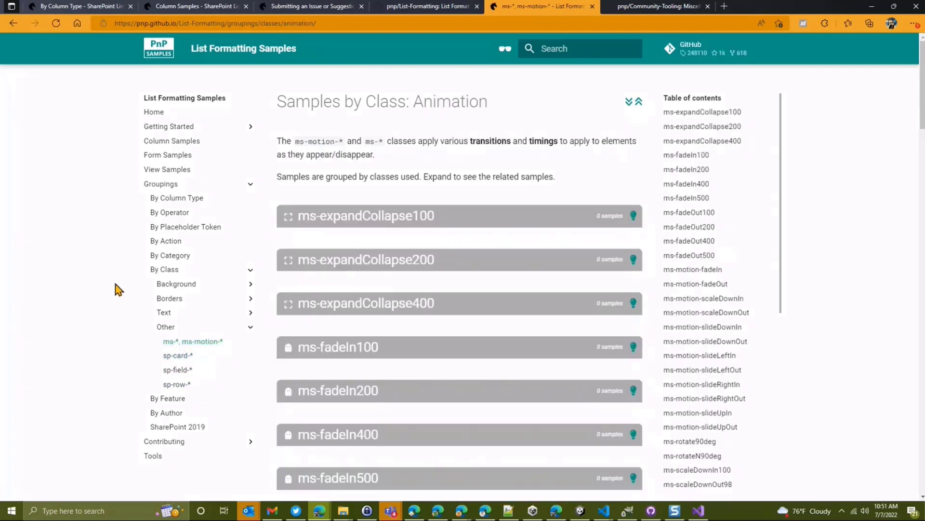
{"action": "mouse_move", "coordinate": [214, 273]}
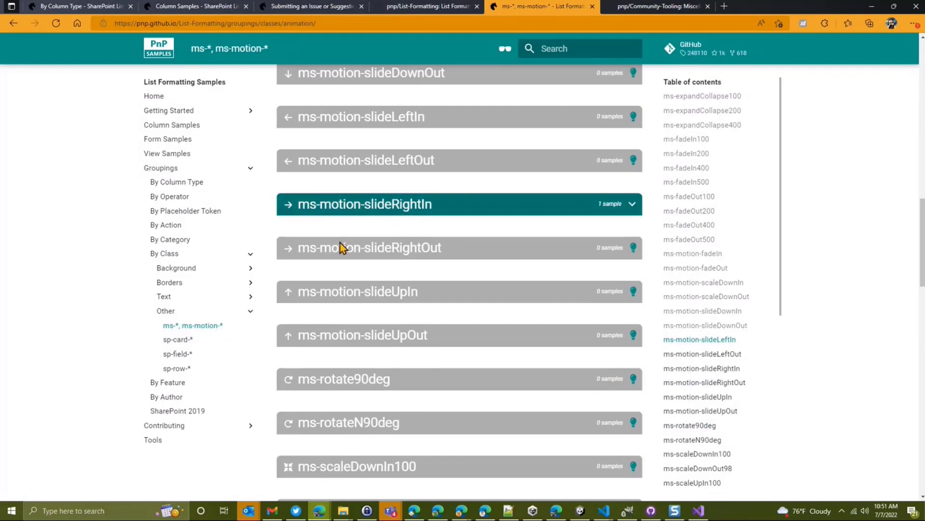
{"action": "mouse_move", "coordinate": [101, 387]}
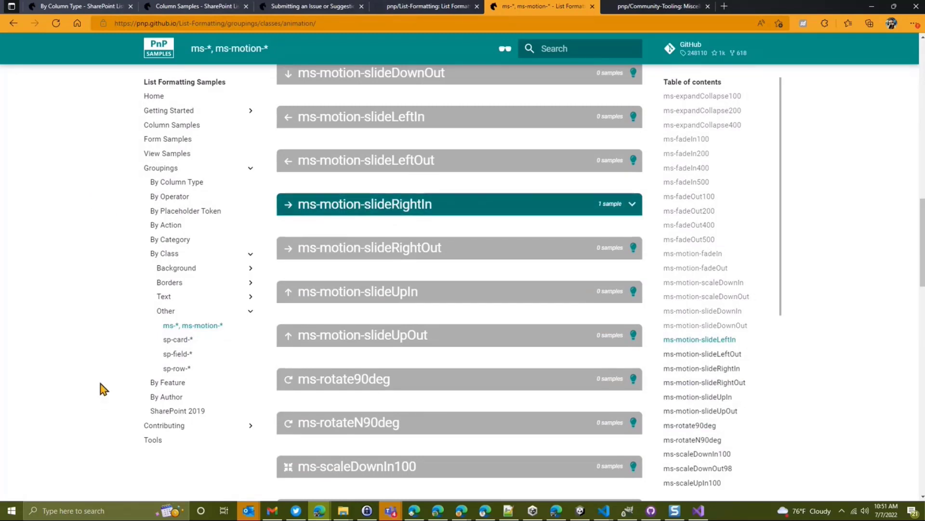
{"action": "mouse_move", "coordinate": [147, 364]}
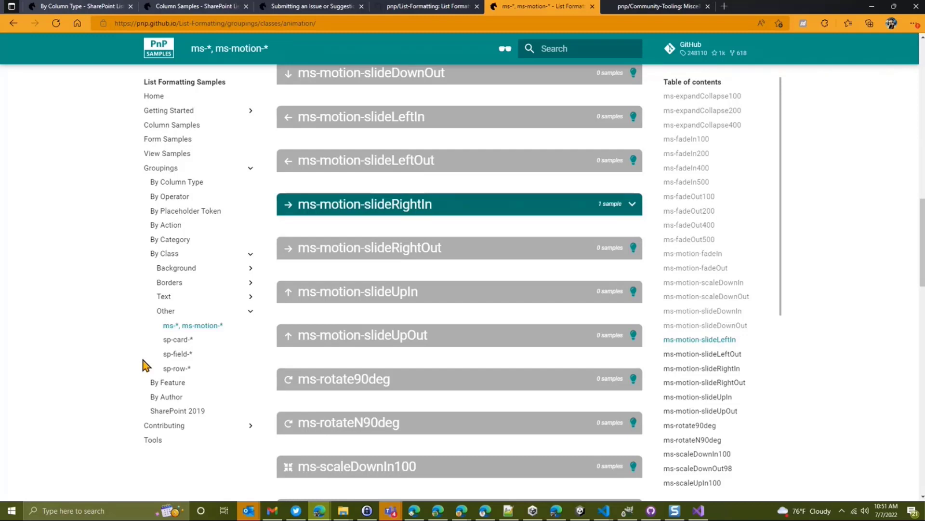
{"action": "mouse_move", "coordinate": [178, 236]}
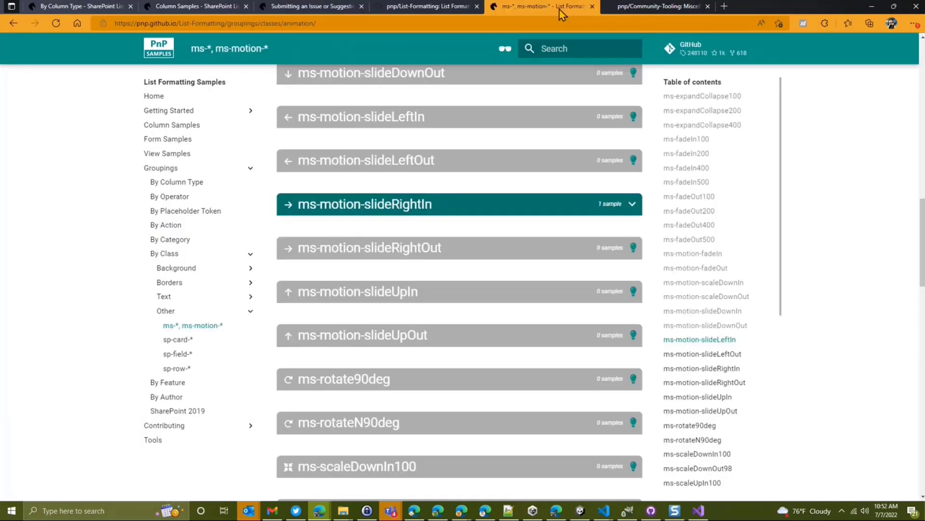
{"action": "left_click", "coordinate": [164, 425]}
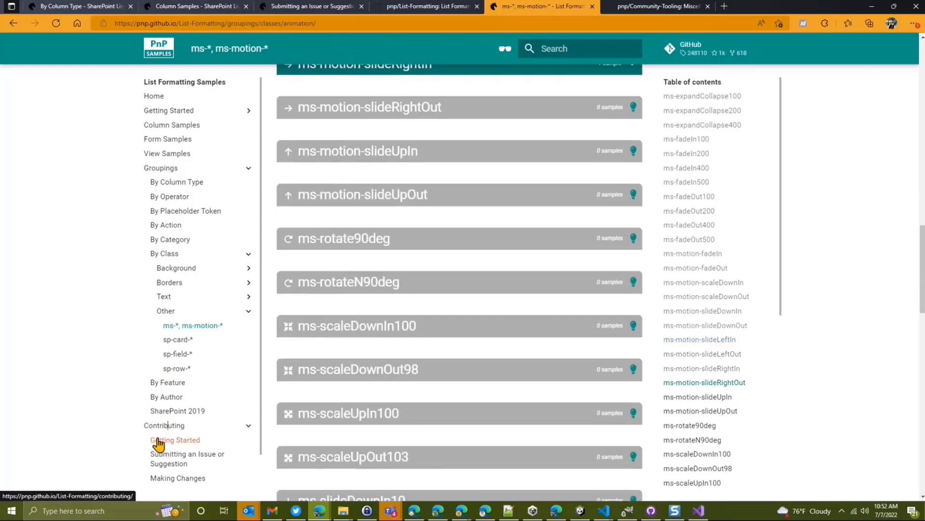
Open Getting Started then Submitting an Issue or Suggestion, ending back on the light theme.
{"action": "left_click", "coordinate": [174, 440]}
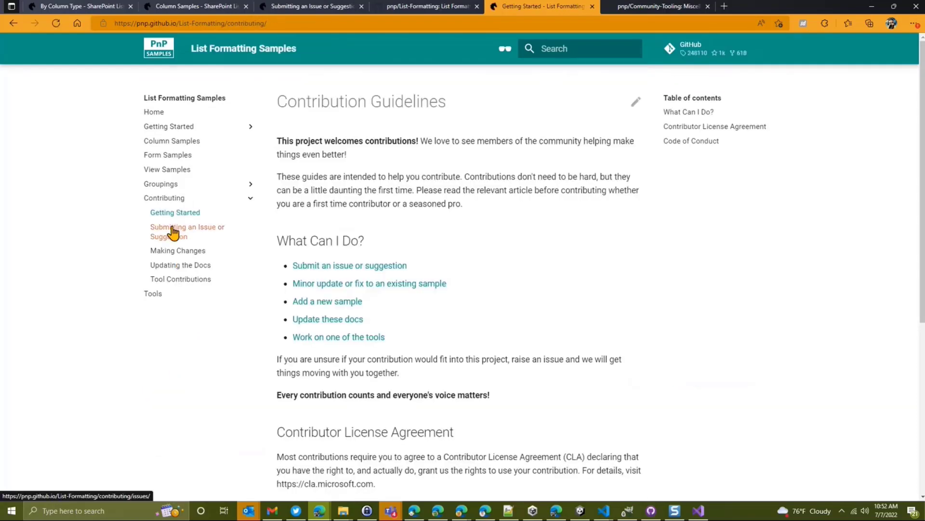
{"action": "left_click", "coordinate": [177, 227]}
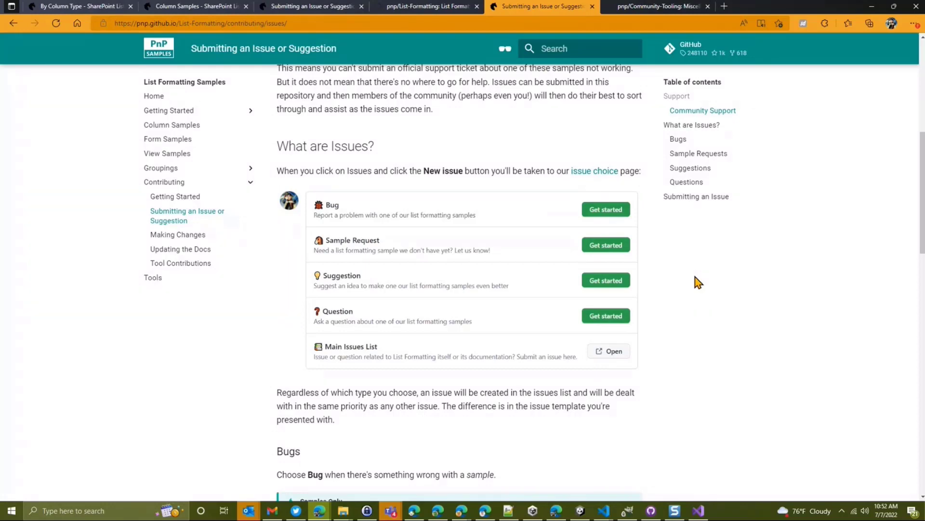
{"action": "mouse_move", "coordinate": [447, 170]}
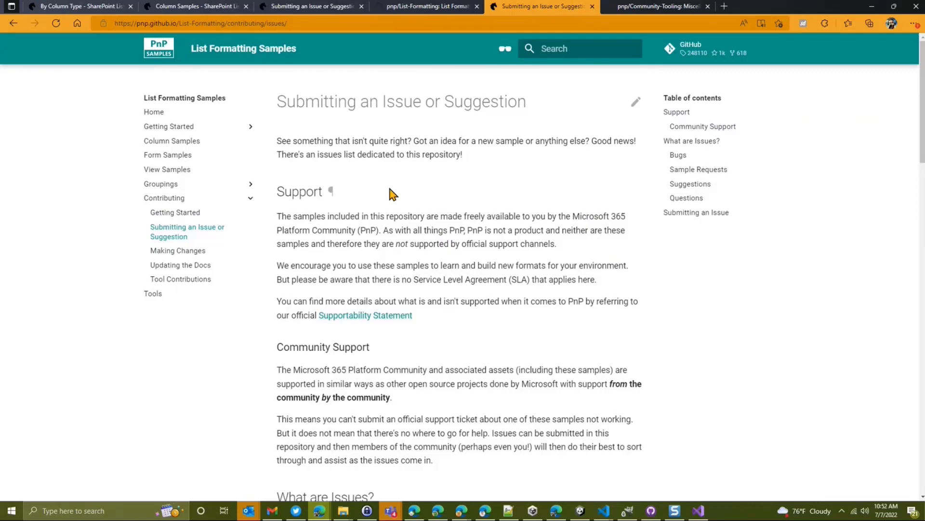
{"action": "mouse_move", "coordinate": [378, 283]}
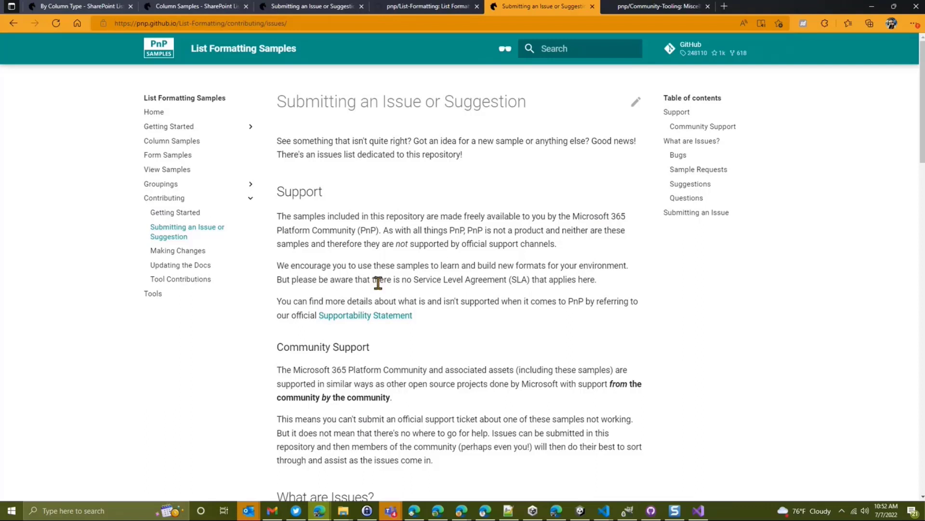
{"action": "mouse_move", "coordinate": [396, 159]}
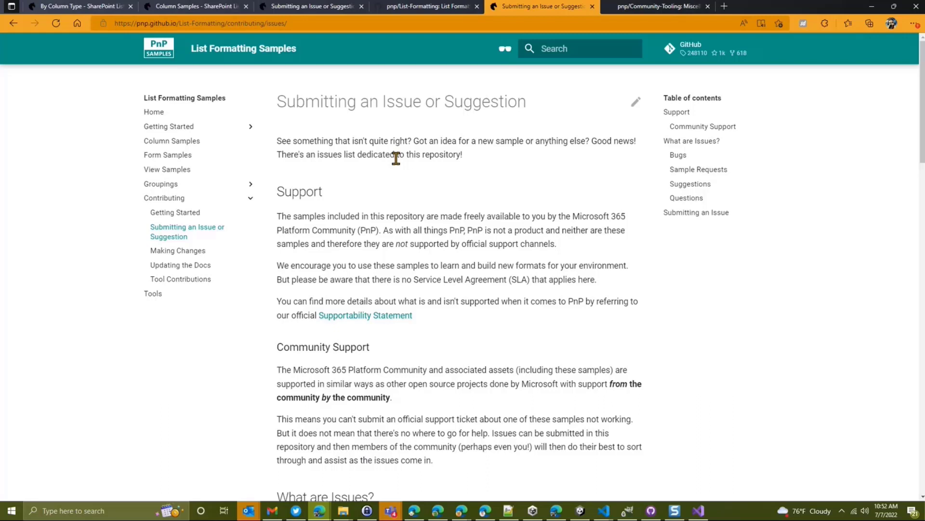
{"action": "mouse_move", "coordinate": [423, 179]}
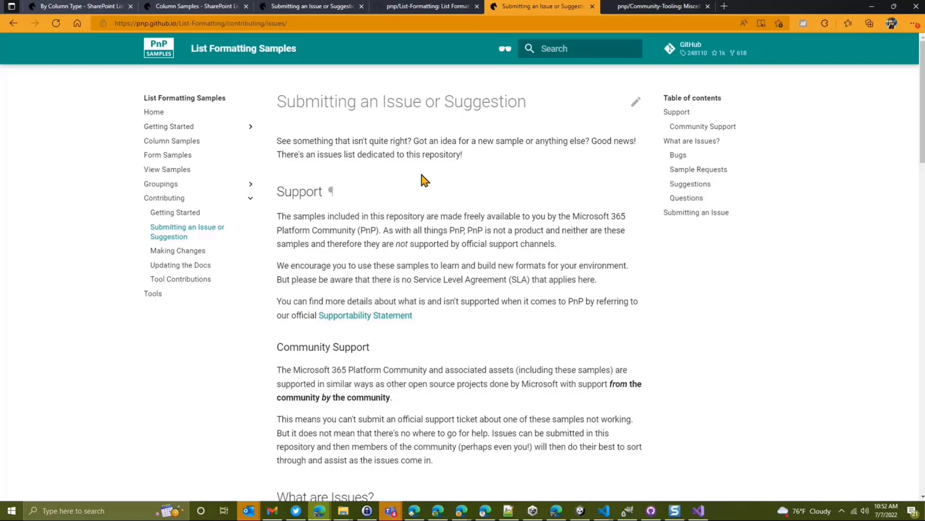
{"action": "mouse_move", "coordinate": [365, 154]}
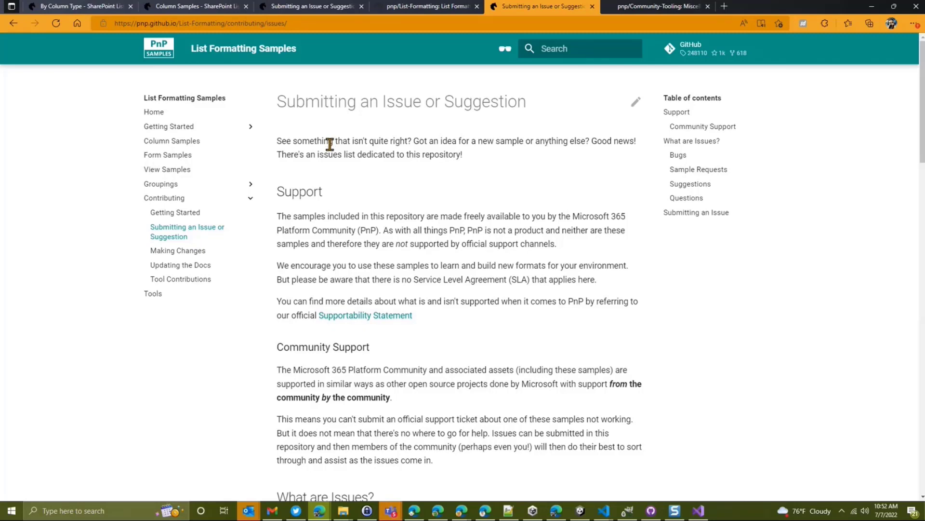
{"action": "mouse_move", "coordinate": [338, 196]}
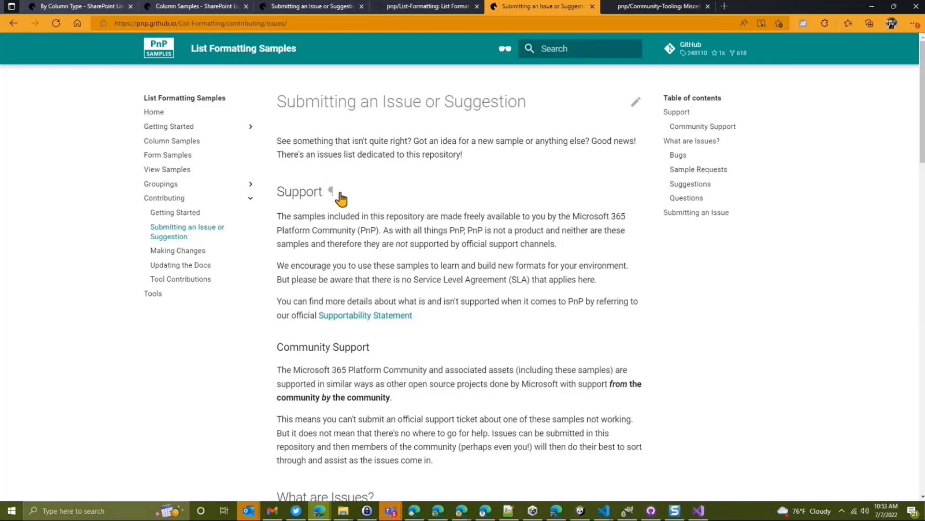
{"action": "mouse_move", "coordinate": [396, 174]}
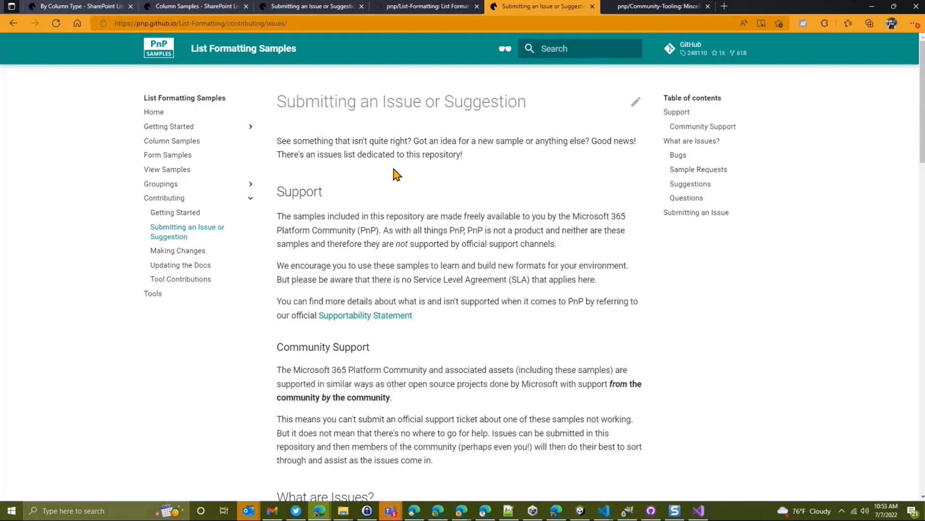
{"action": "mouse_move", "coordinate": [241, 253]}
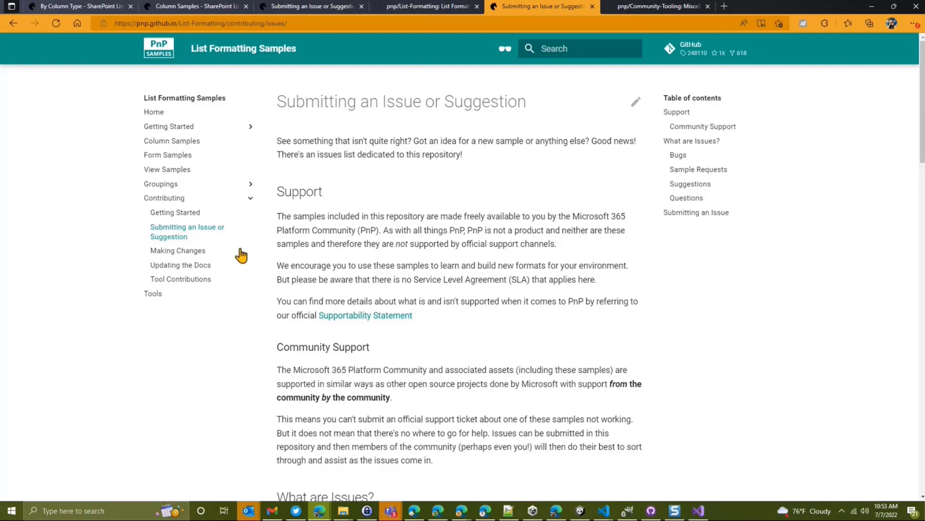
{"action": "mouse_move", "coordinate": [556, 114]}
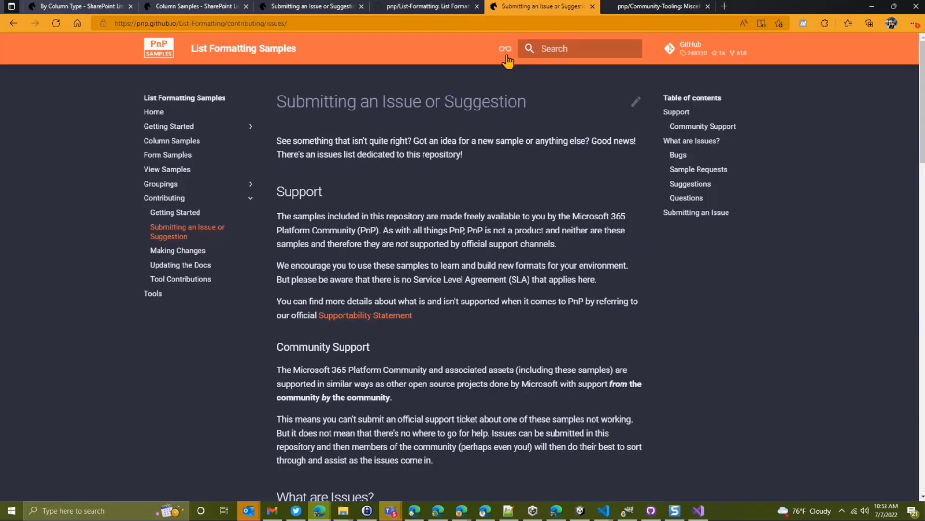
{"action": "left_click", "coordinate": [505, 48]}
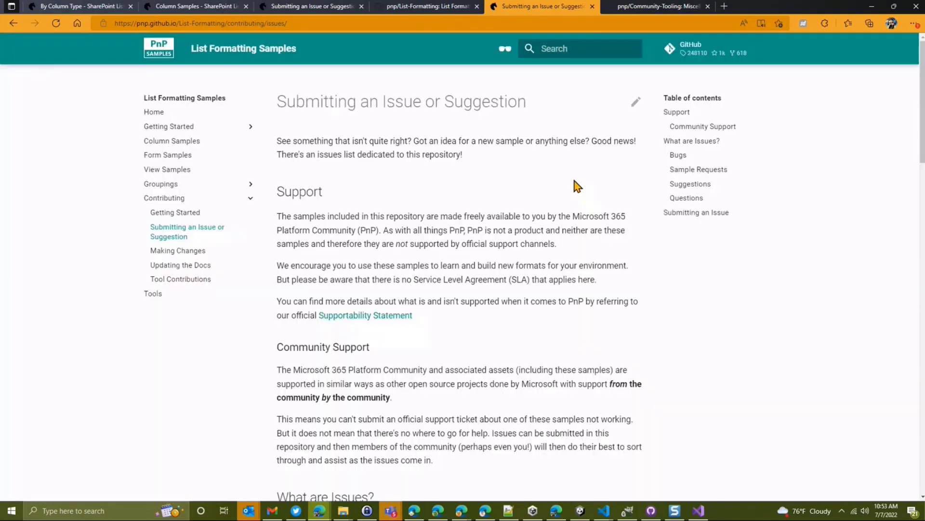
{"action": "mouse_move", "coordinate": [469, 99]}
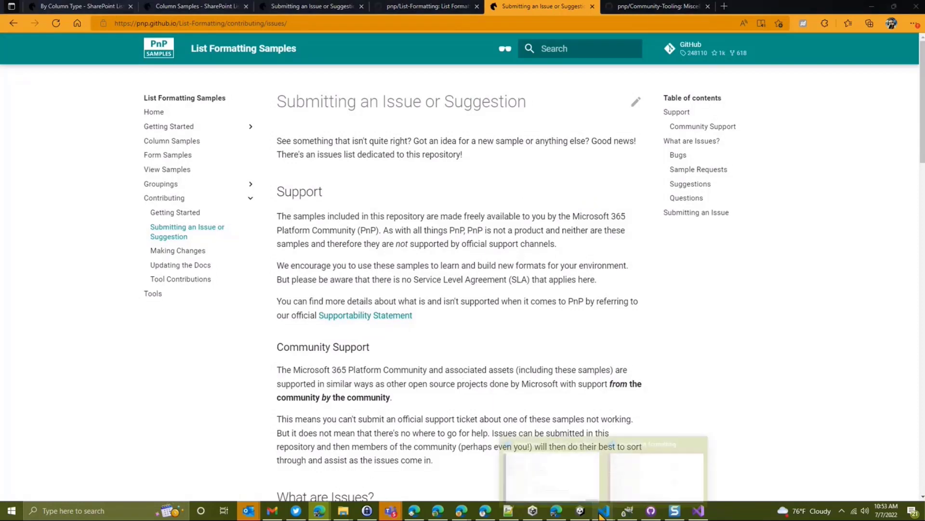
Switch to Visual Studio Code and open the comment-count sample's sample.json.
{"action": "left_click", "coordinate": [603, 510]}
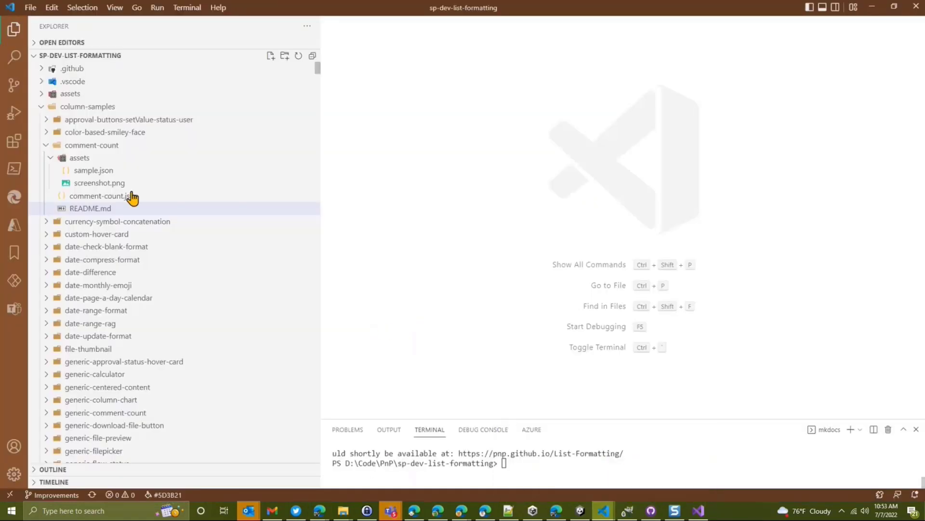
{"action": "double_click", "coordinate": [93, 170]}
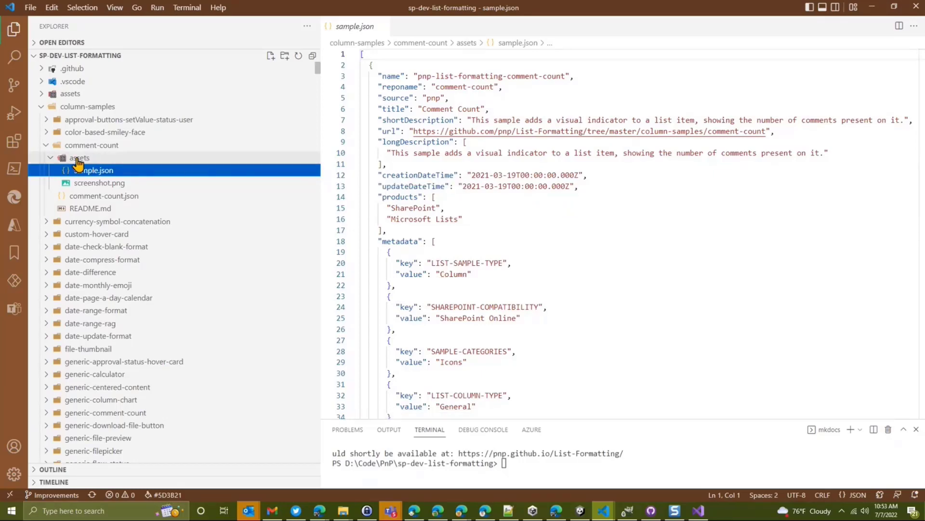
{"action": "mouse_move", "coordinate": [111, 177]}
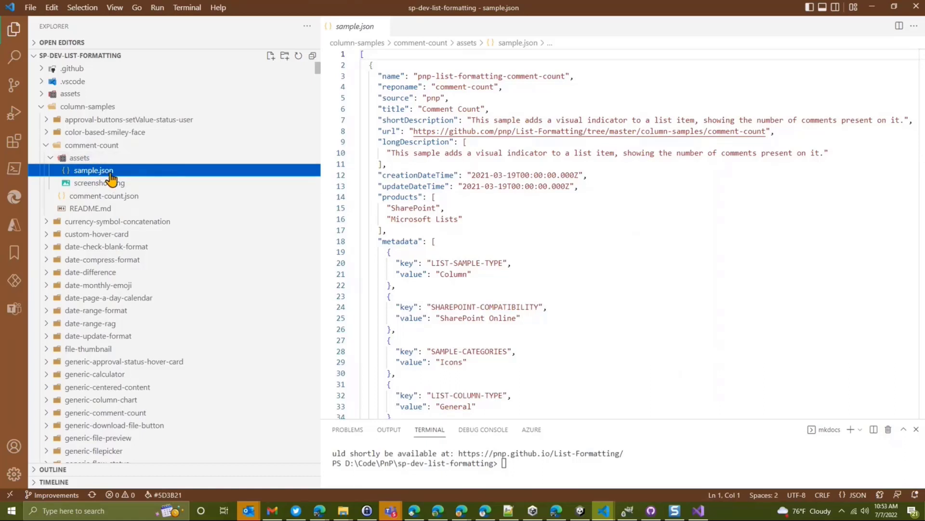
{"action": "mouse_move", "coordinate": [96, 166]}
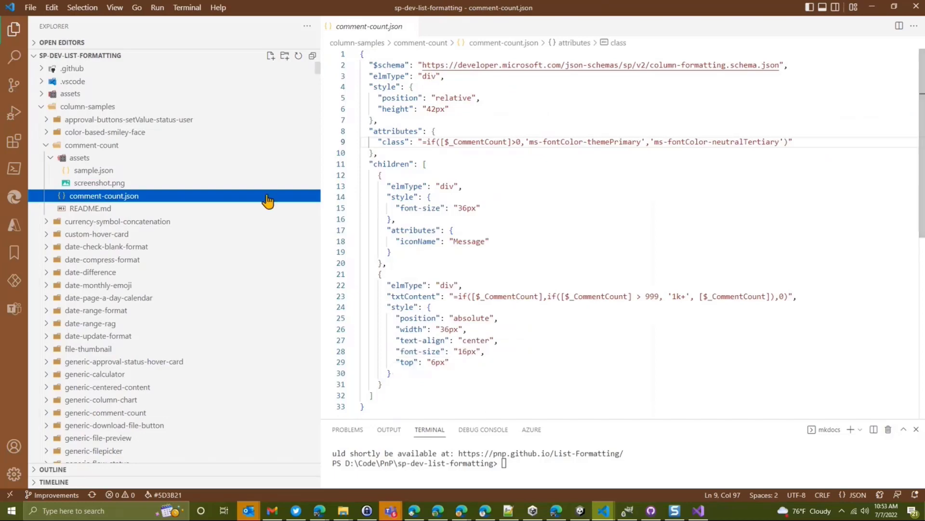
{"action": "left_click", "coordinate": [92, 170]}
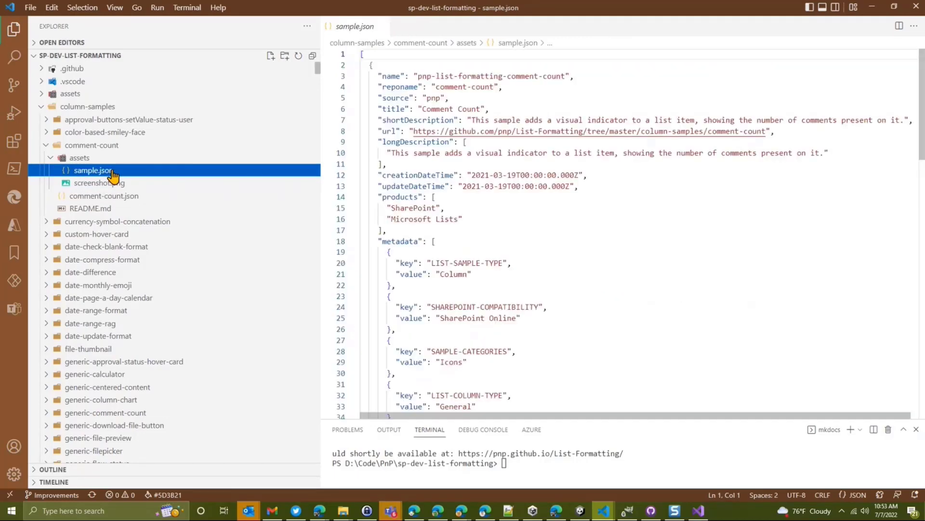
Scroll to the metadata array and point out the empty FORMATTING-OPERATORS value.
{"action": "scroll", "scroll_direction": "down", "scroll_amount": 3}
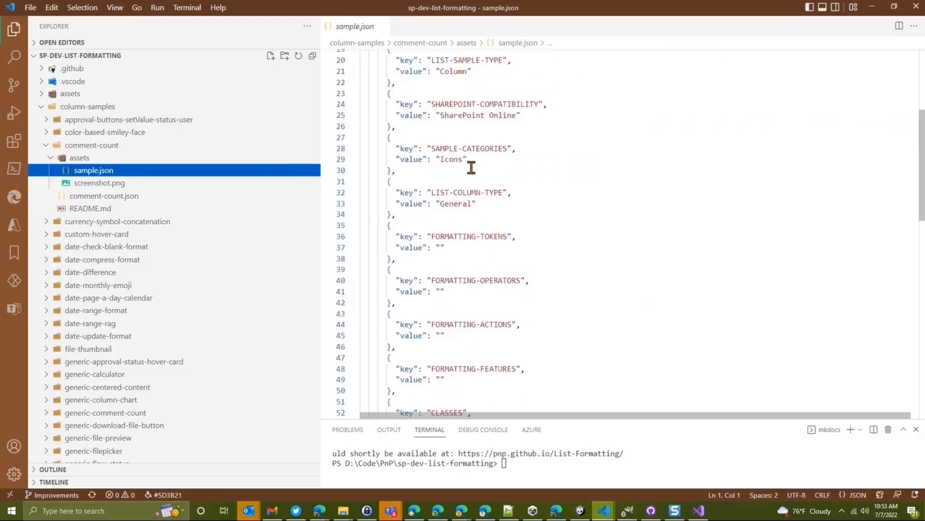
{"action": "left_click", "coordinate": [443, 291]}
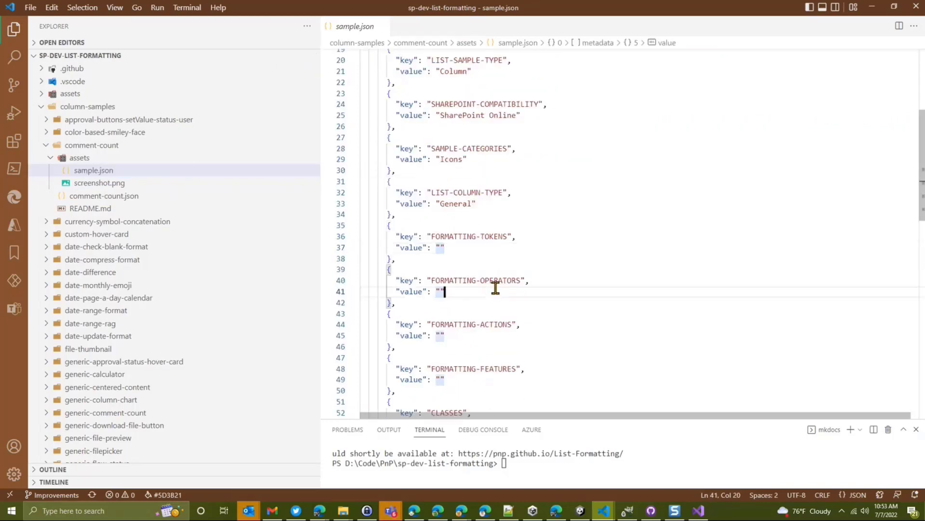
{"action": "scroll", "scroll_direction": "down", "scroll_amount": 3}
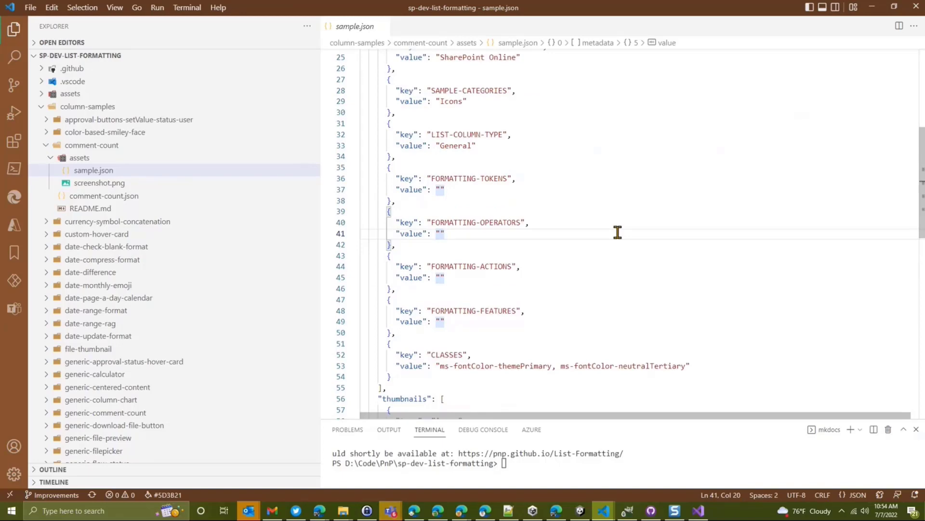
{"action": "left_click", "coordinate": [697, 511]}
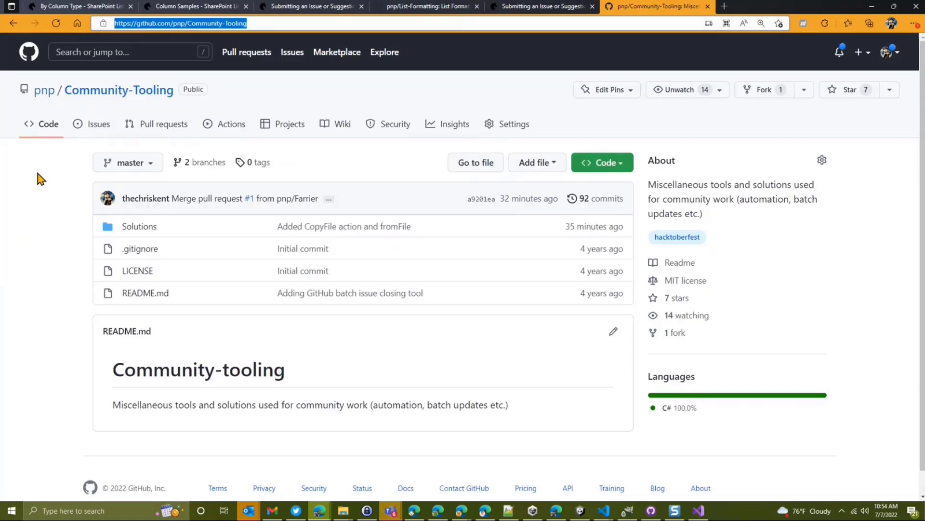
Navigate into Solutions > Farrier/Farrier, listing Forge, Helpers, Samples and Program.cs.
{"action": "left_click", "coordinate": [139, 226]}
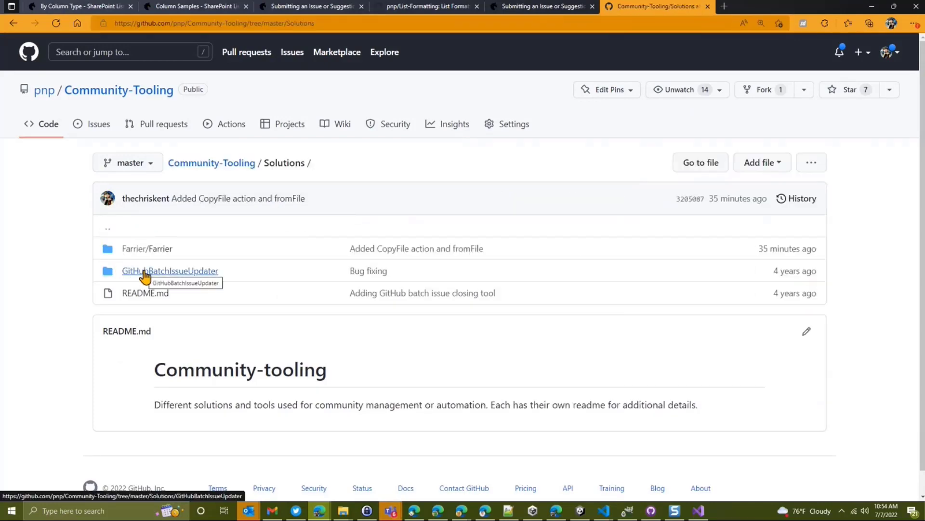
{"action": "mouse_move", "coordinate": [164, 256]}
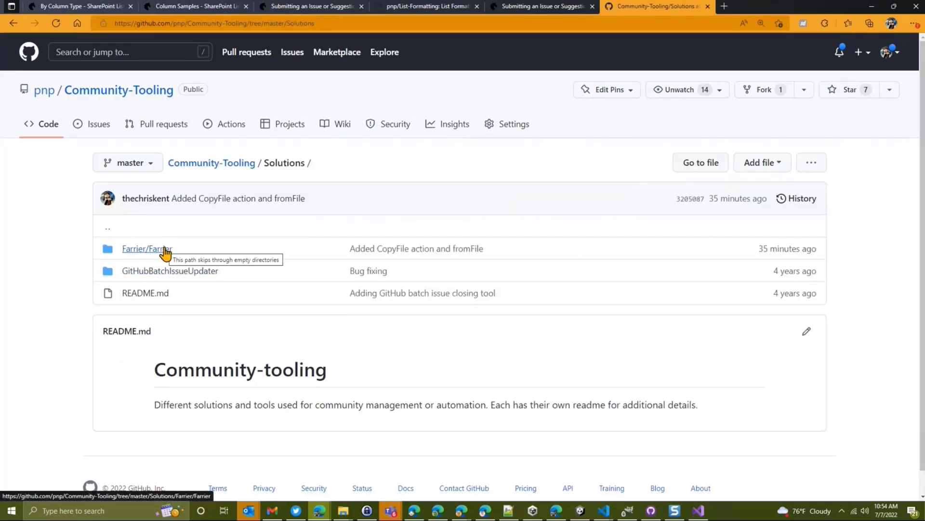
{"action": "mouse_move", "coordinate": [173, 256]}
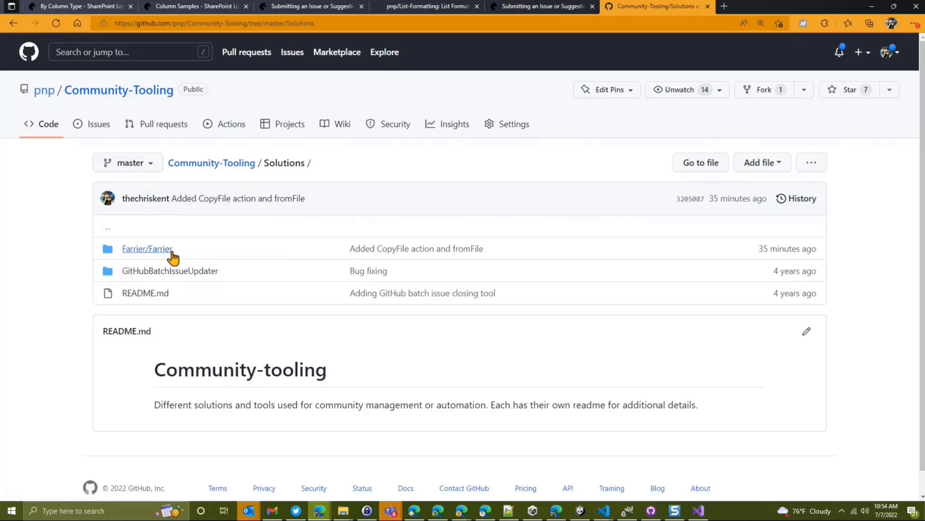
{"action": "left_click", "coordinate": [146, 249]}
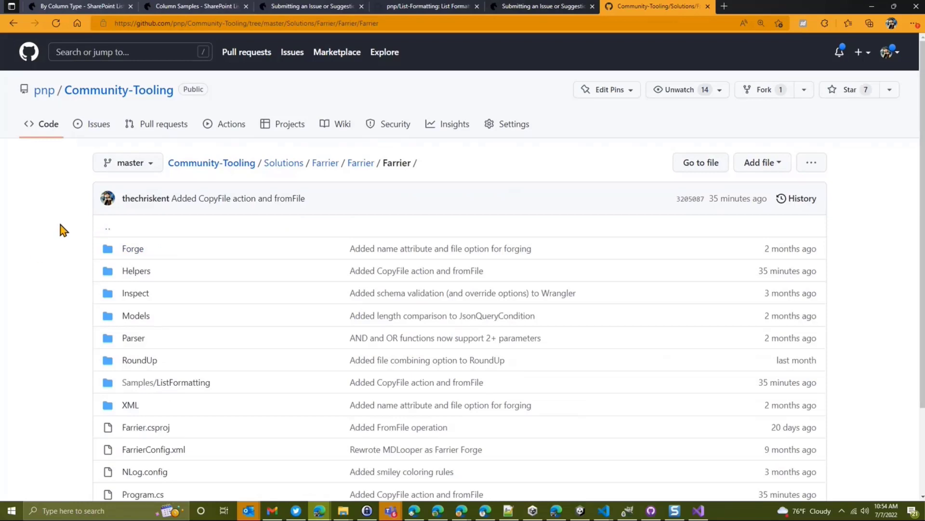
{"action": "scroll", "scroll_direction": "down", "scroll_amount": 3}
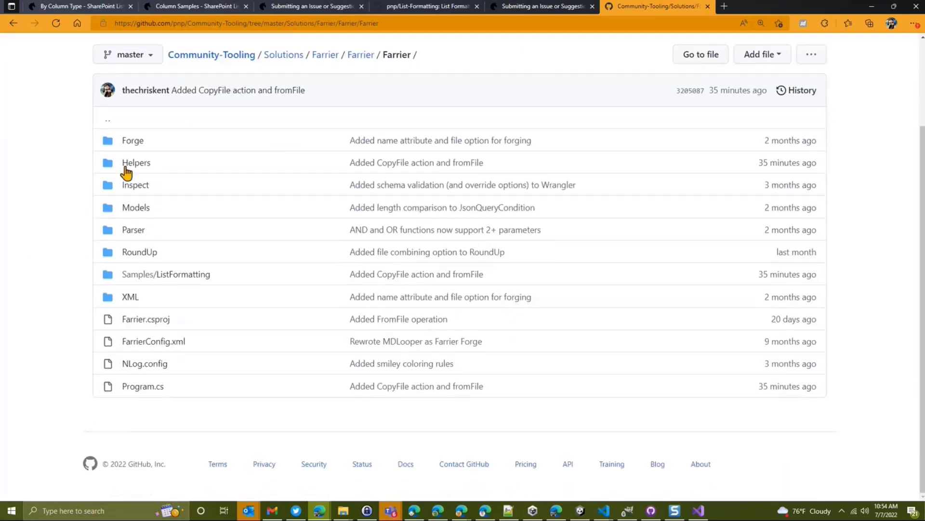
{"action": "mouse_move", "coordinate": [80, 158]}
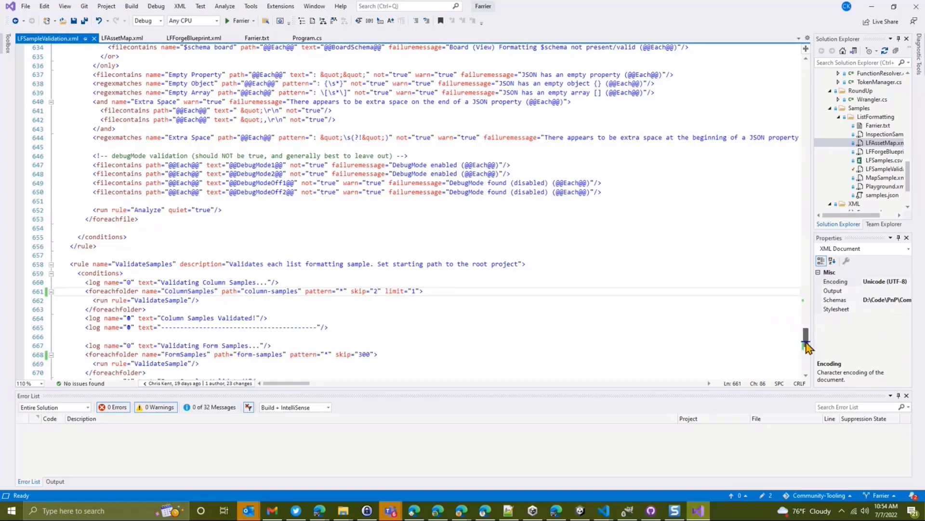
{"action": "left_click", "coordinate": [377, 291]}
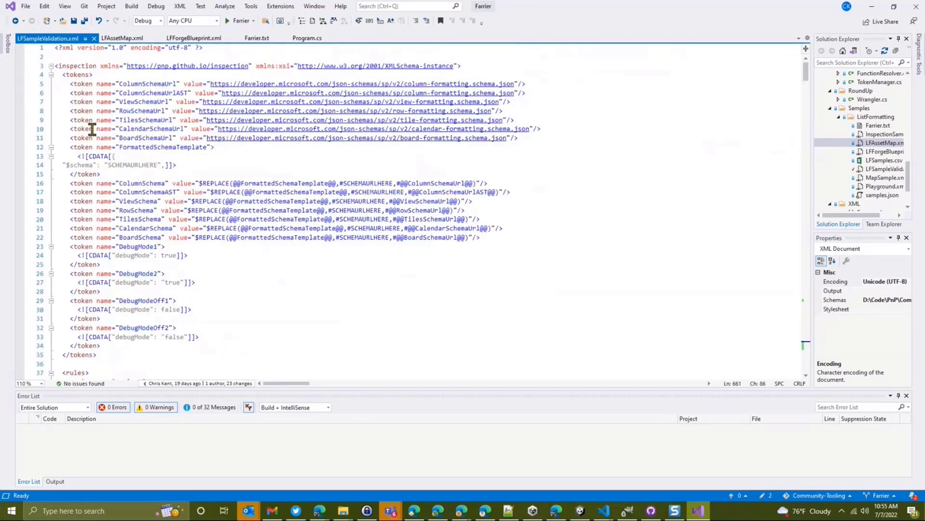
{"action": "scroll", "scroll_direction": "down", "scroll_amount": 3}
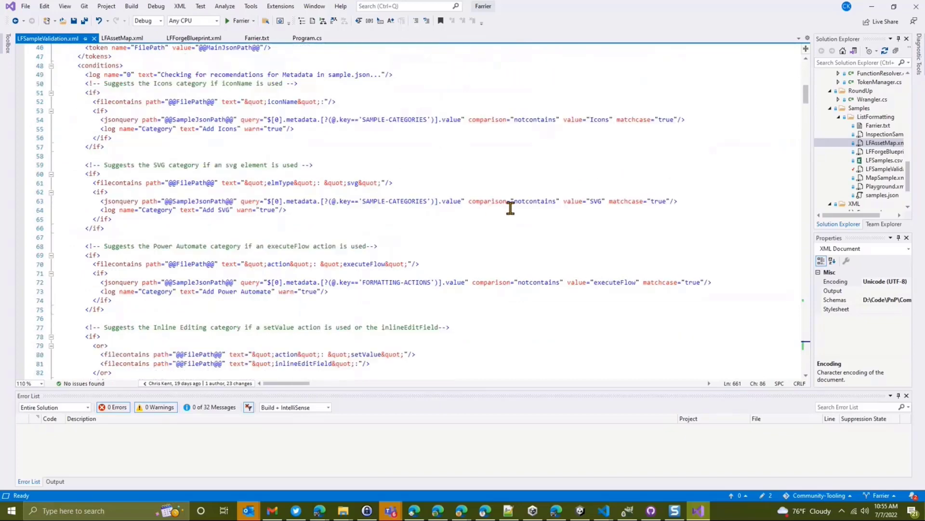
{"action": "scroll", "scroll_direction": "down", "scroll_amount": 3}
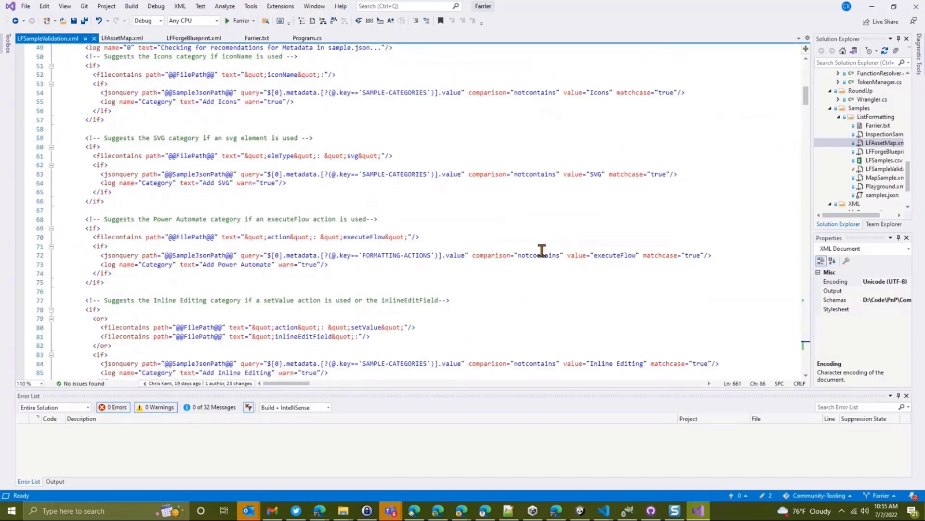
{"action": "scroll", "scroll_direction": "down", "scroll_amount": 3}
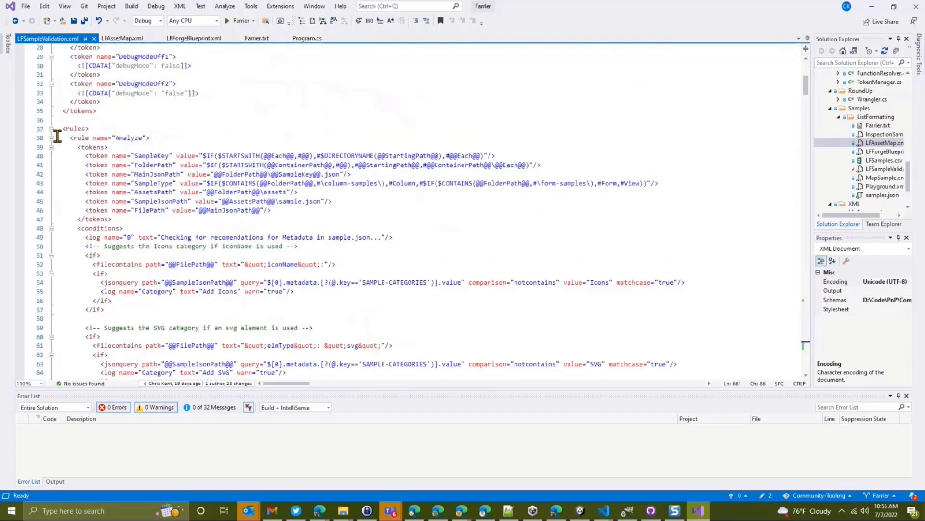
{"action": "left_click", "coordinate": [43, 139]}
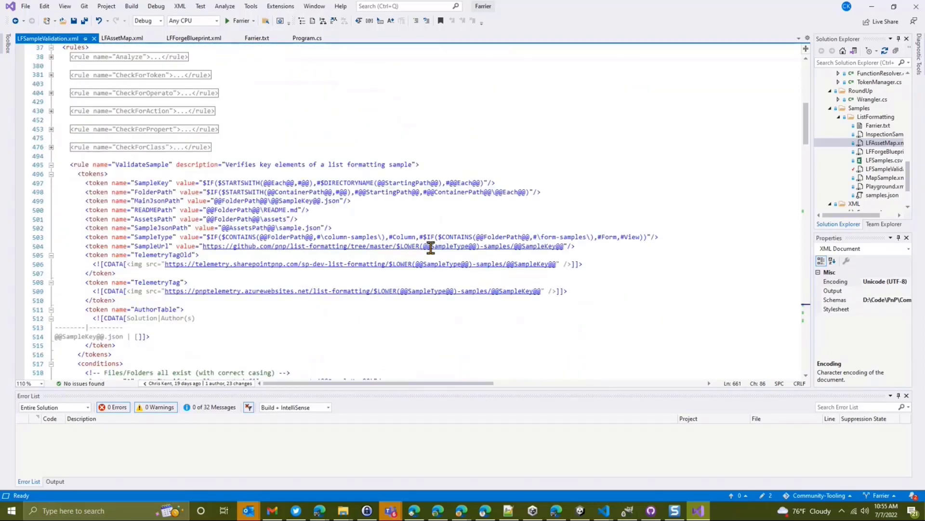
{"action": "scroll", "scroll_direction": "down", "scroll_amount": 3}
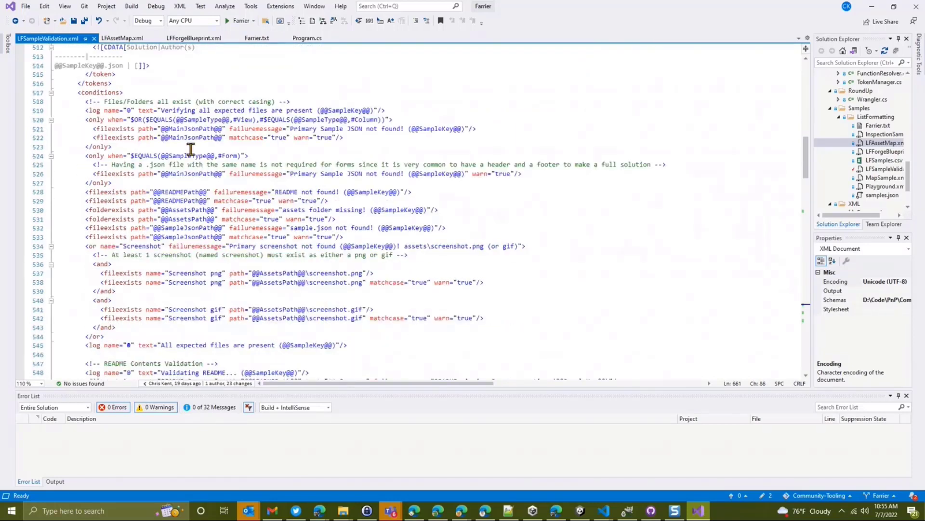
{"action": "mouse_move", "coordinate": [106, 272]}
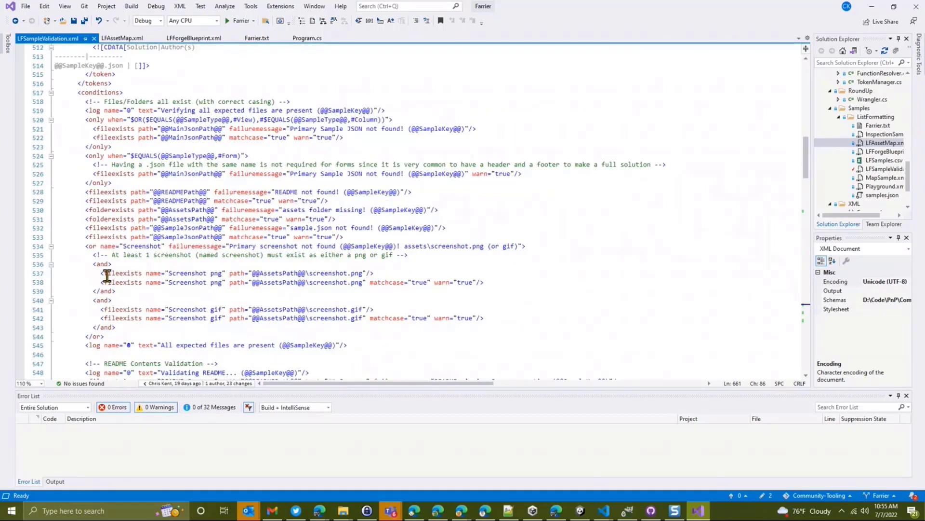
{"action": "scroll", "scroll_direction": "down", "scroll_amount": 3}
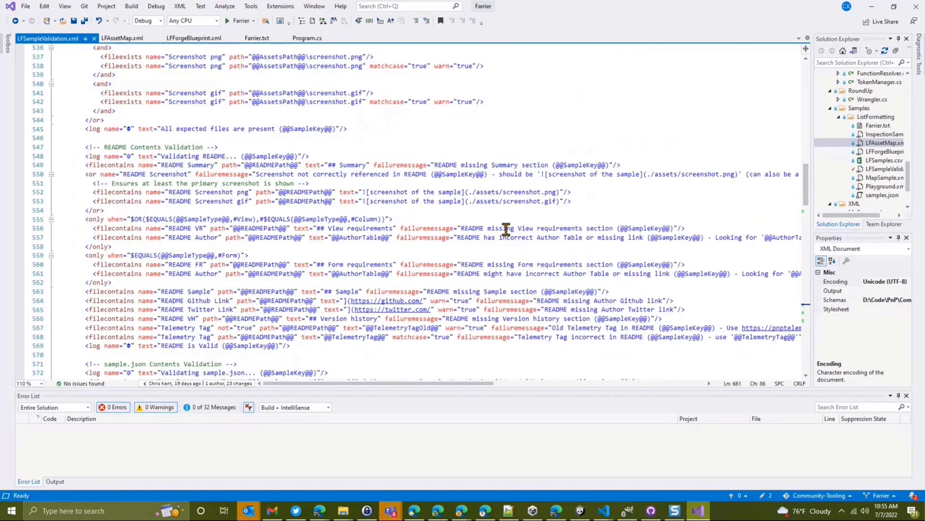
{"action": "scroll", "scroll_direction": "down", "scroll_amount": 3}
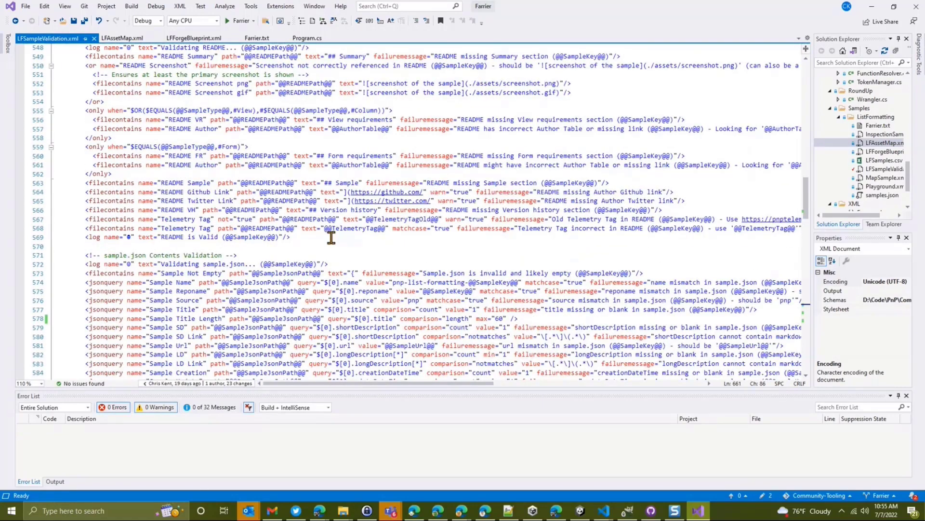
{"action": "scroll", "scroll_direction": "down", "scroll_amount": 3}
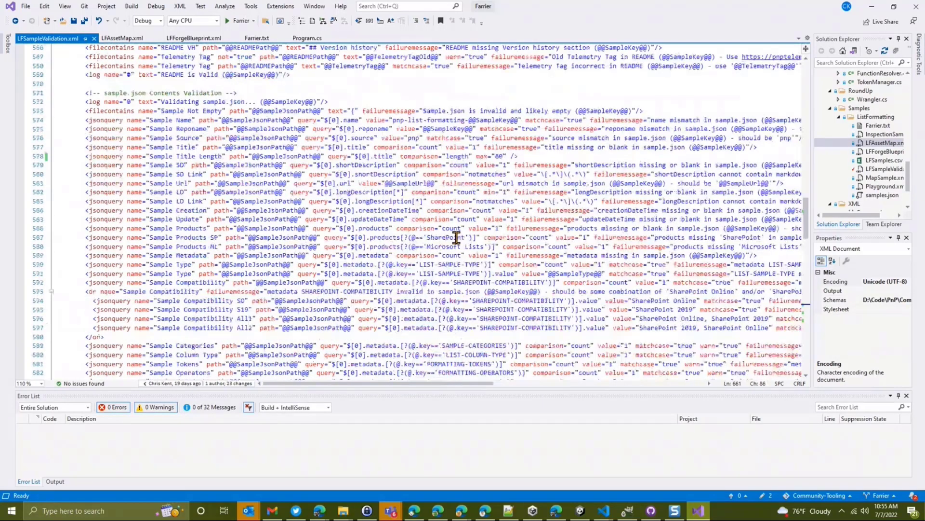
{"action": "scroll", "scroll_direction": "down", "scroll_amount": 3}
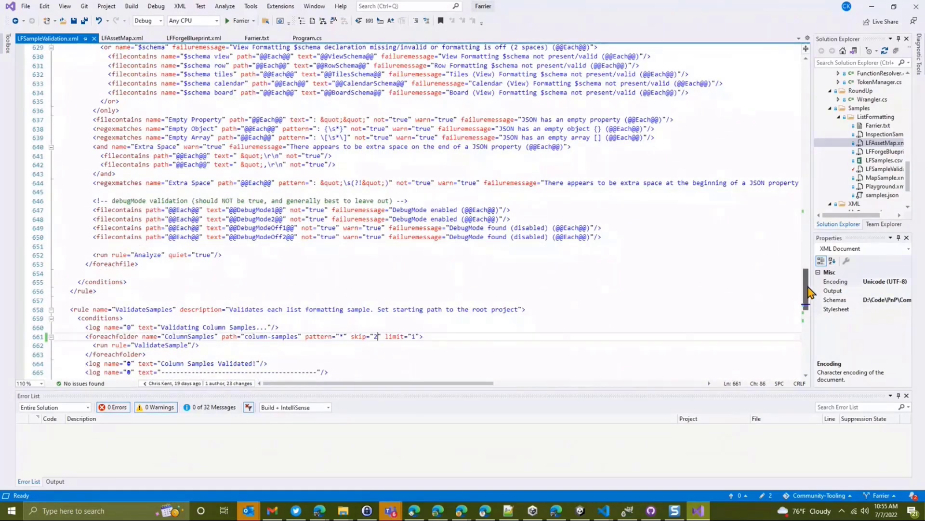
{"action": "scroll", "scroll_direction": "down", "scroll_amount": 3}
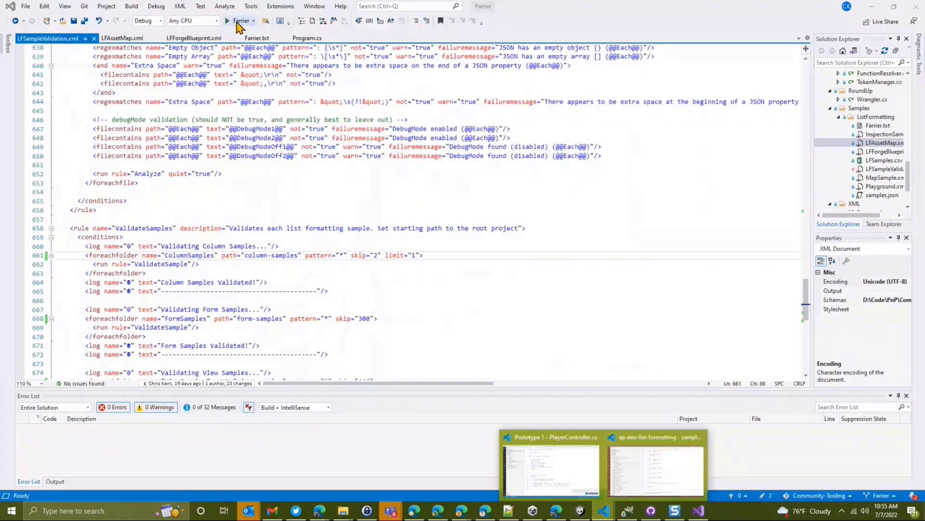
Run Farrier validation, then misspell 'View requirements' in the comment-count README and save it.
{"action": "left_click", "coordinate": [226, 20]}
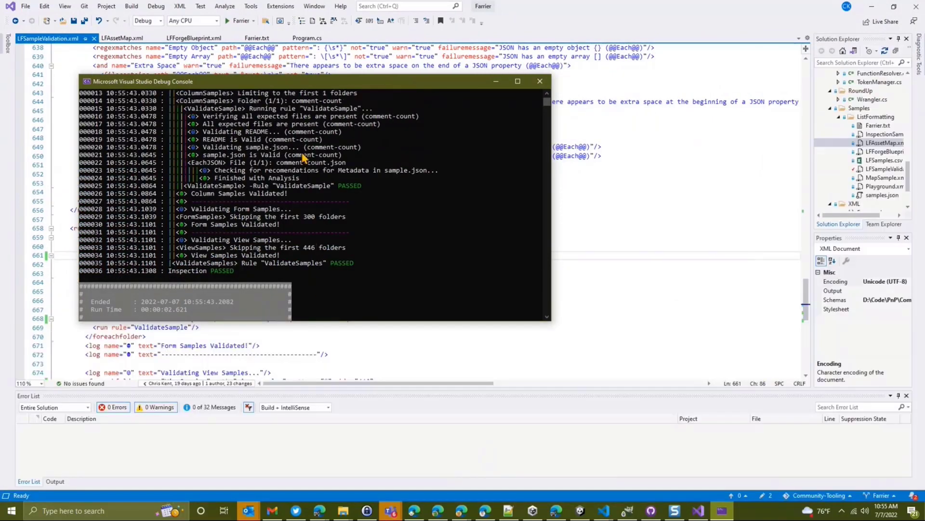
{"action": "mouse_move", "coordinate": [601, 509]}
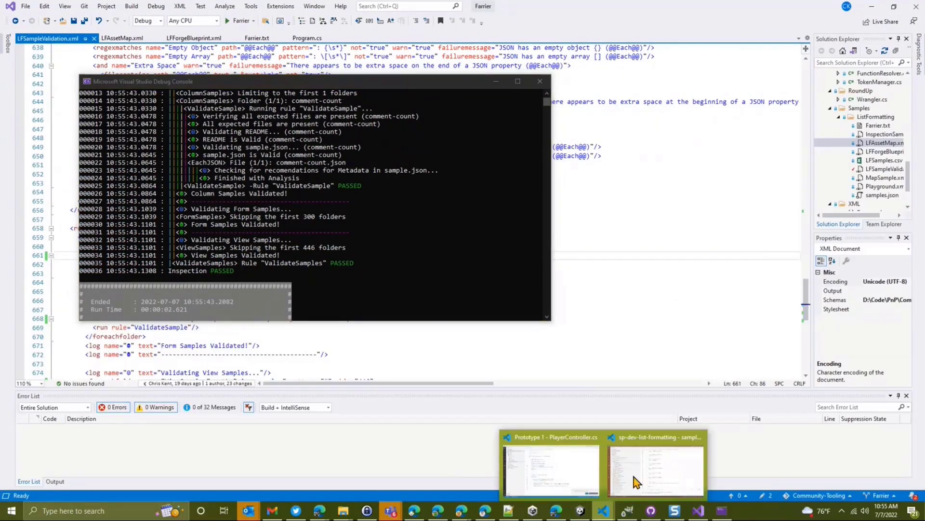
{"action": "left_click", "coordinate": [656, 469]}
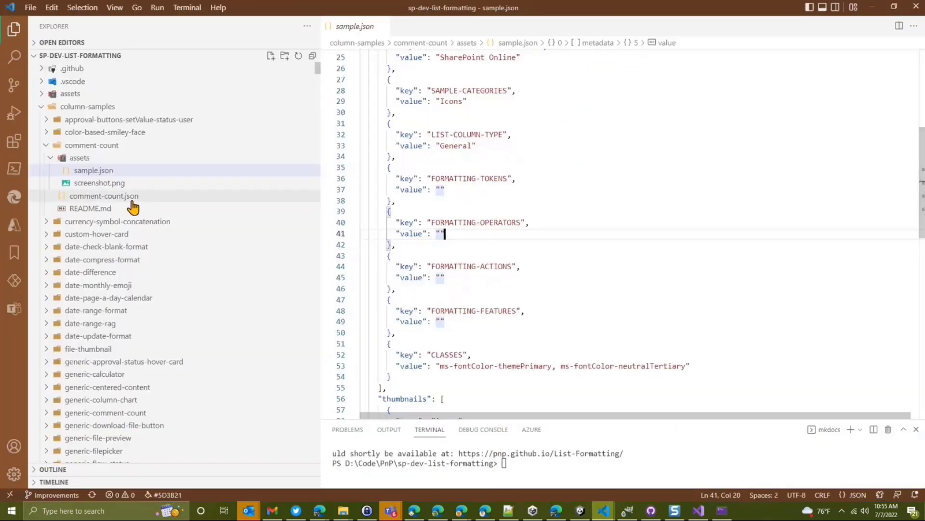
{"action": "mouse_move", "coordinate": [108, 214]}
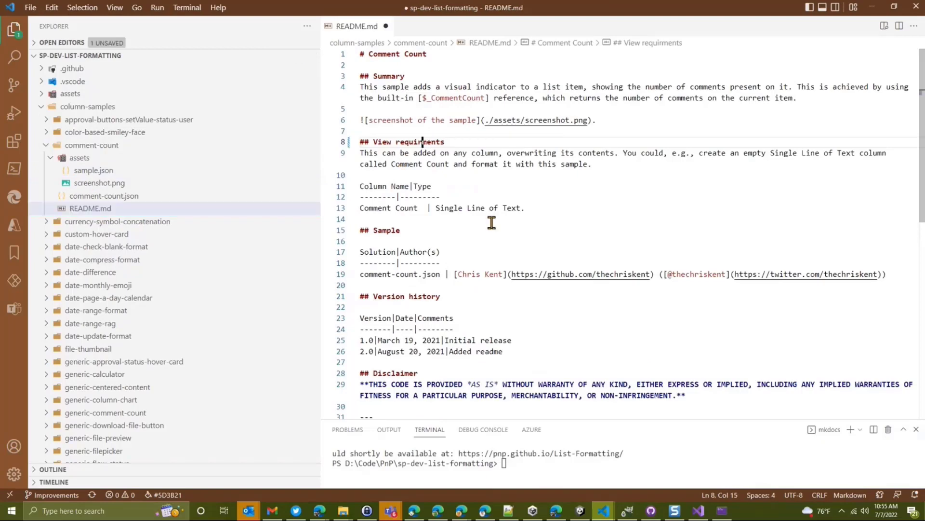
{"action": "key", "text": "Ctrl+s"}
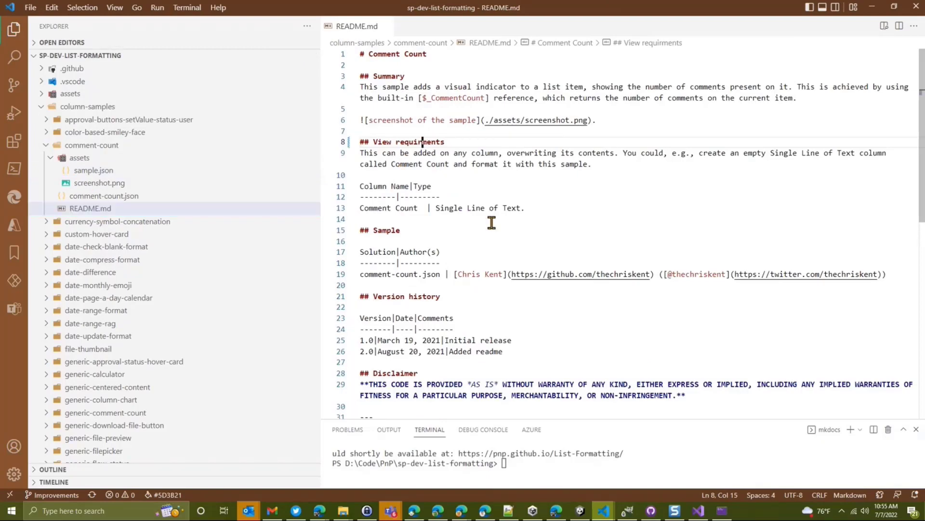
{"action": "left_click", "coordinate": [698, 510]}
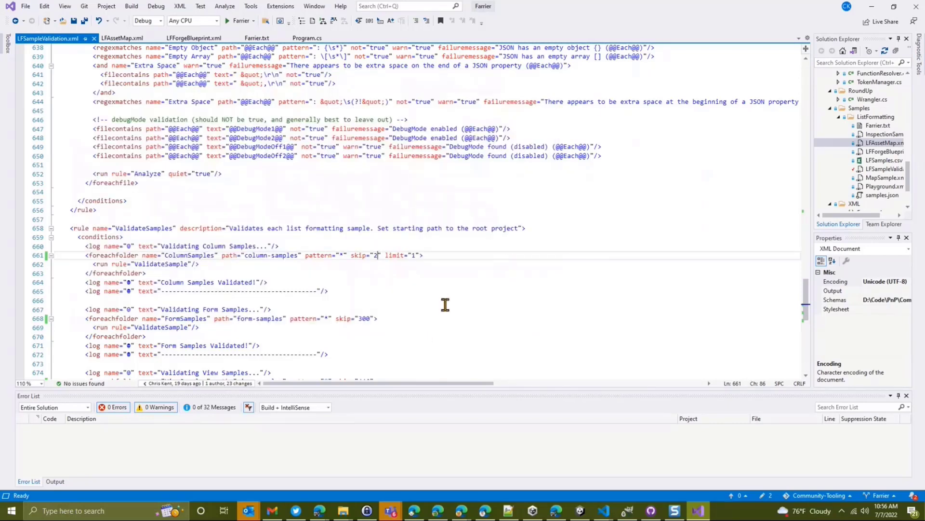
{"action": "mouse_move", "coordinate": [575, 355]}
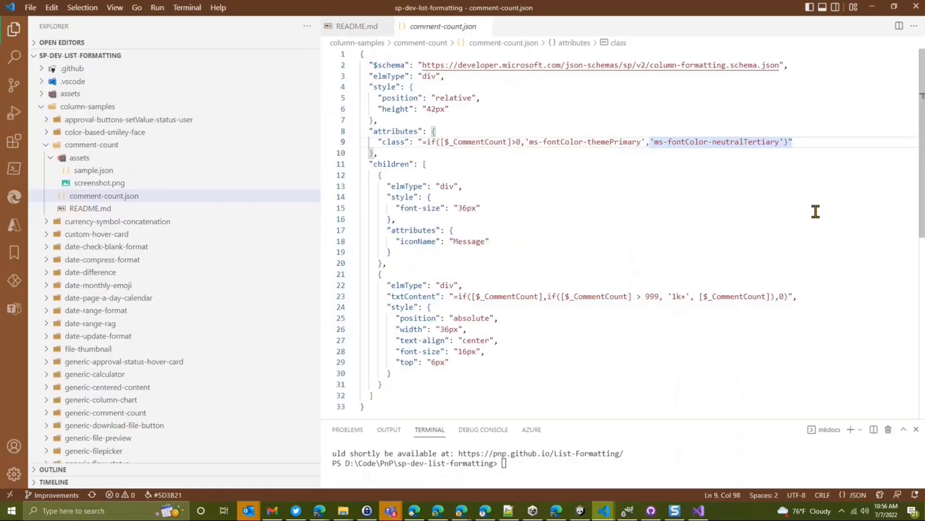
Add a ' ms-bgColor-themePrimary' class to the comment-count.json expression.
{"action": "type", "text": "+ ' m"}
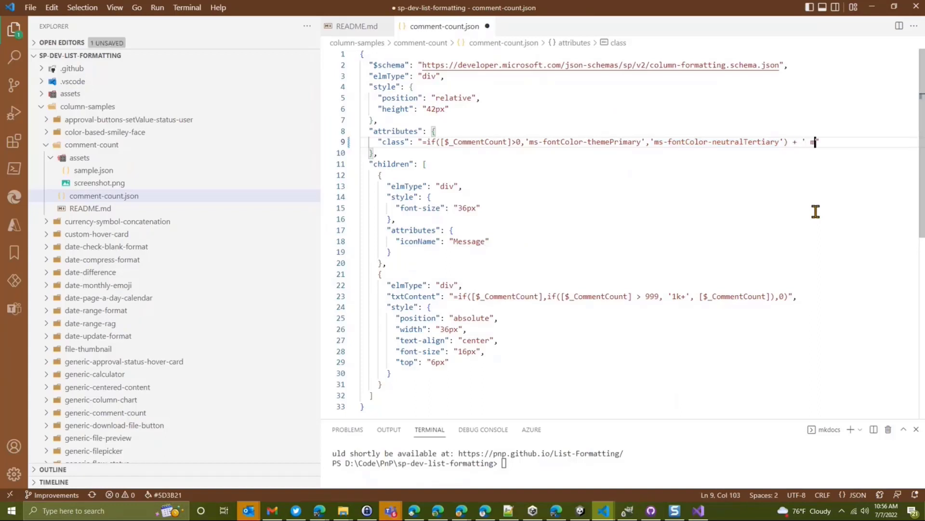
{"action": "type", "text": "ms-bgColor-"}
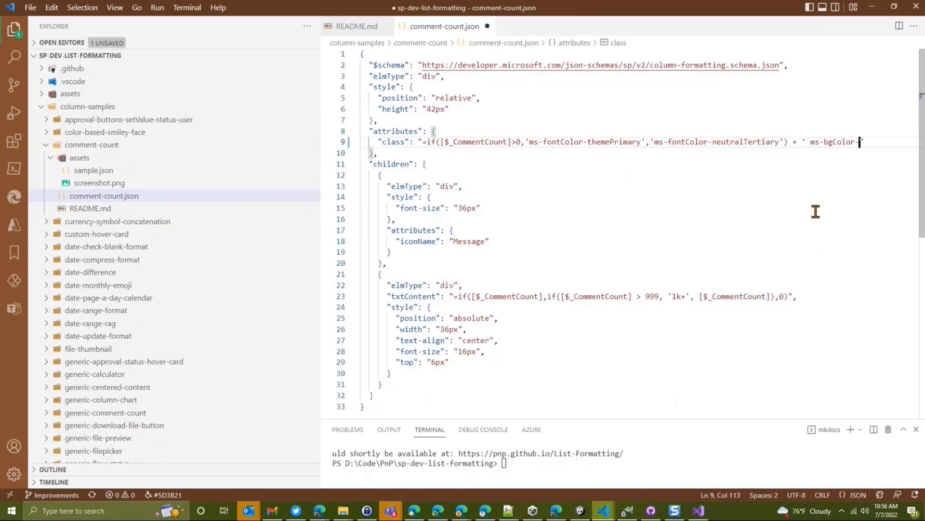
{"action": "type", "text": "themePrimary"}
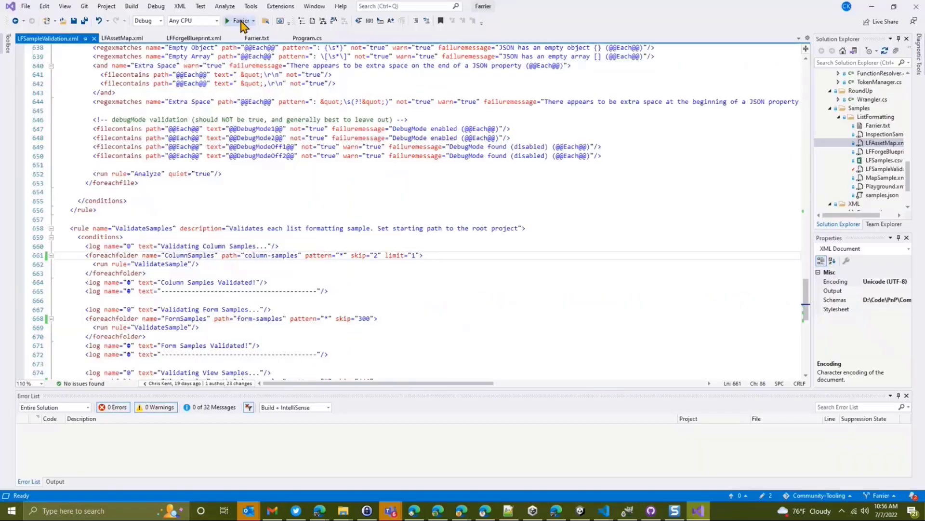
Rerun the Farrier validation and close its passed run output.
{"action": "left_click", "coordinate": [225, 21]}
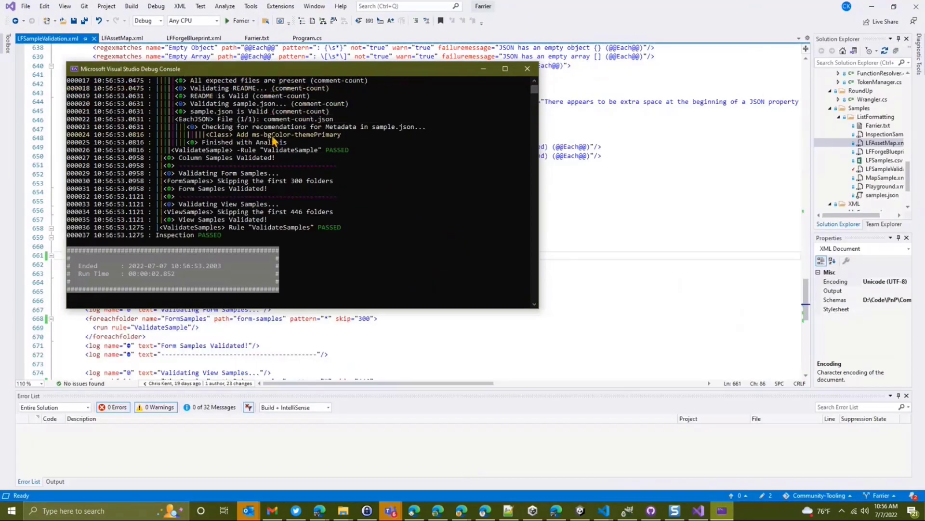
{"action": "mouse_move", "coordinate": [333, 143]}
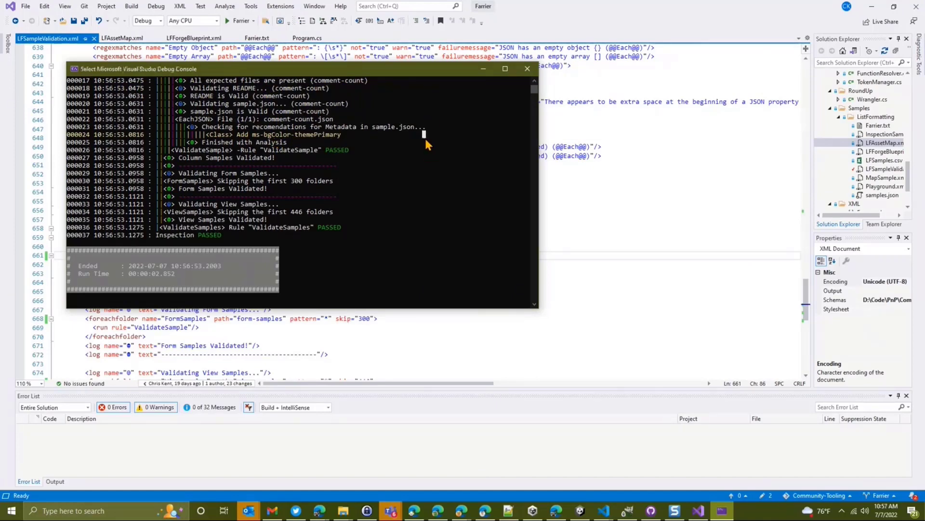
{"action": "left_click", "coordinate": [527, 68]}
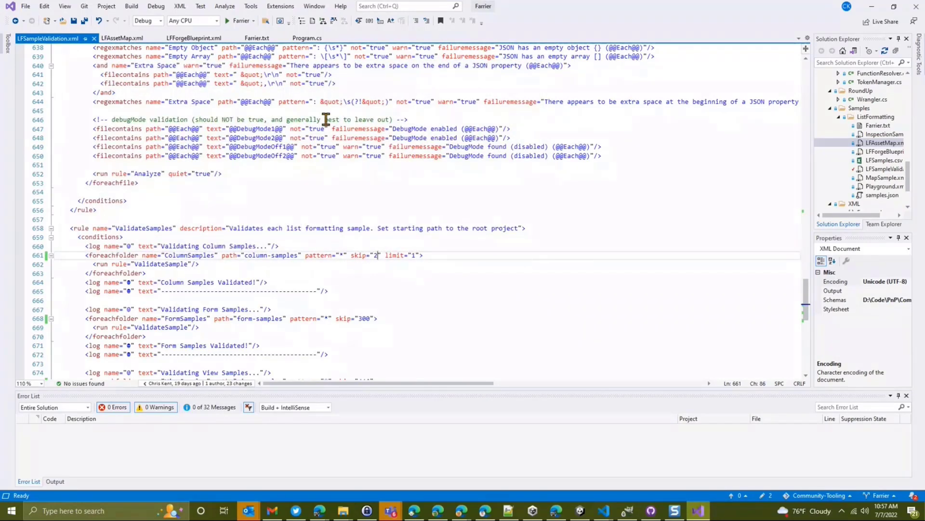
{"action": "mouse_move", "coordinate": [368, 307]}
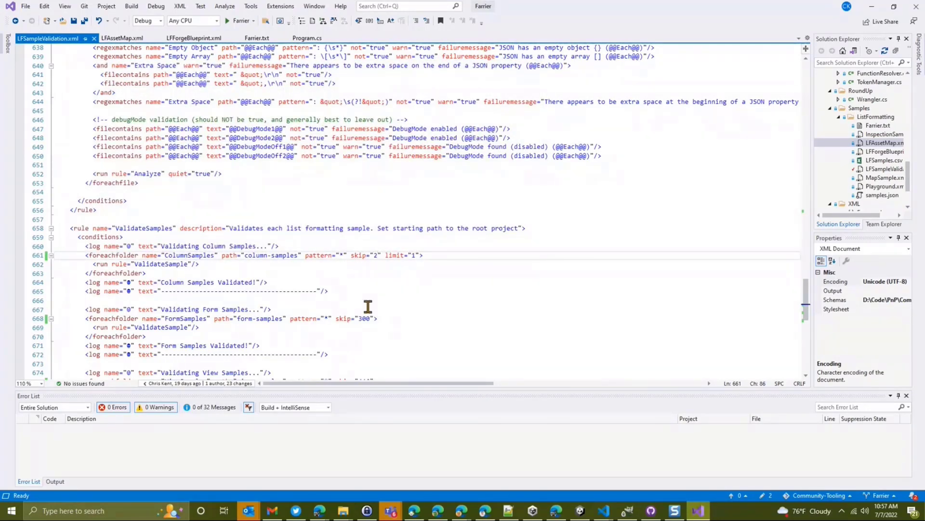
{"action": "mouse_move", "coordinate": [394, 309]}
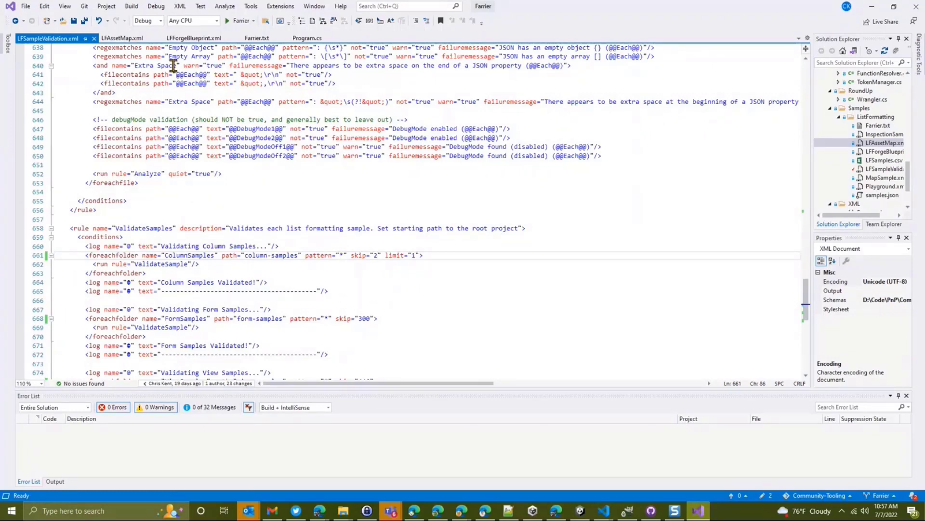
Review LFAssetMap.xml's column mappings, then open the generated LFSamples.csv.
{"action": "left_click", "coordinate": [124, 39]}
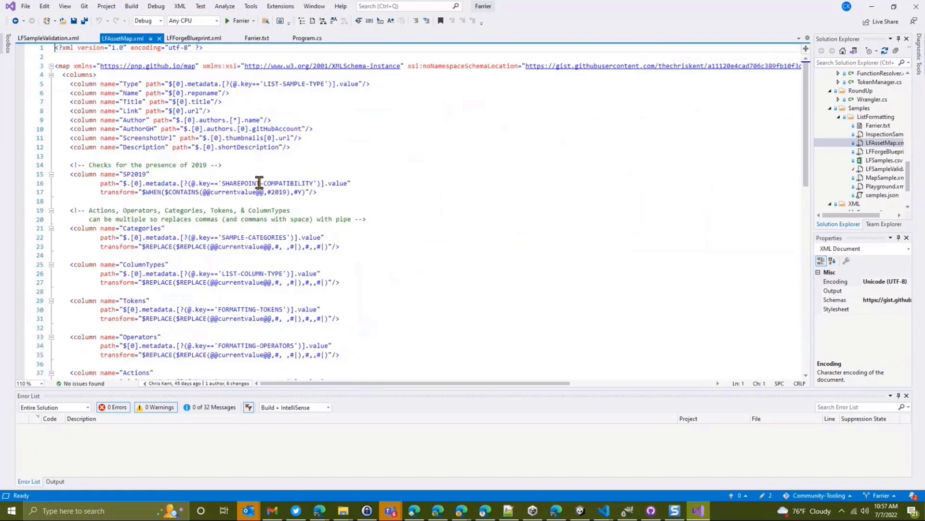
{"action": "mouse_move", "coordinate": [409, 185]}
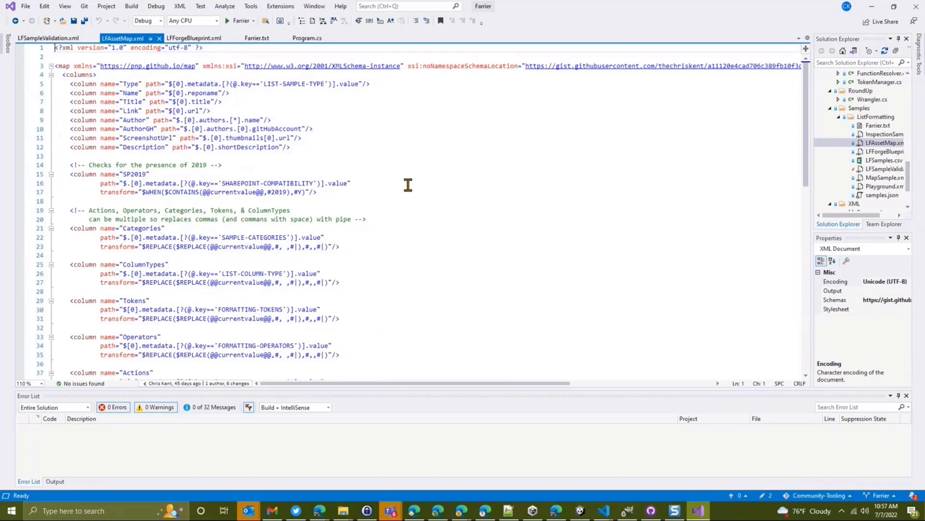
{"action": "mouse_move", "coordinate": [129, 48]}
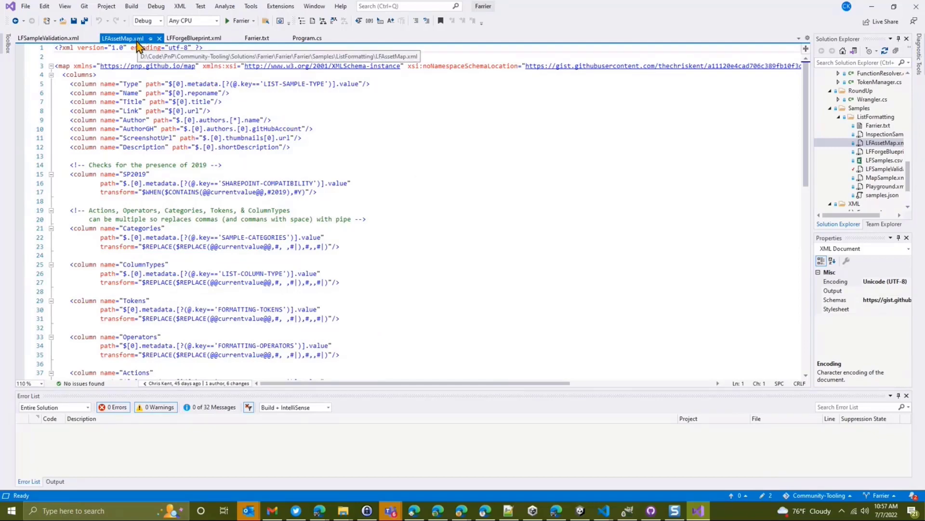
{"action": "scroll", "scroll_direction": "down", "scroll_amount": 3}
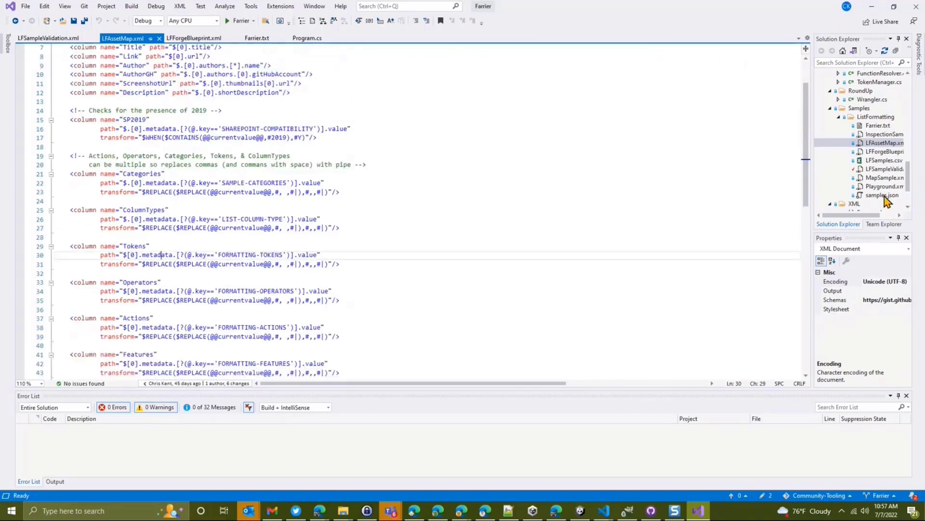
{"action": "left_click", "coordinate": [878, 173]}
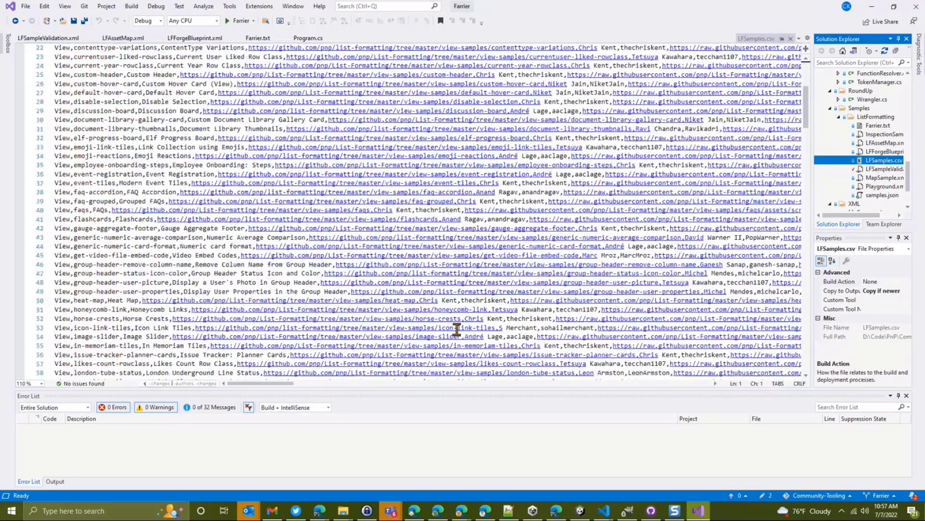
Scroll LFForgeBlueprint.xml from icon tokens and templates to the files loop over LFSamples.csv.
{"action": "left_click", "coordinate": [195, 39]}
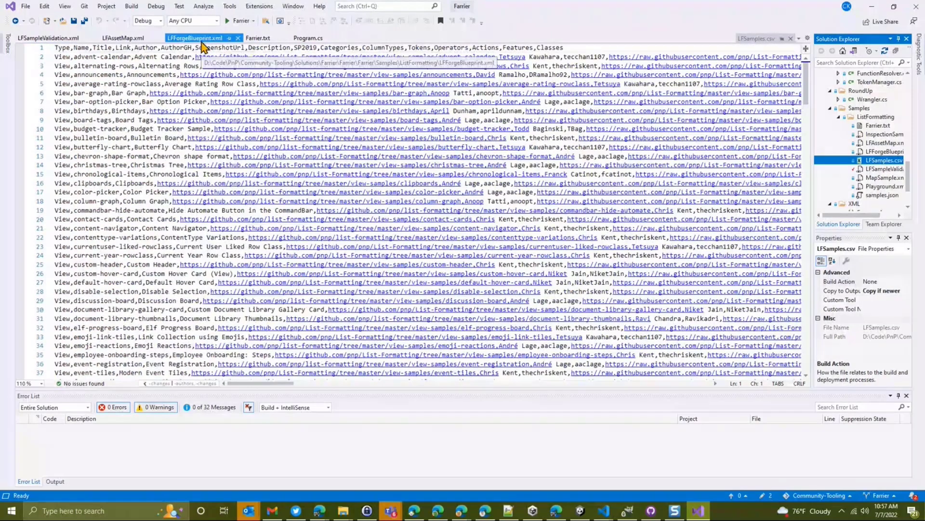
{"action": "left_click", "coordinate": [194, 38]}
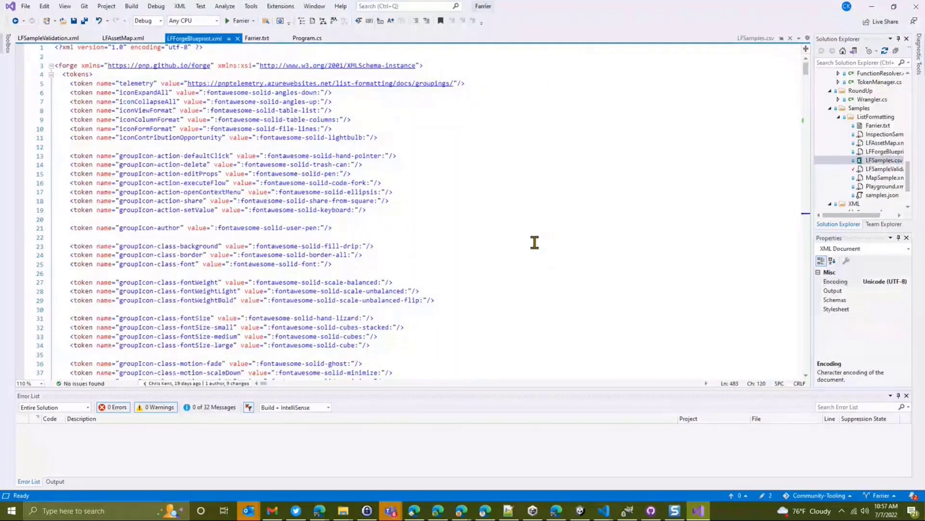
{"action": "scroll", "scroll_direction": "down", "scroll_amount": 3}
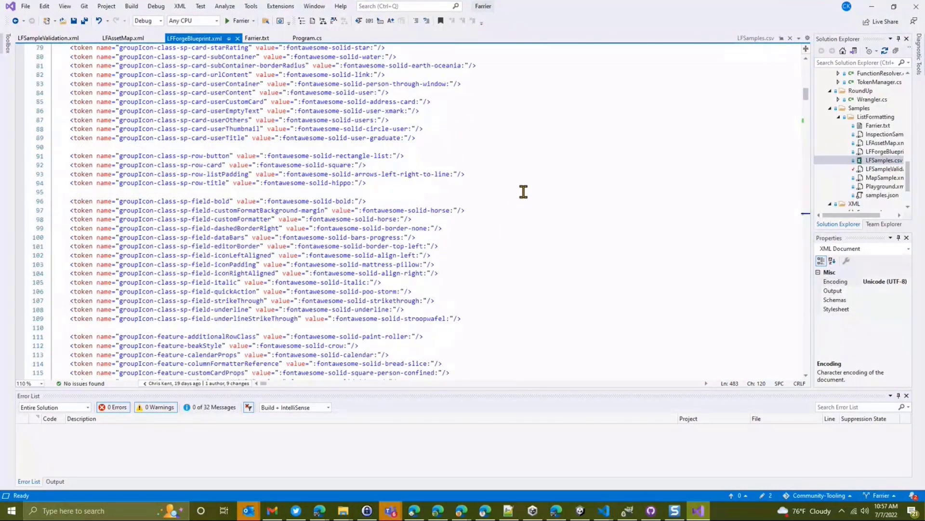
{"action": "scroll", "scroll_direction": "down", "scroll_amount": 3}
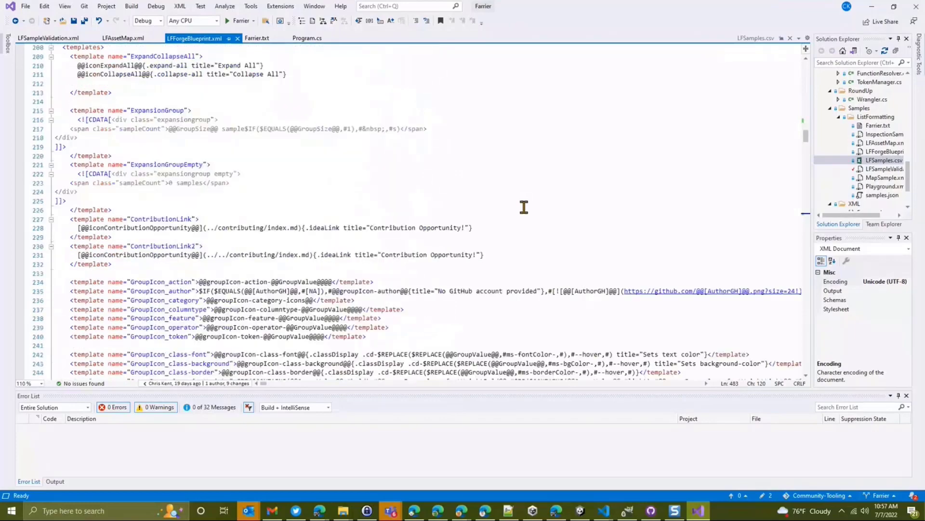
{"action": "scroll", "scroll_direction": "down", "scroll_amount": 3}
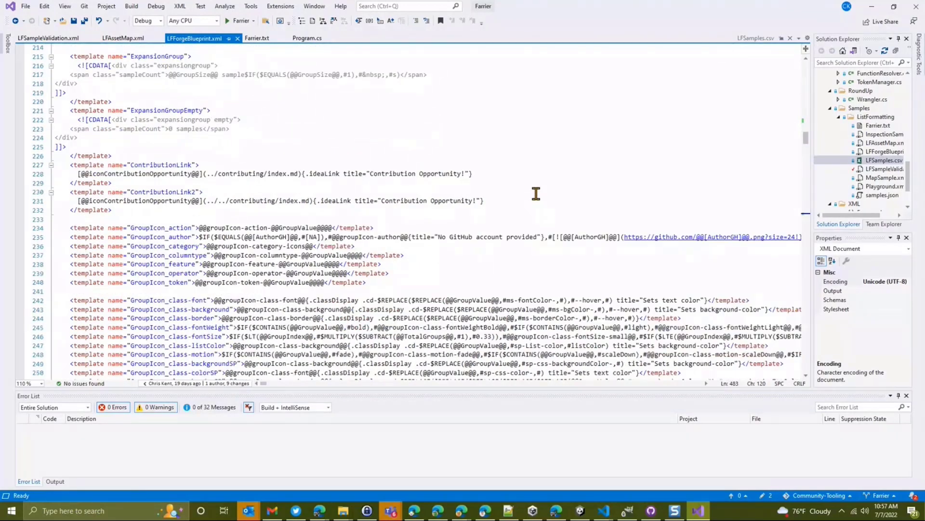
{"action": "scroll", "scroll_direction": "down", "scroll_amount": 3}
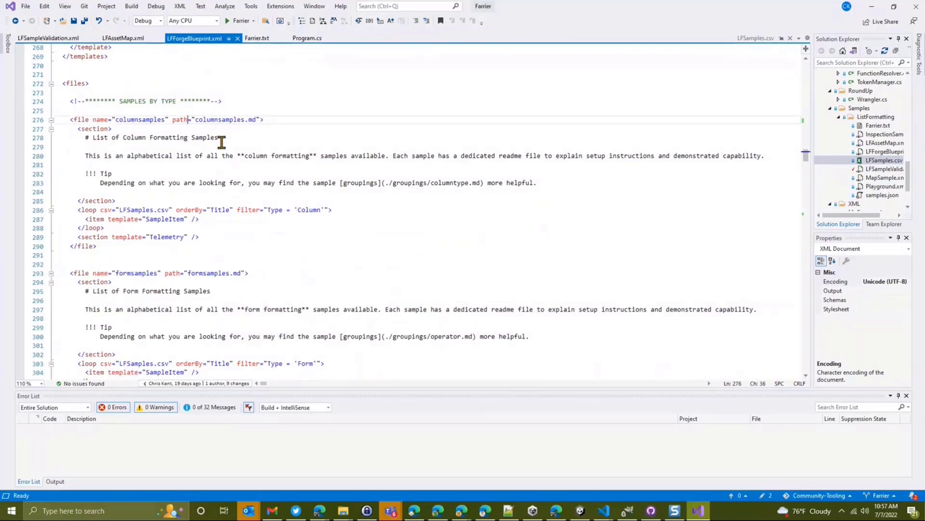
{"action": "left_click", "coordinate": [149, 210]}
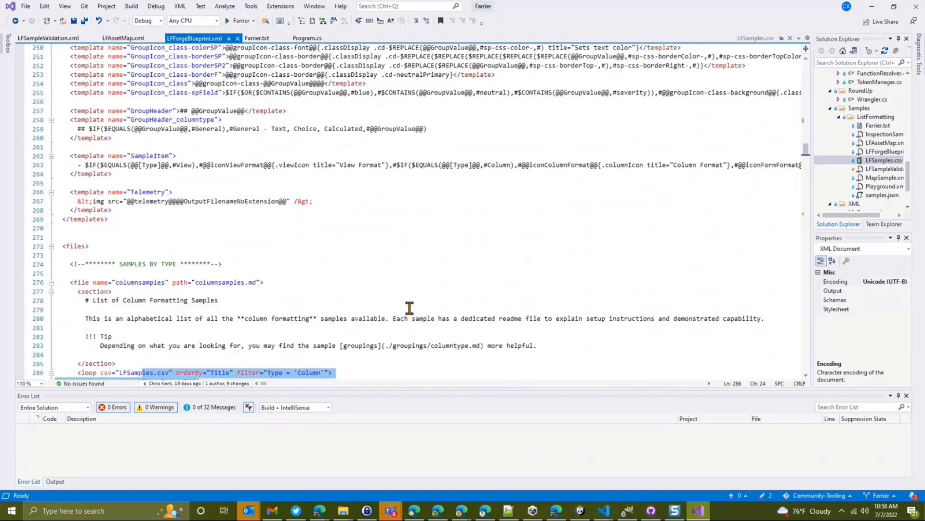
{"action": "mouse_move", "coordinate": [883, 24]}
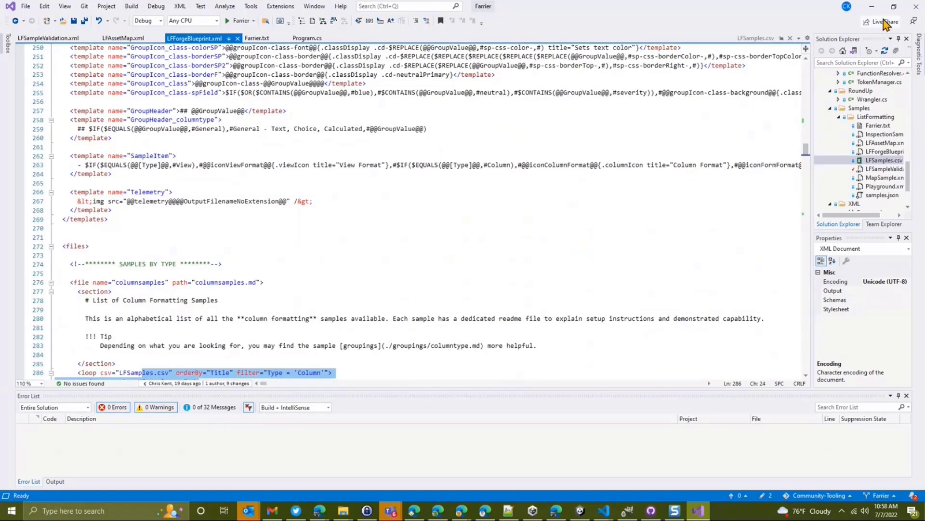
{"action": "mouse_move", "coordinate": [872, 15]}
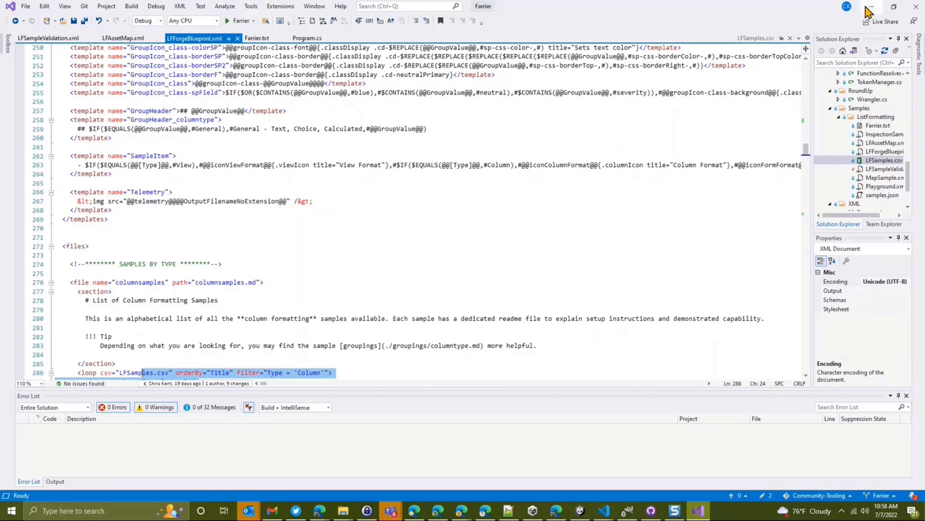
{"action": "mouse_move", "coordinate": [874, 11]}
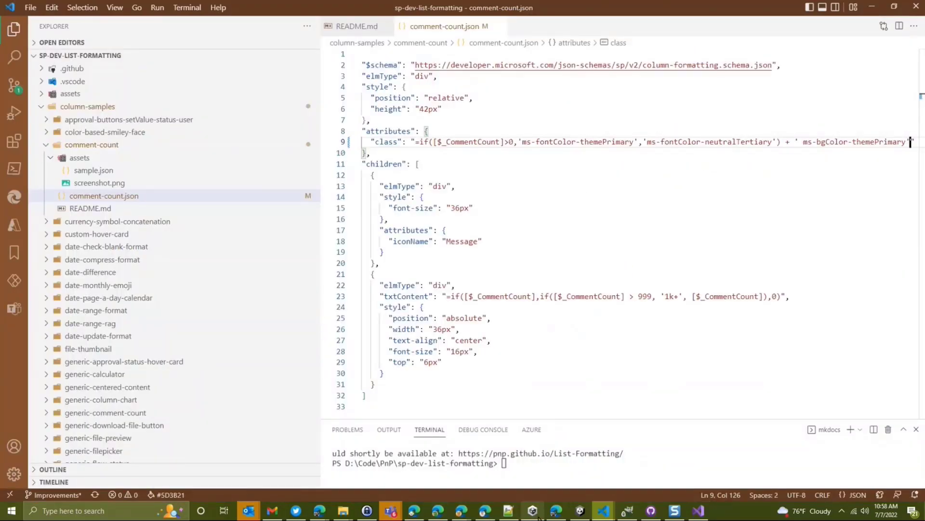
Return to the pnp/List-Formatting repo and navigate into column-samples > comment-count.
{"action": "left_click", "coordinate": [555, 509]}
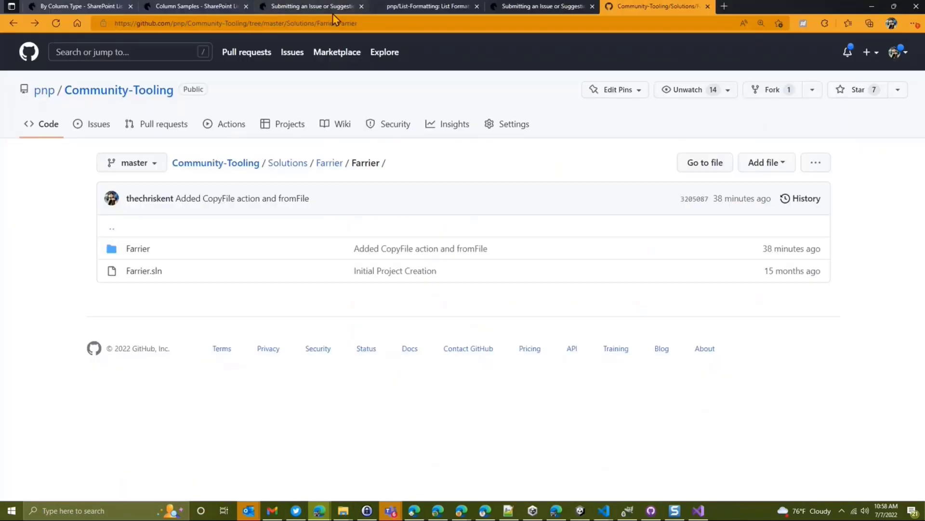
{"action": "left_click", "coordinate": [430, 8]}
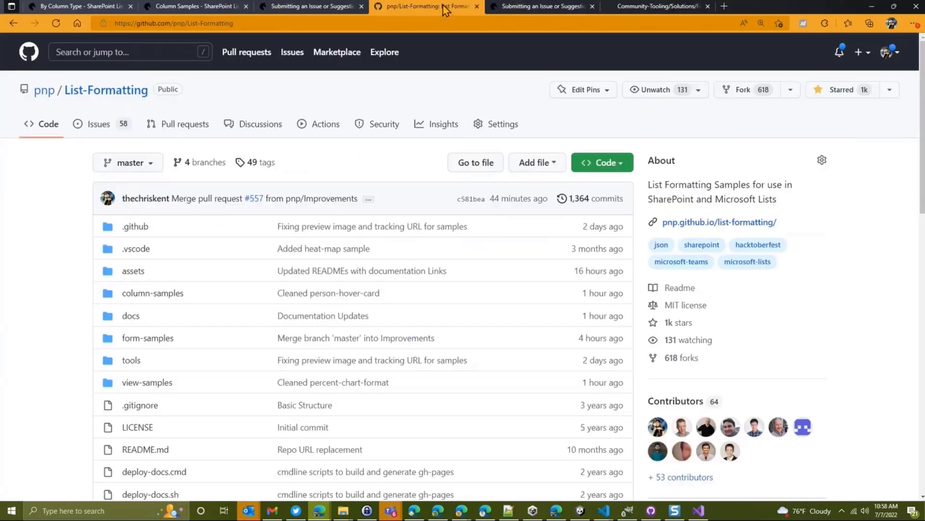
{"action": "mouse_move", "coordinate": [87, 278]}
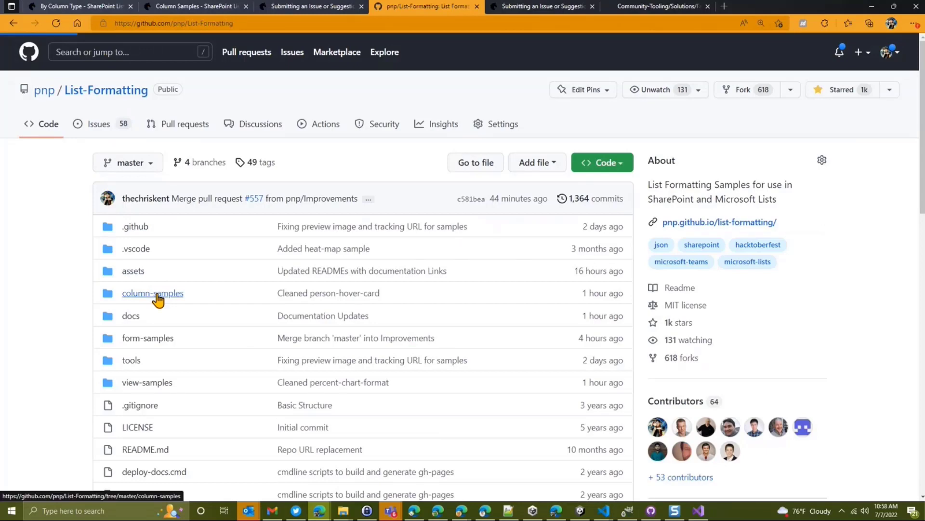
{"action": "left_click", "coordinate": [153, 293]}
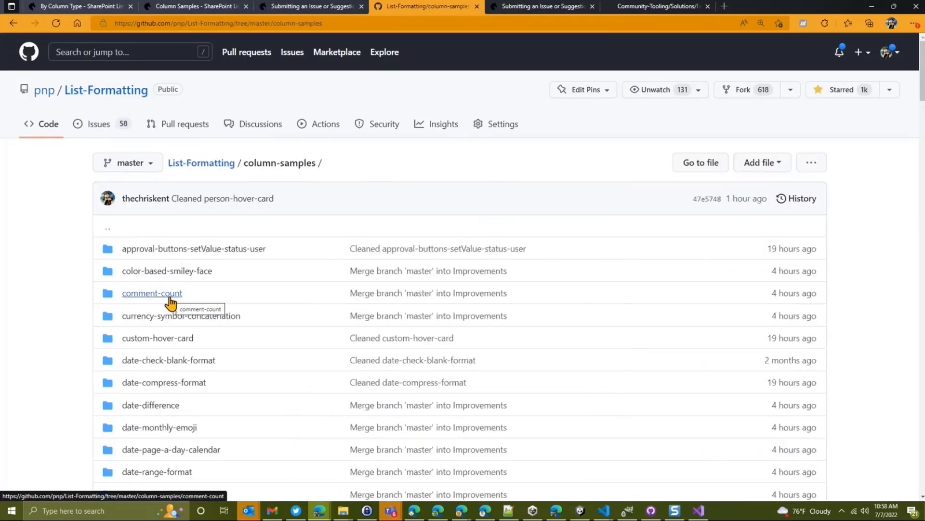
{"action": "left_click", "coordinate": [153, 293]}
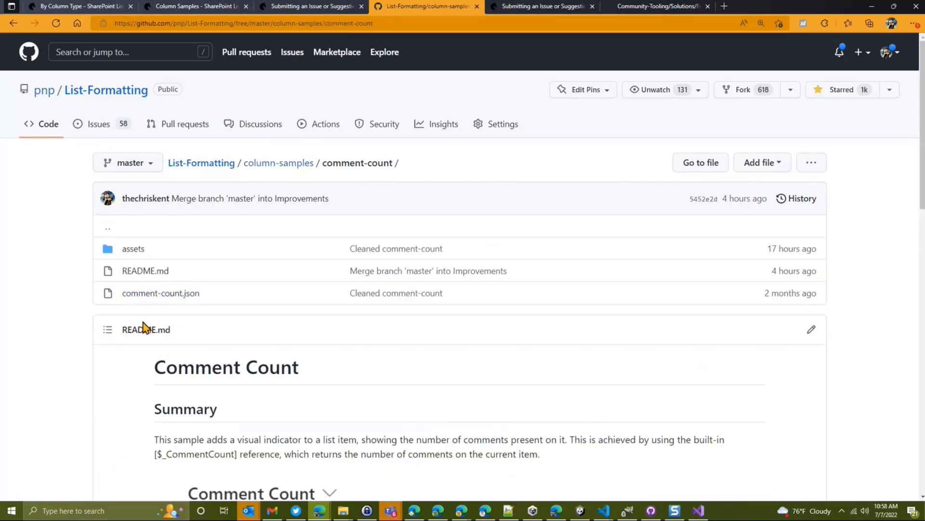
{"action": "mouse_move", "coordinate": [534, 172]}
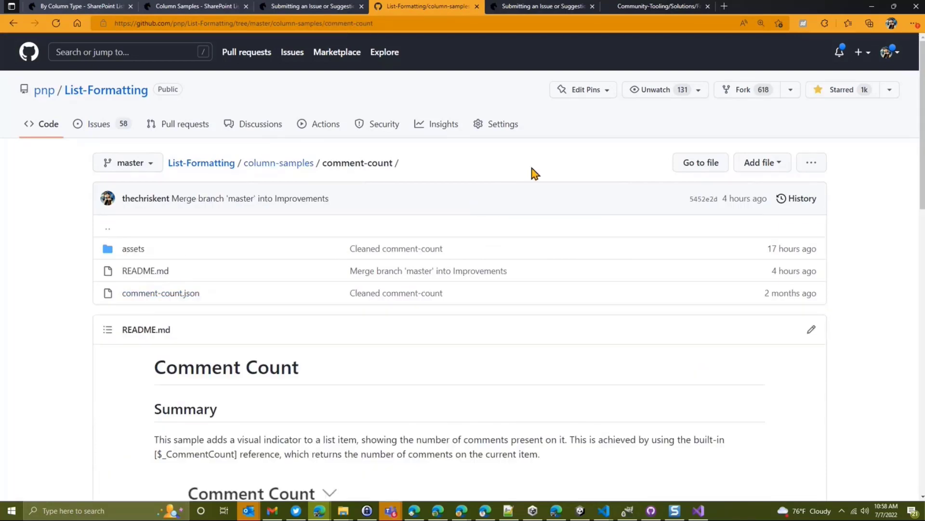
{"action": "mouse_move", "coordinate": [572, 175]}
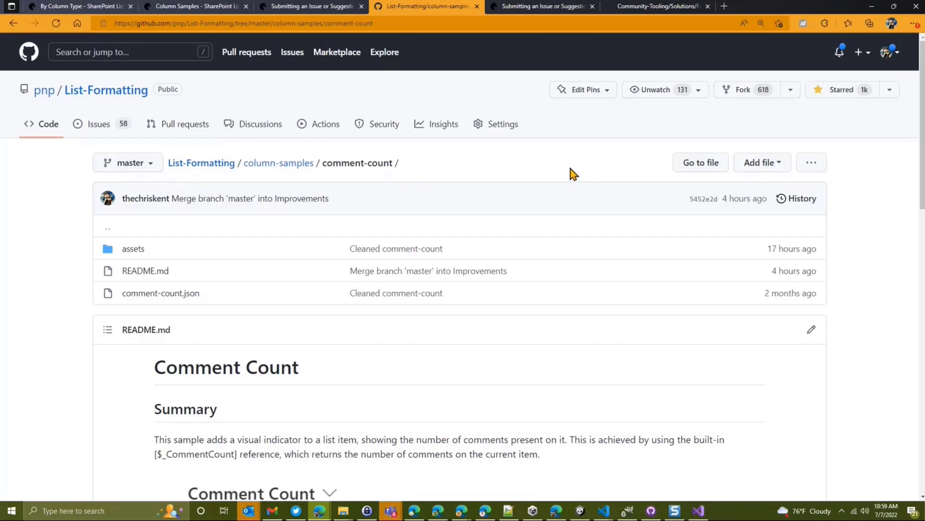
{"action": "mouse_move", "coordinate": [687, 467]}
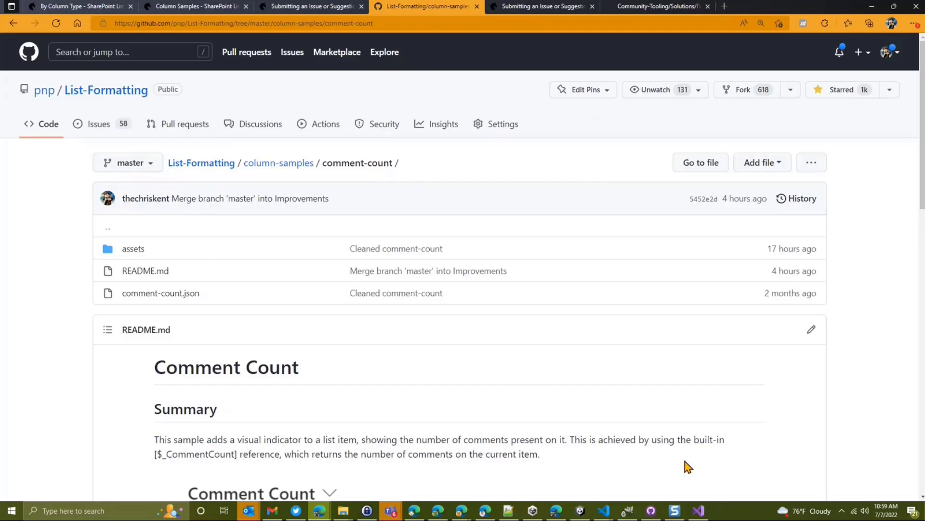